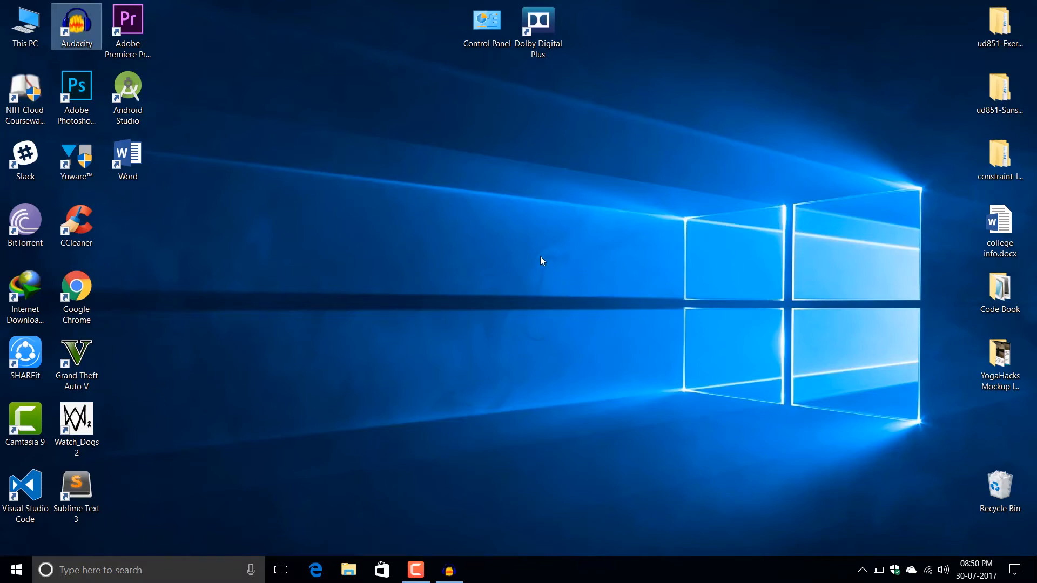
mouse_move(533, 244)
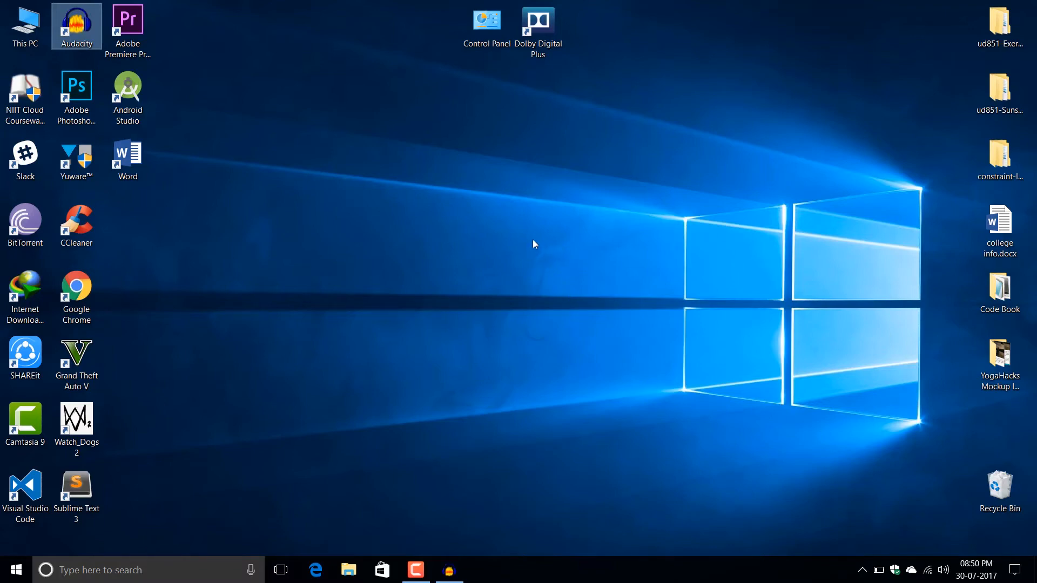
mouse_move(521, 226)
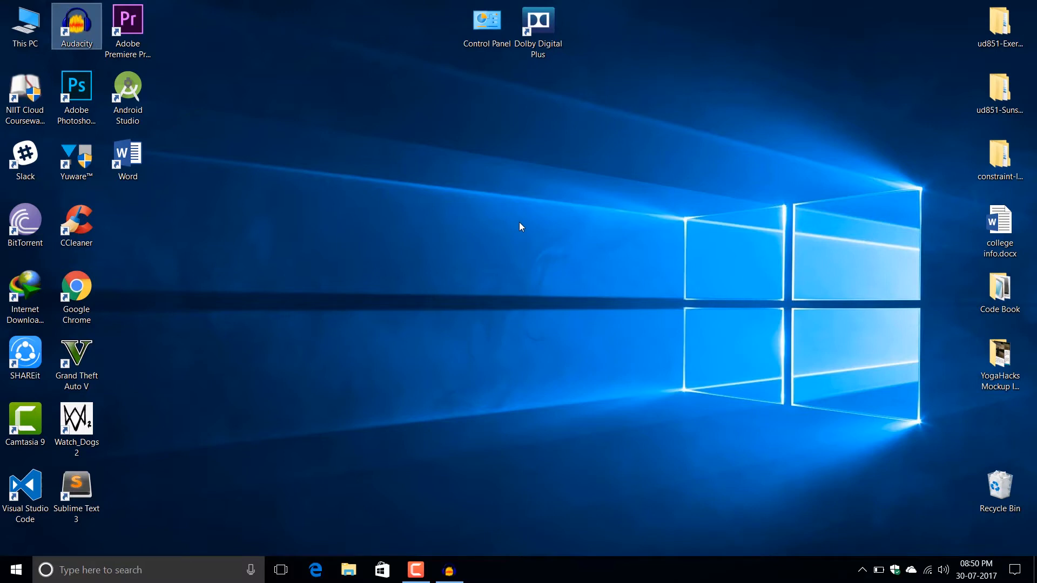
mouse_move(518, 222)
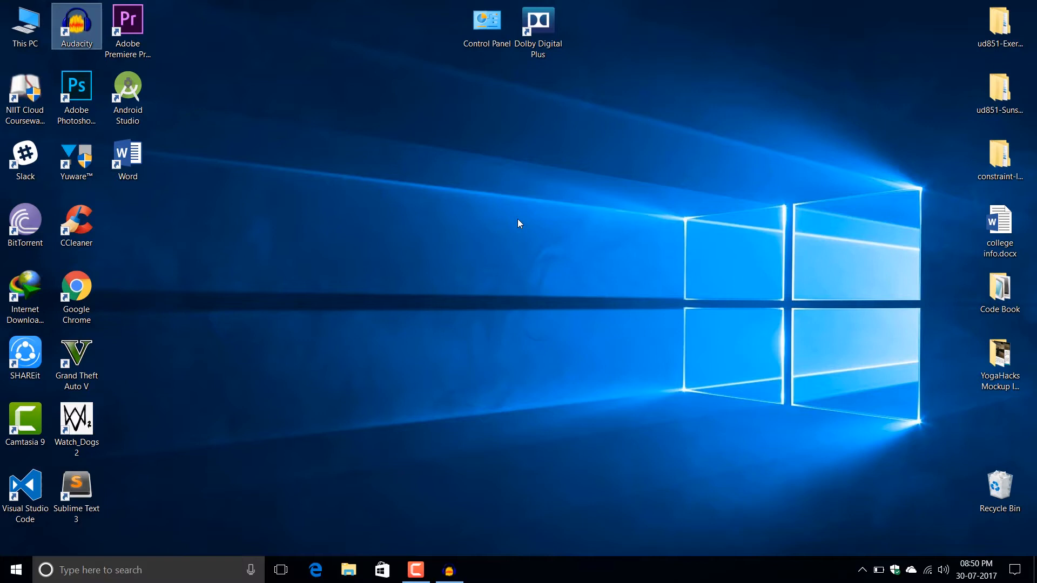
mouse_move(419, 216)
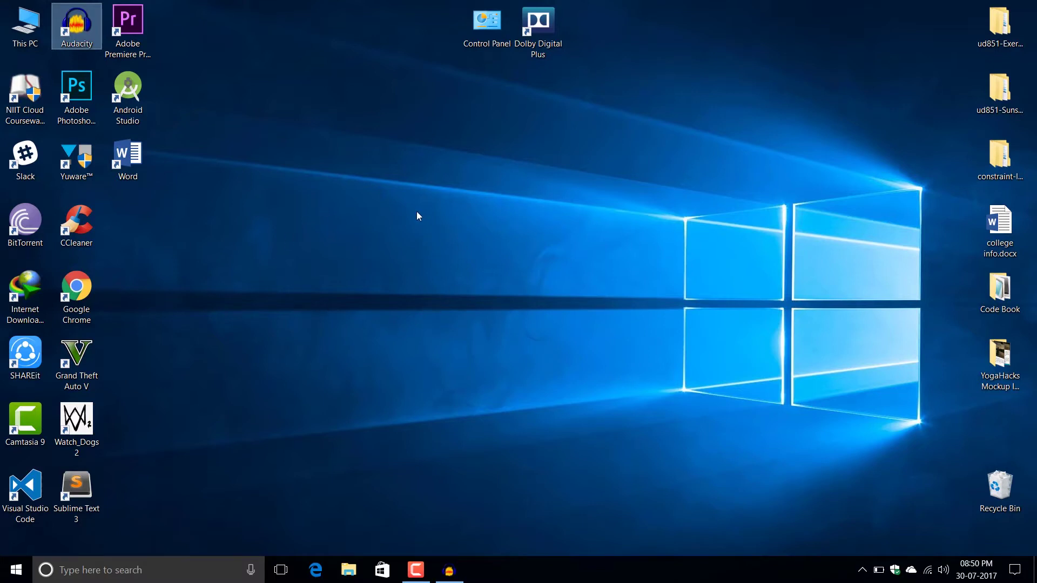
mouse_move(352, 247)
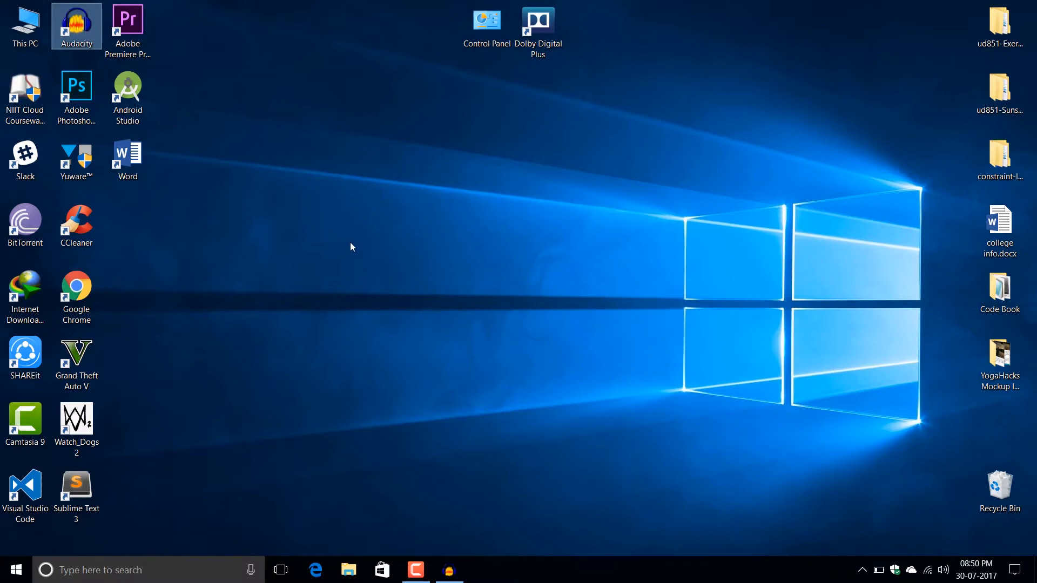
mouse_move(441, 253)
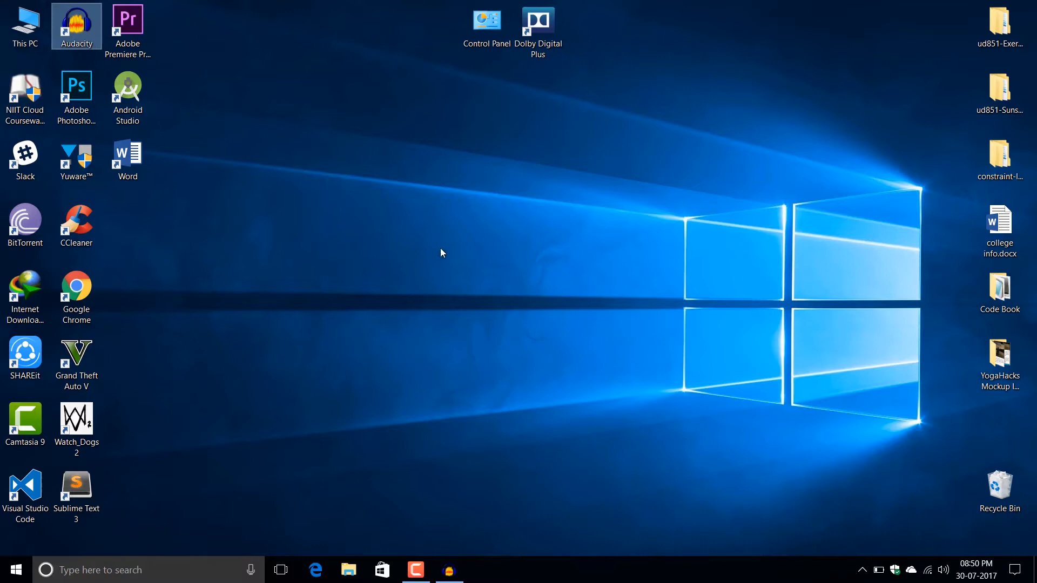
mouse_move(377, 183)
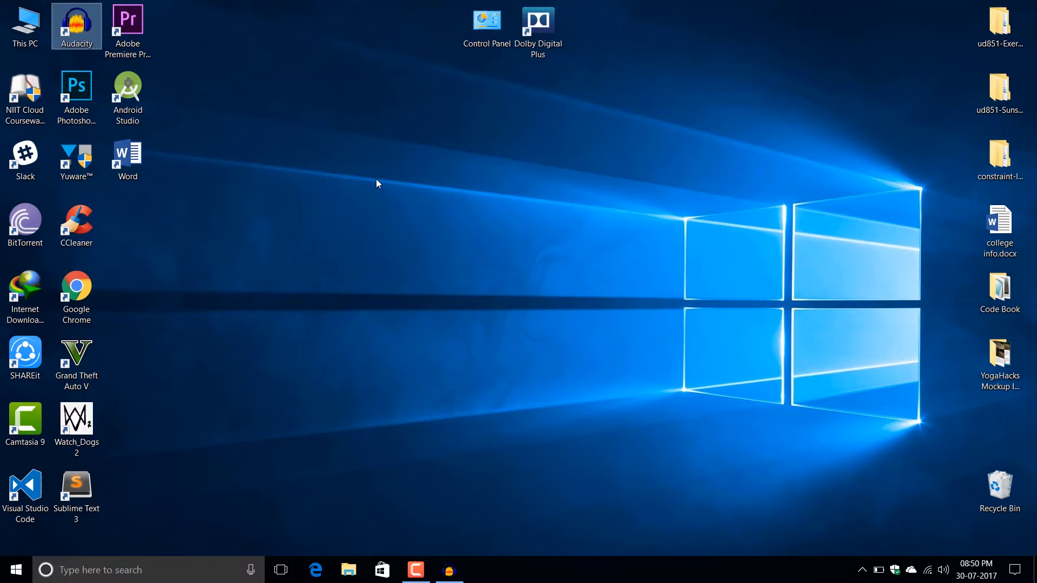
mouse_move(255, 216)
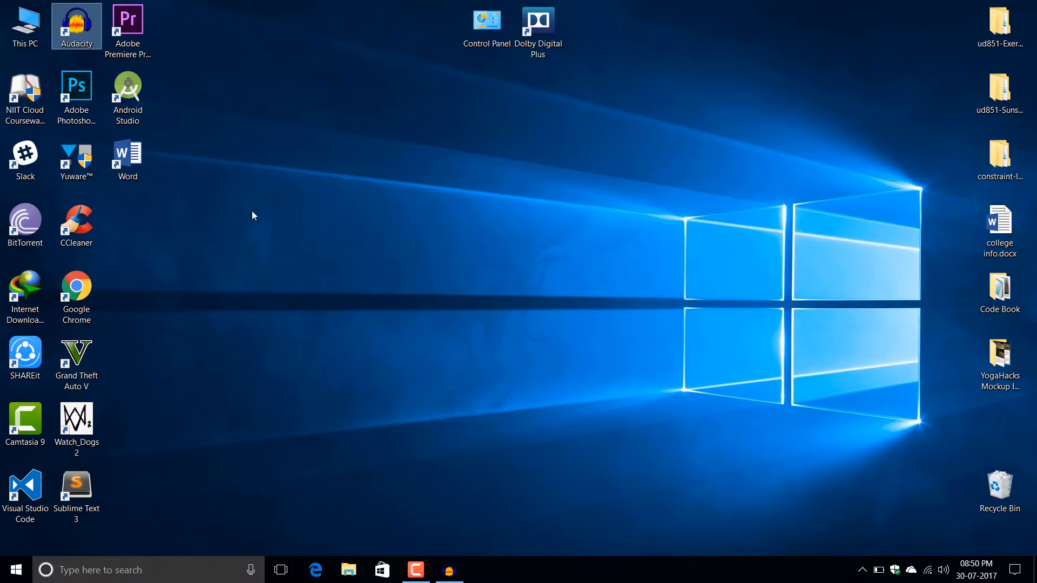
mouse_move(460, 166)
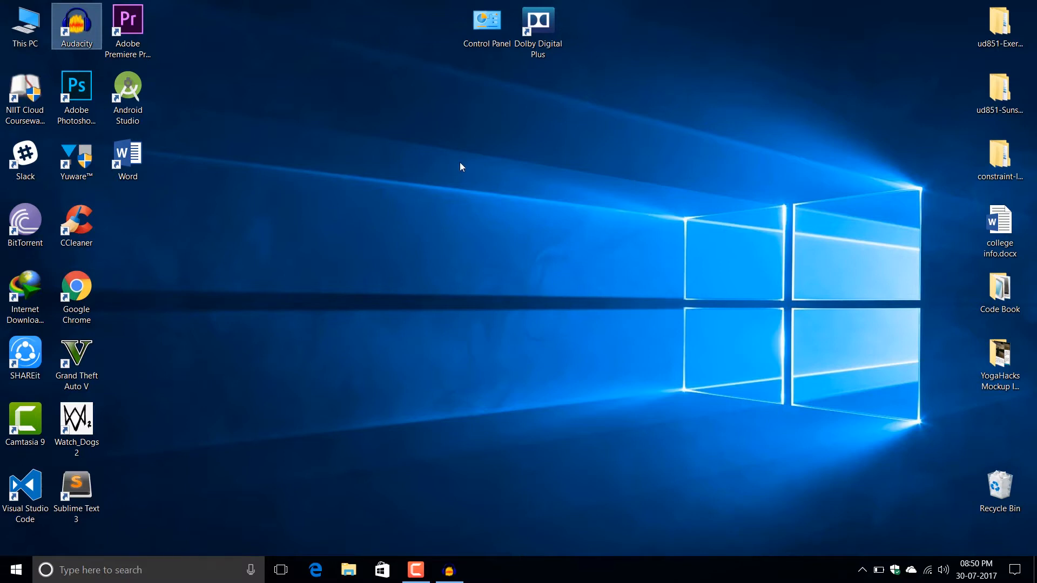
mouse_move(311, 214)
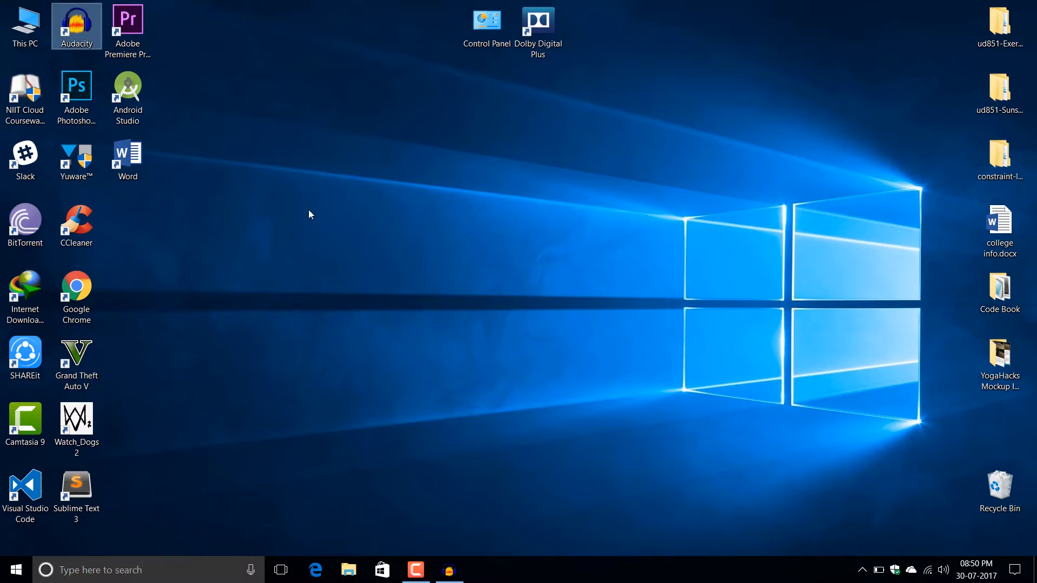
mouse_move(444, 197)
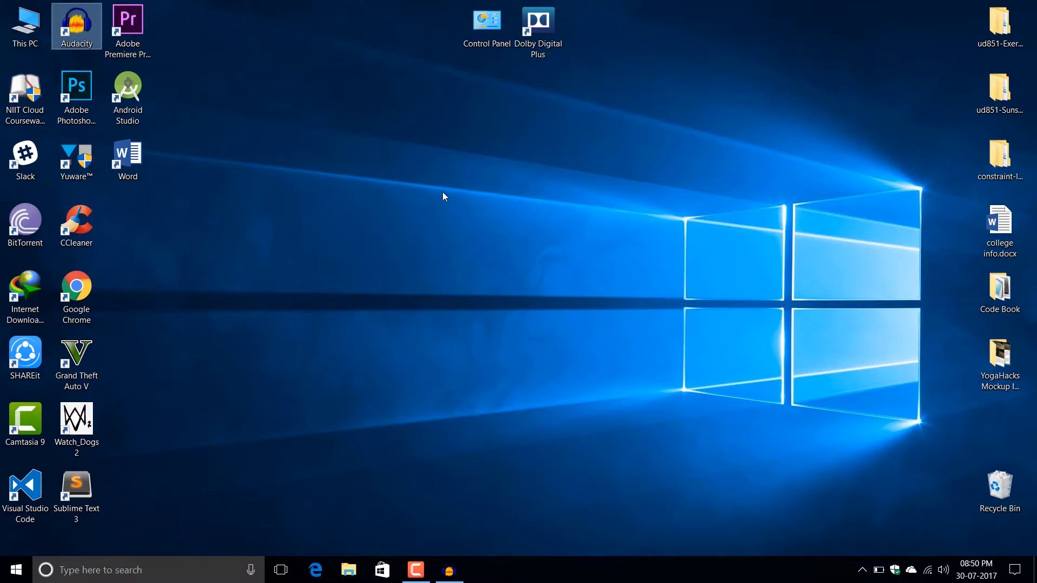
mouse_move(433, 185)
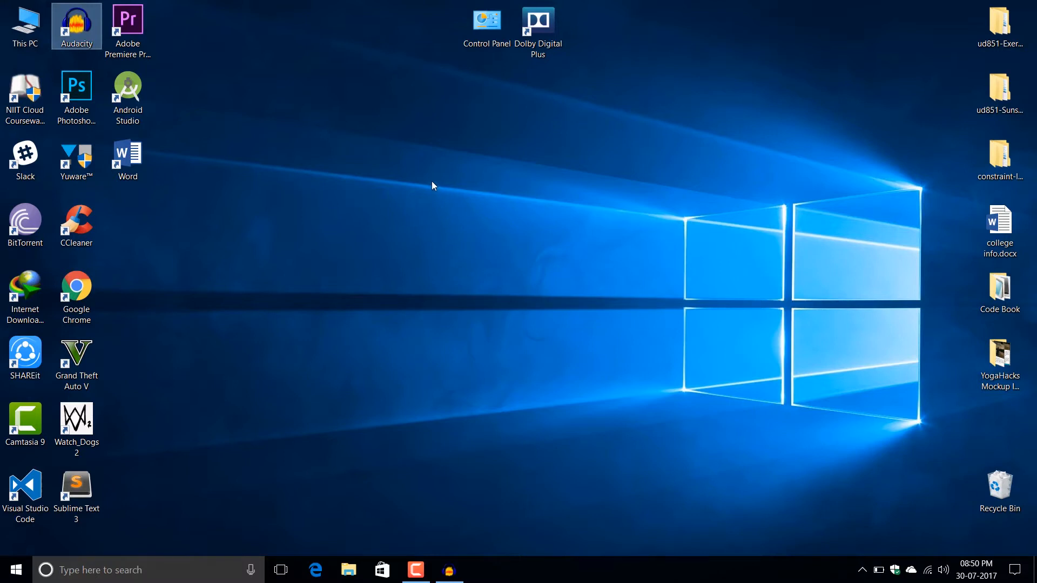
mouse_move(432, 186)
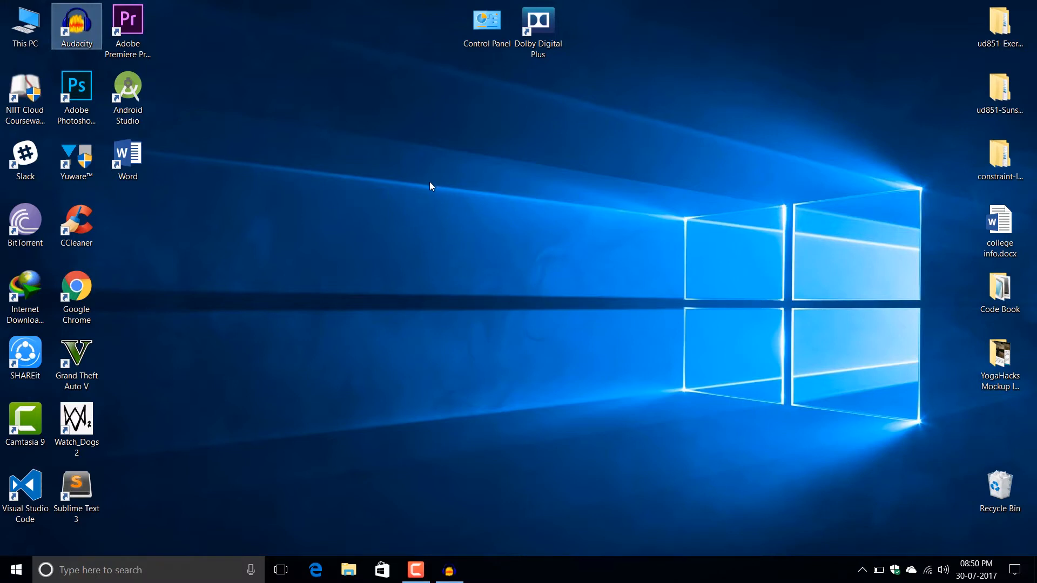
mouse_move(442, 197)
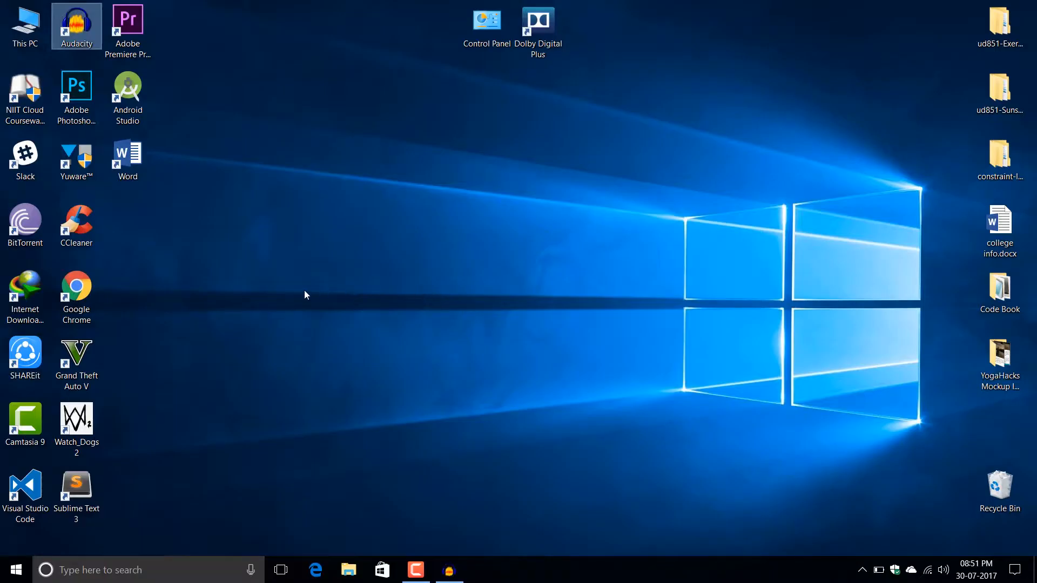
mouse_move(521, 202)
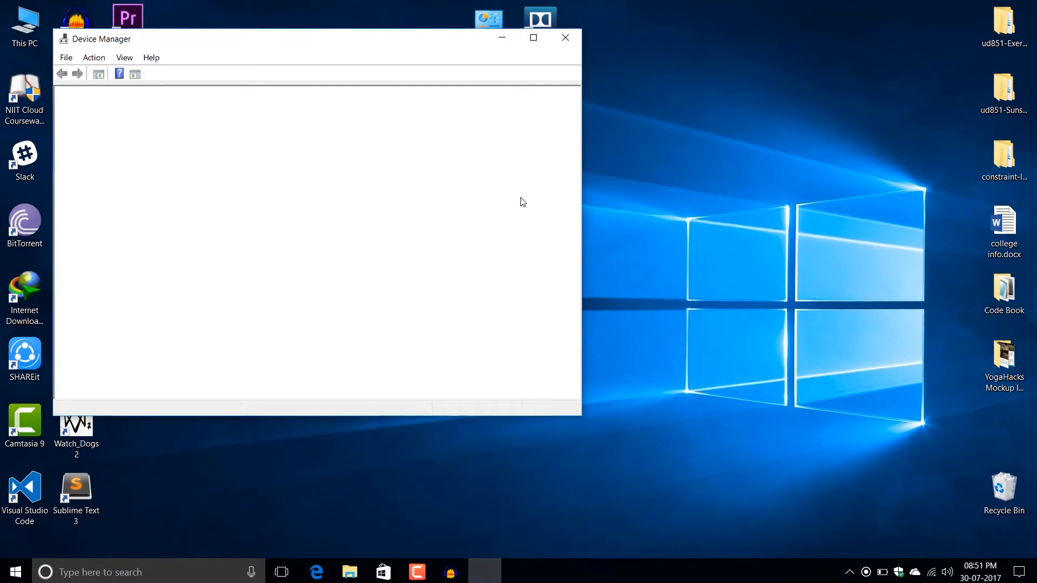
Maximize Device Manager and expand Network adapters to reveal the Broadcom 802.11ac adapter
left_click(533, 37)
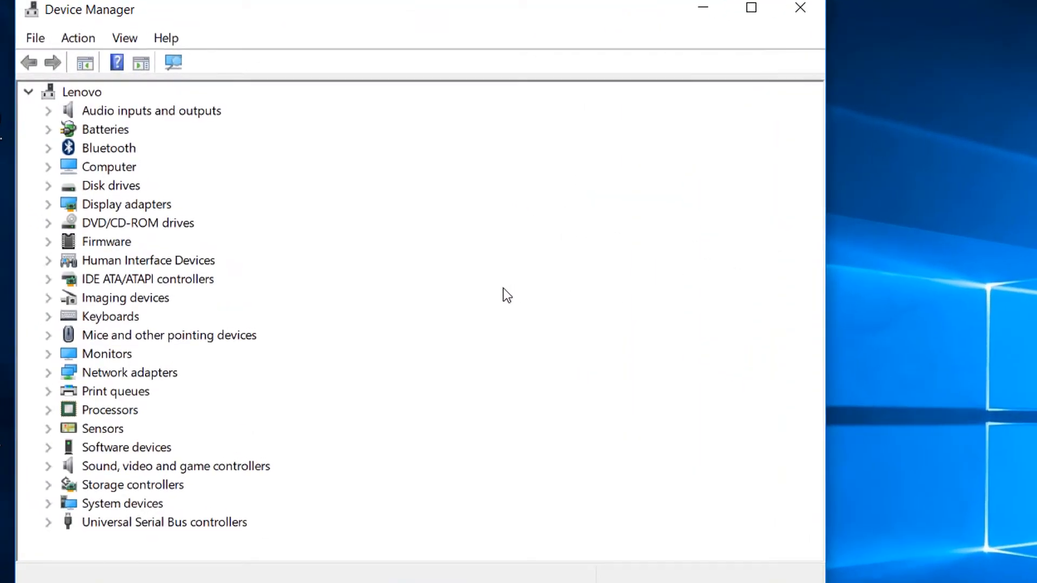
mouse_move(47, 376)
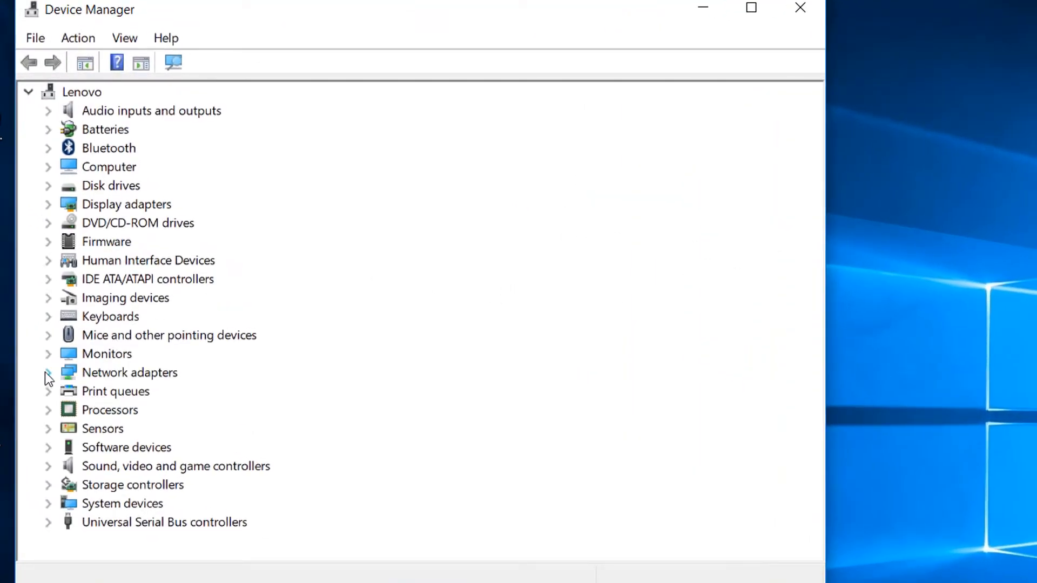
left_click(48, 372)
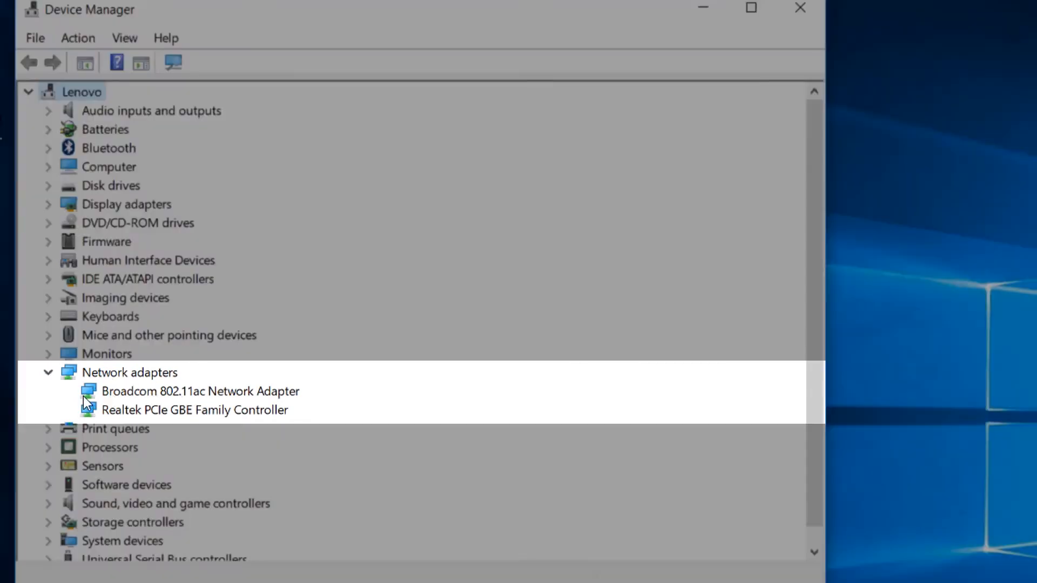
mouse_move(150, 417)
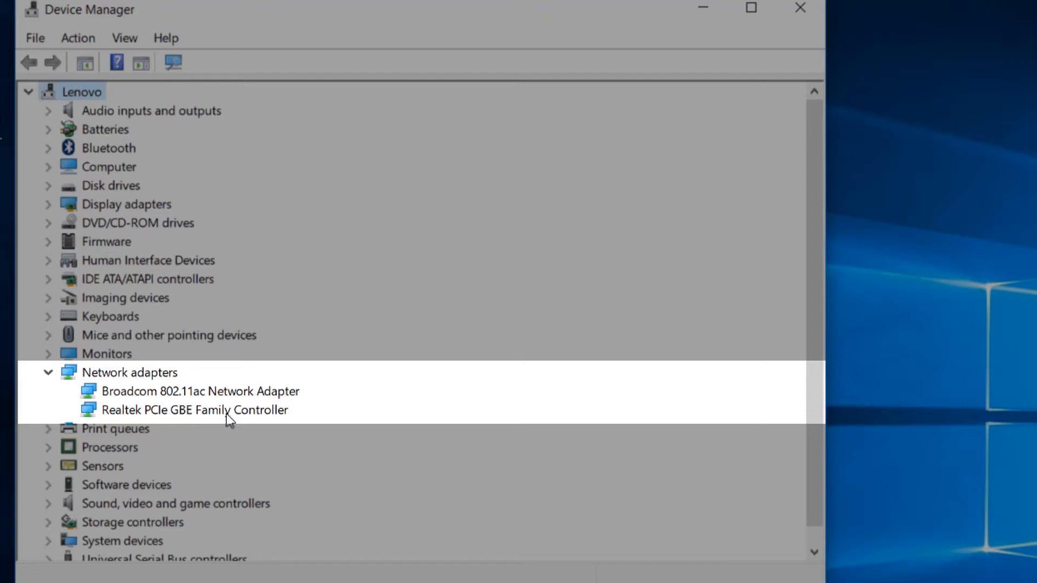
mouse_move(206, 427)
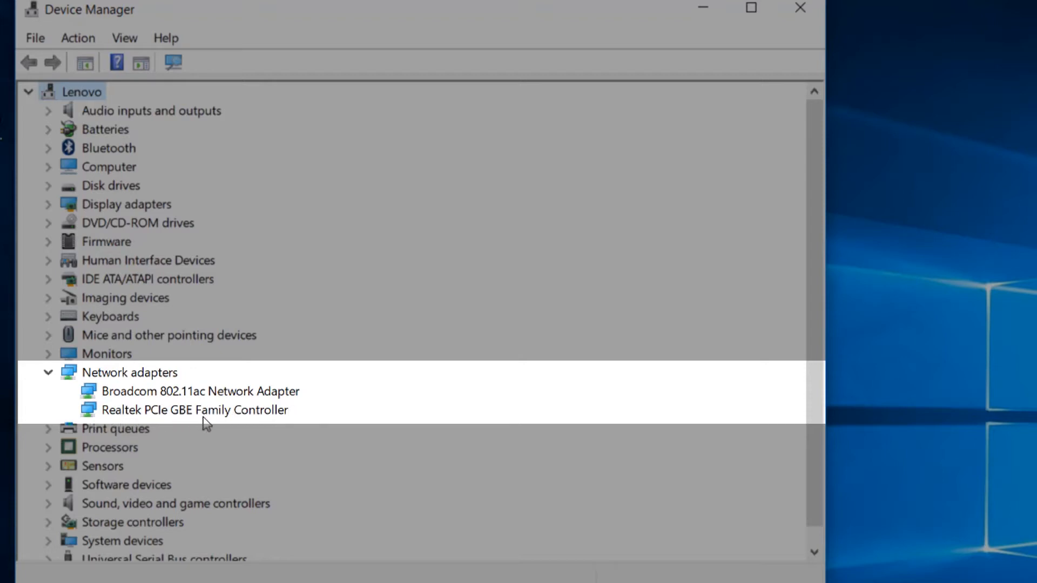
mouse_move(258, 399)
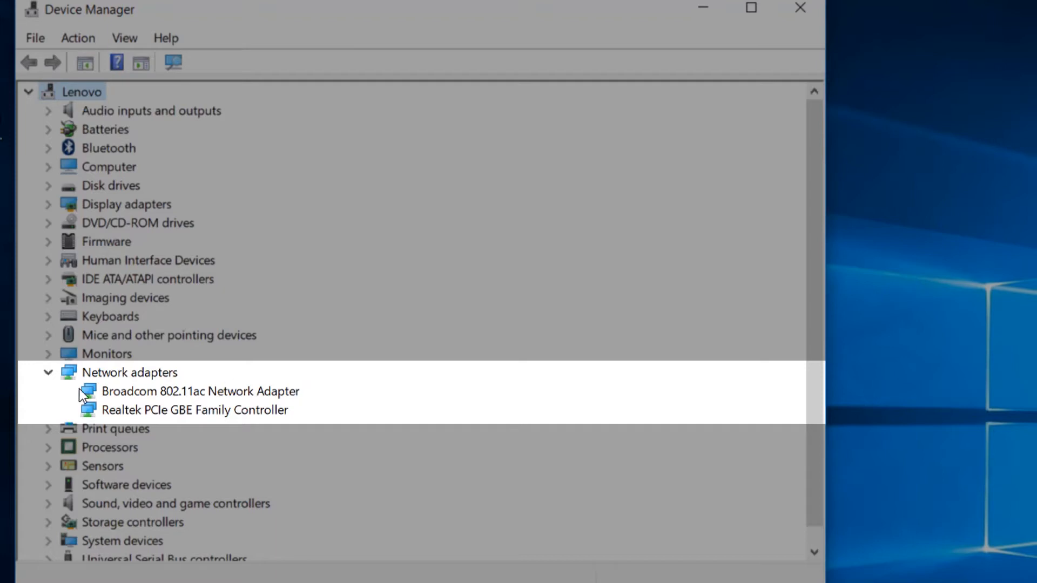
mouse_move(221, 400)
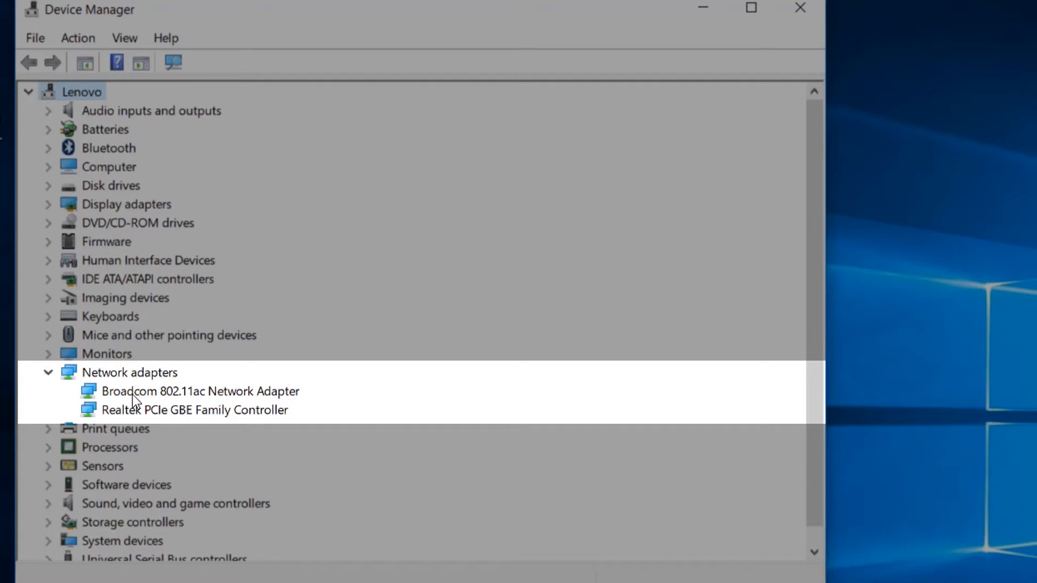
Check the Broadcom adapter's Driver tab shows version 7.12.39.13 from Broadcom
right_click(197, 391)
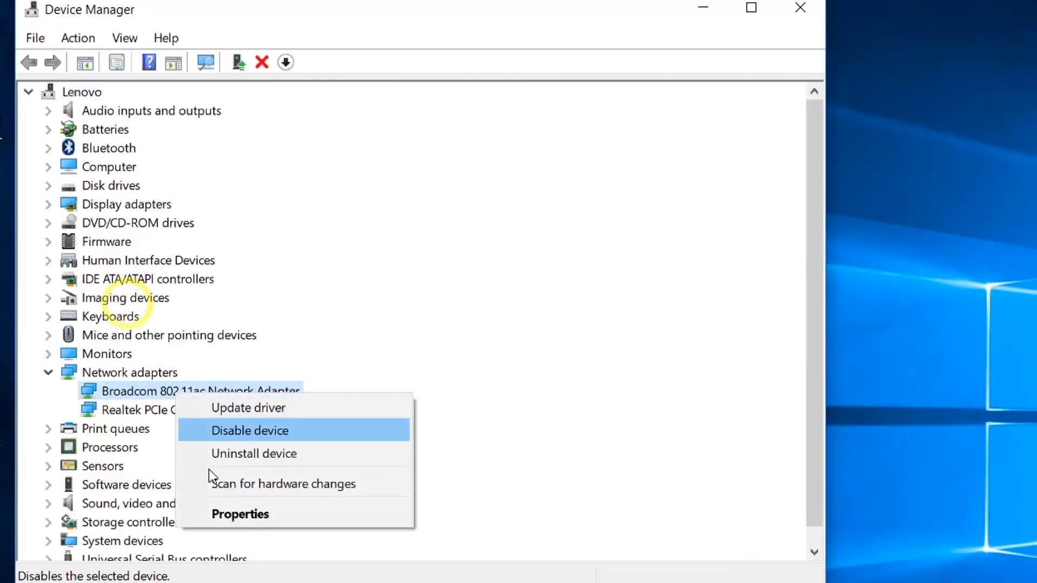
left_click(240, 514)
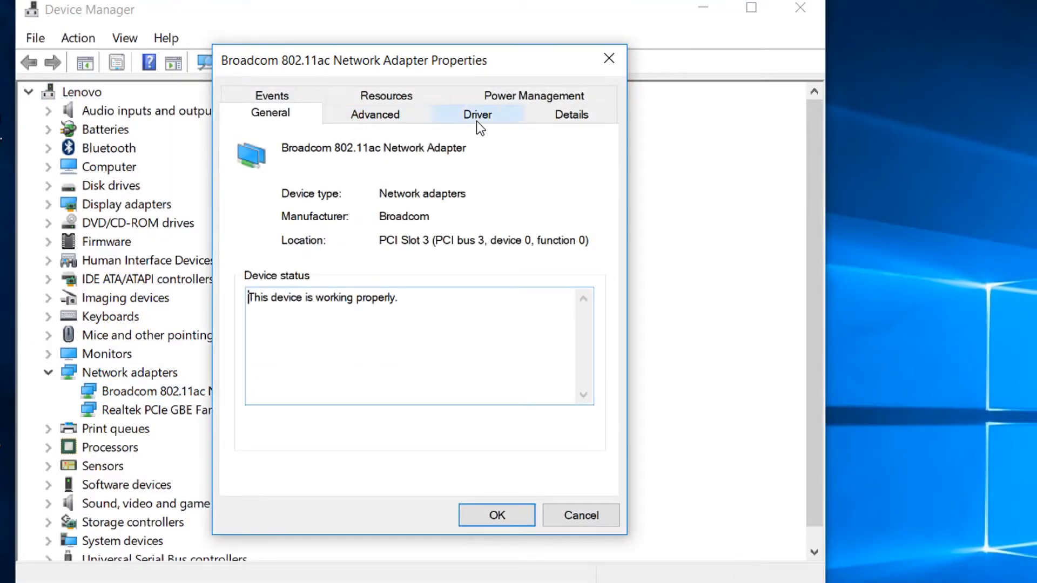
left_click(478, 114)
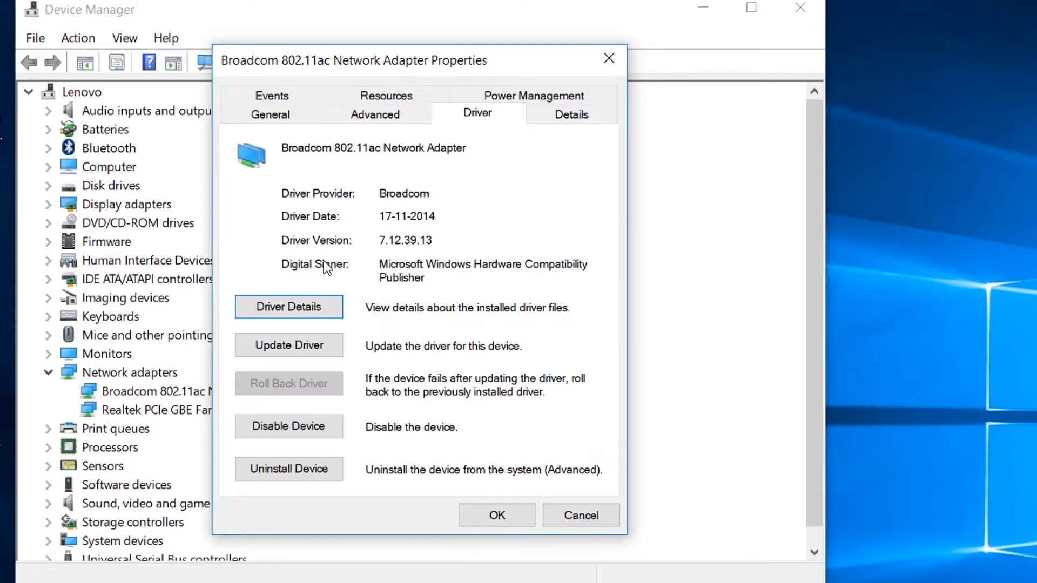
mouse_move(448, 223)
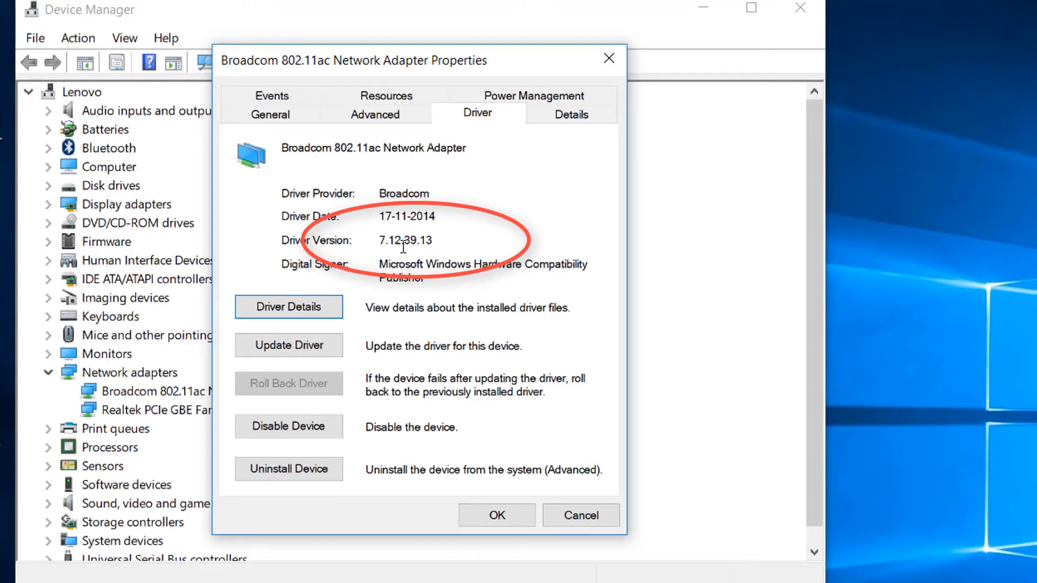
mouse_move(441, 265)
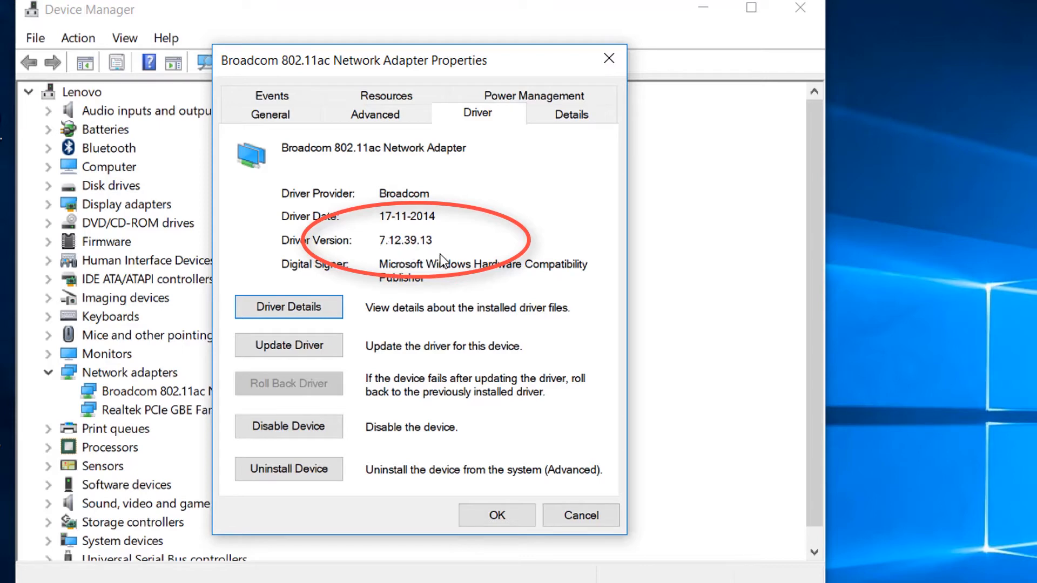
mouse_move(323, 245)
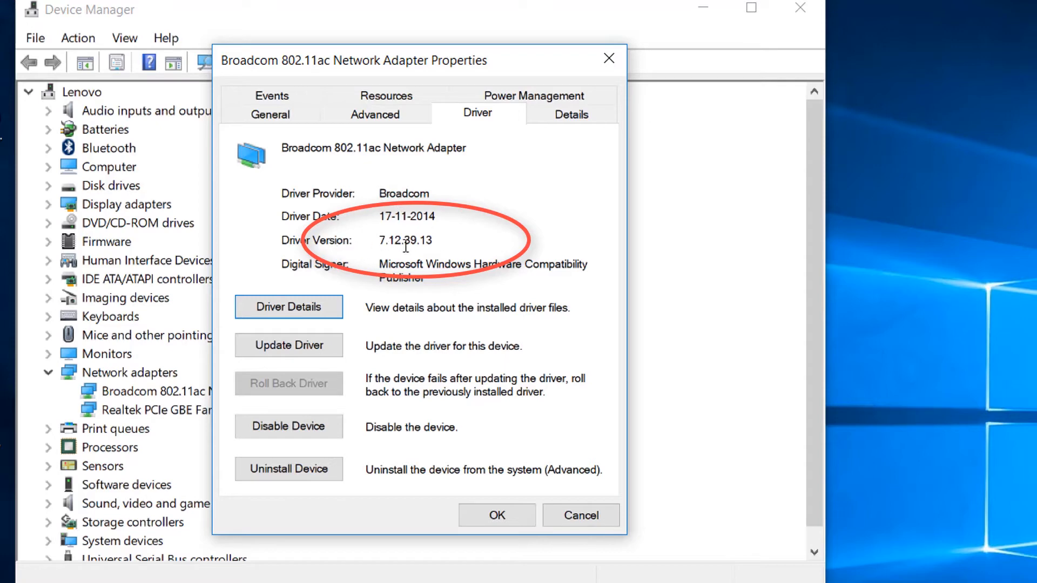
mouse_move(365, 238)
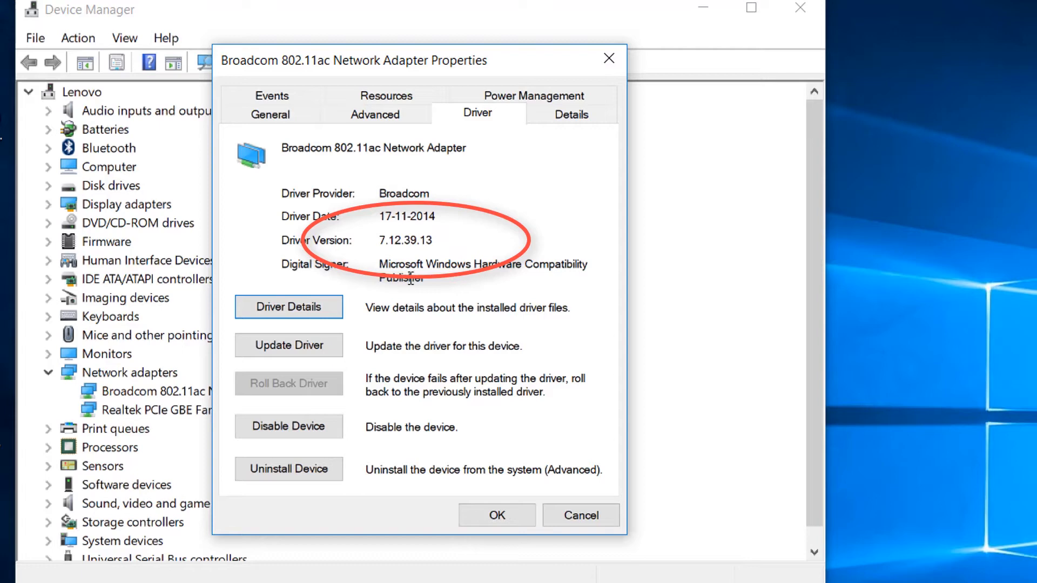
mouse_move(482, 513)
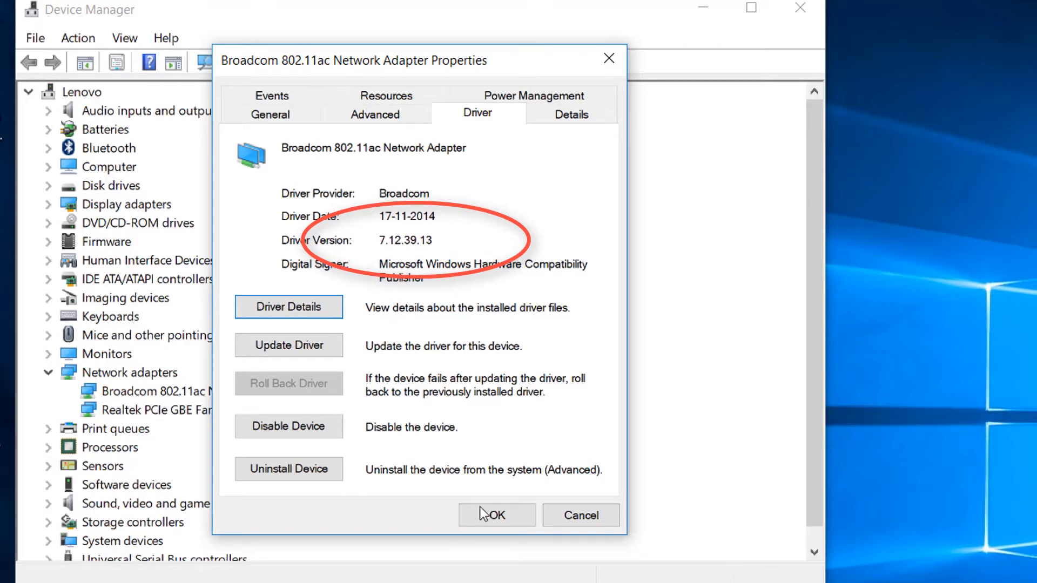
mouse_move(458, 236)
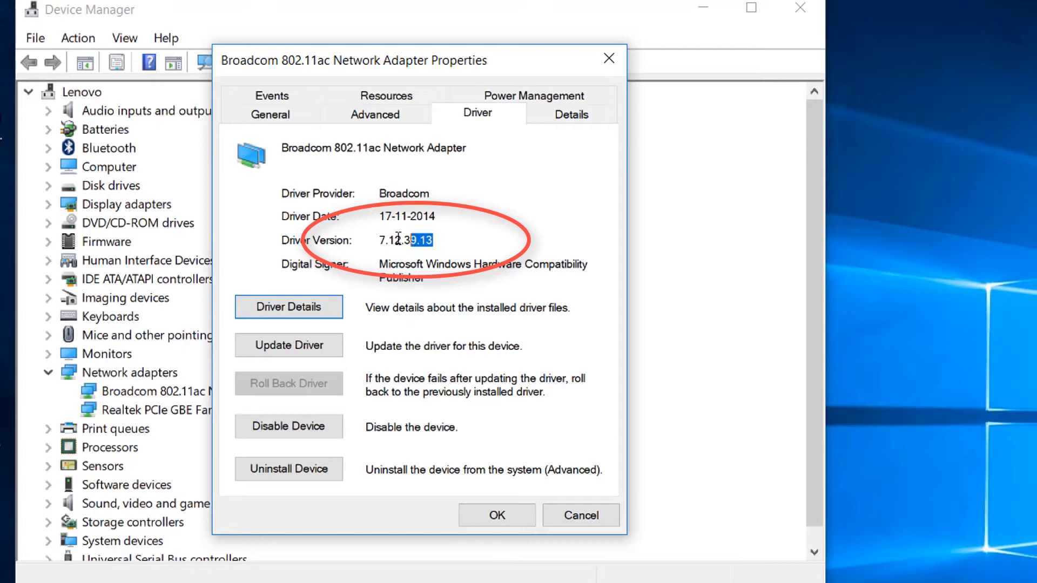
left_click(425, 239)
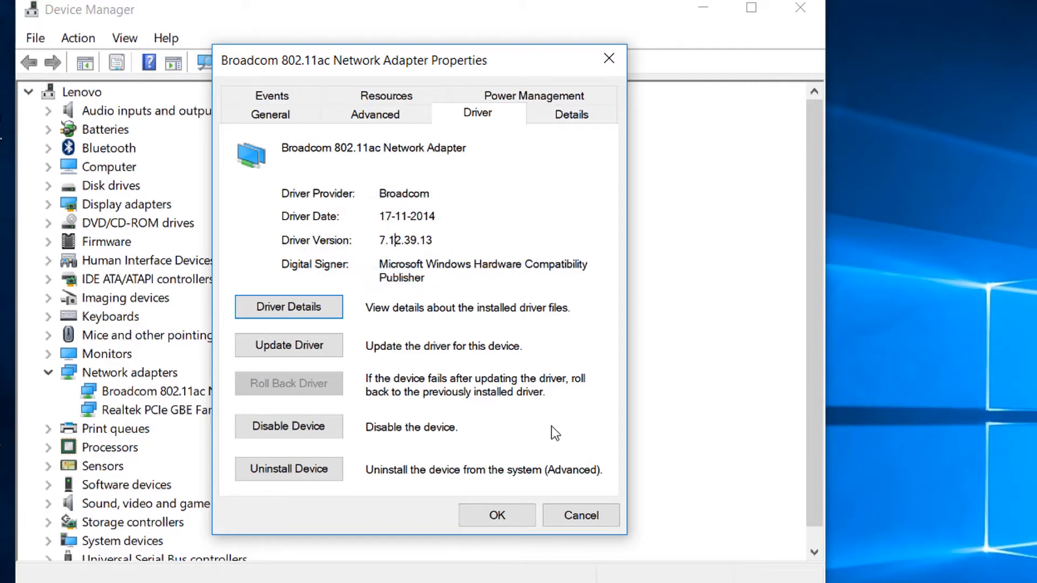
mouse_move(383, 284)
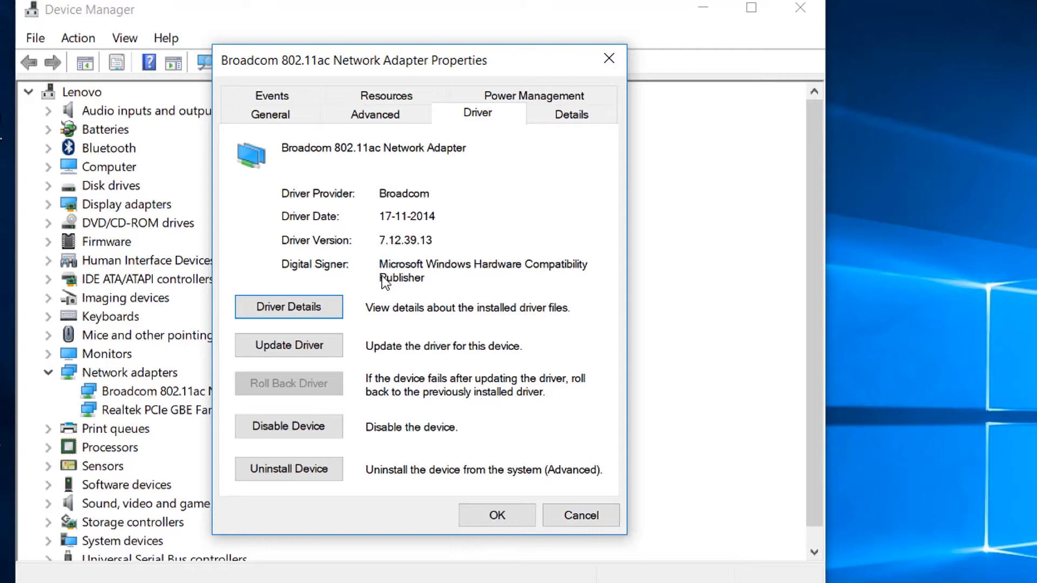
mouse_move(435, 271)
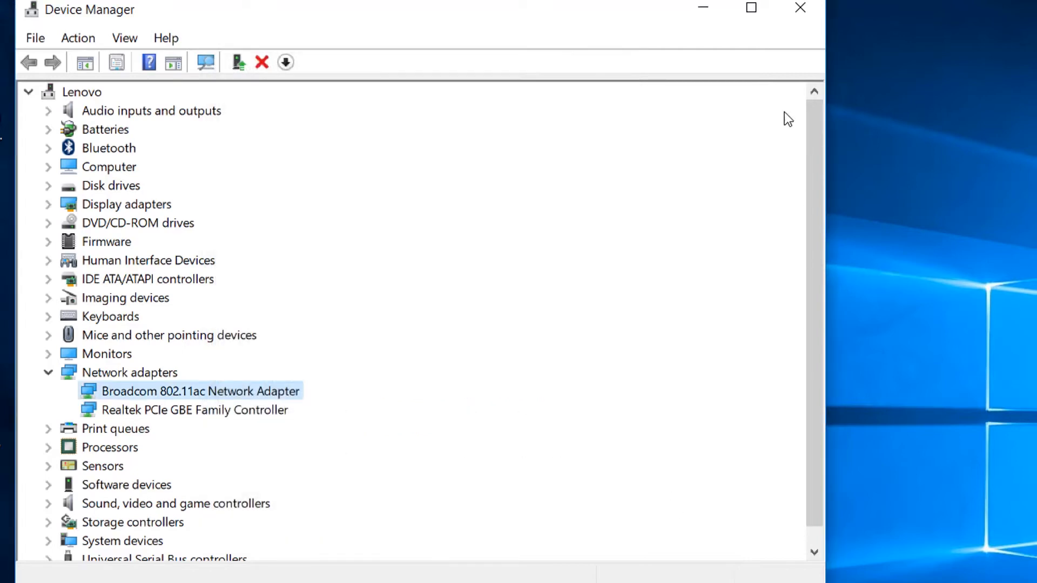
Minimize Device Manager and launch Google Chrome from its desktop shortcut
left_click(798, 7)
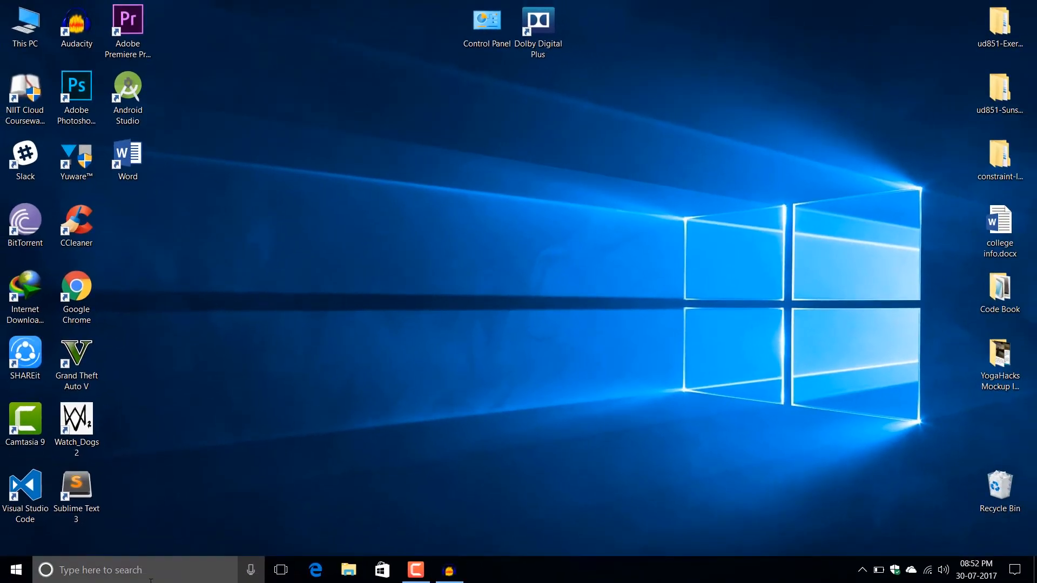
left_click(25, 157)
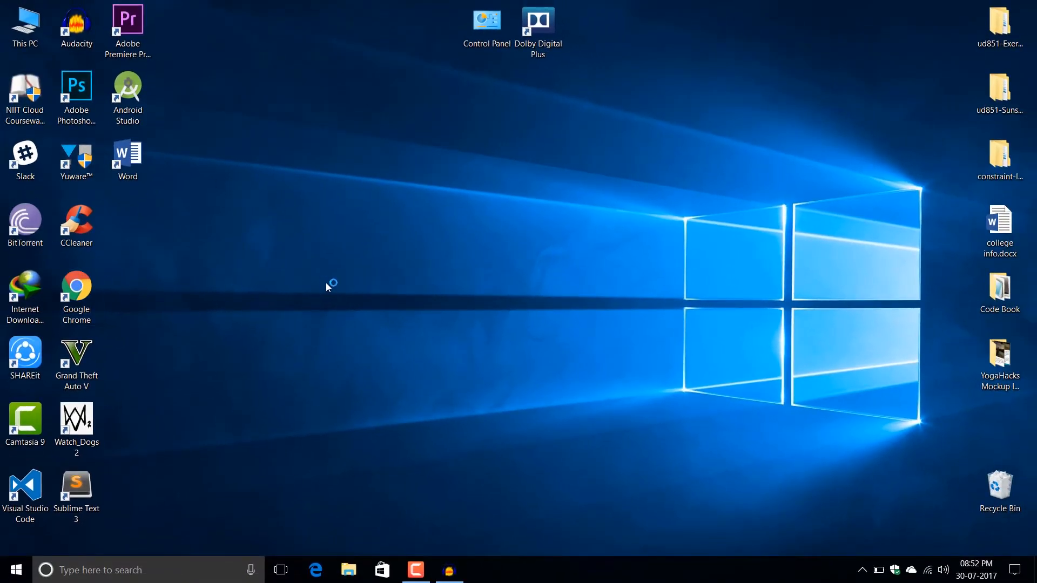
double_click(77, 286)
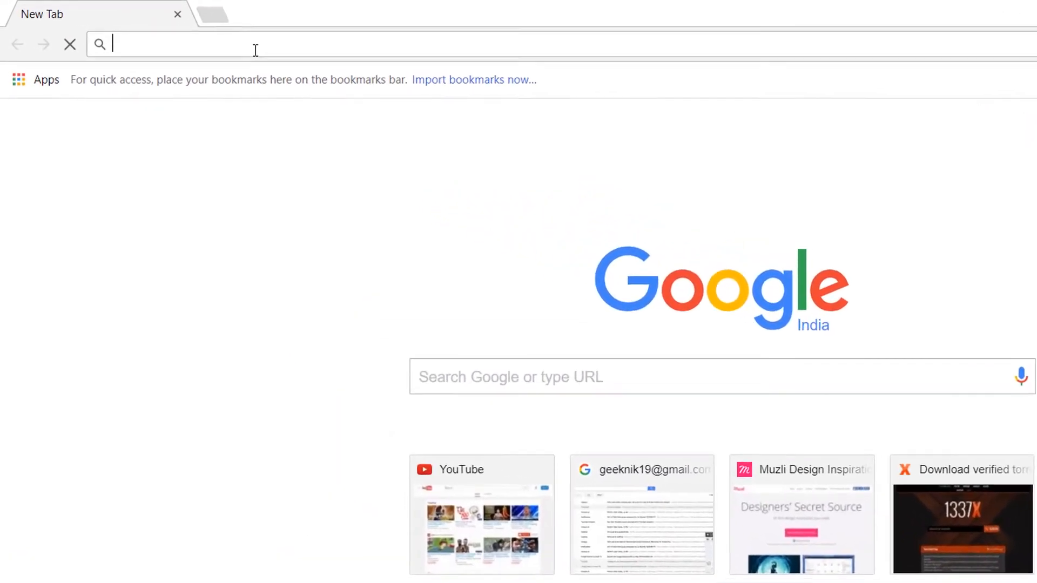
Search for Lenovo support India and open the 'Contactus - Lenovo Support' result
type("le")
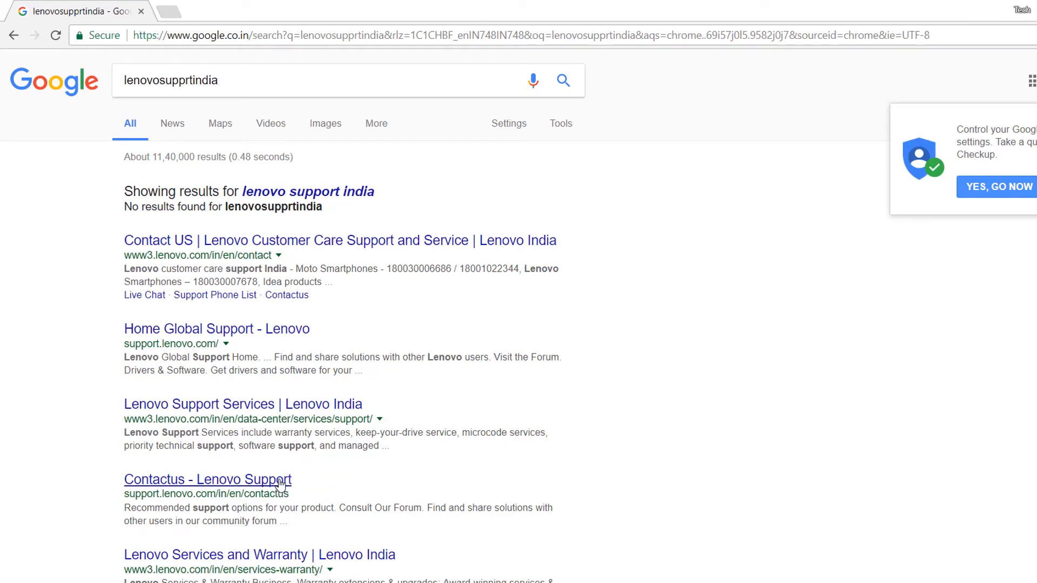
left_click(208, 479)
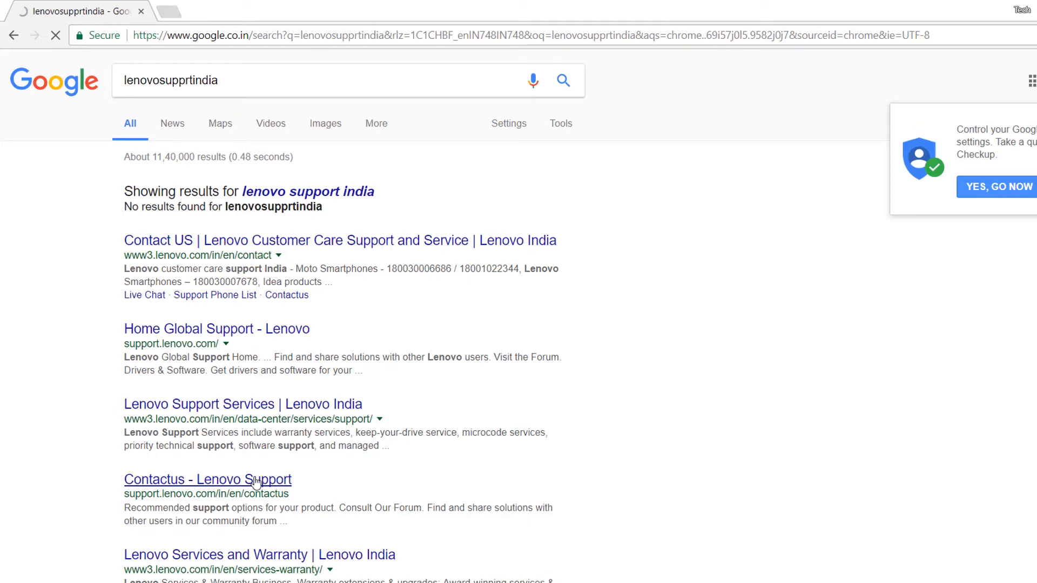
left_click(207, 479)
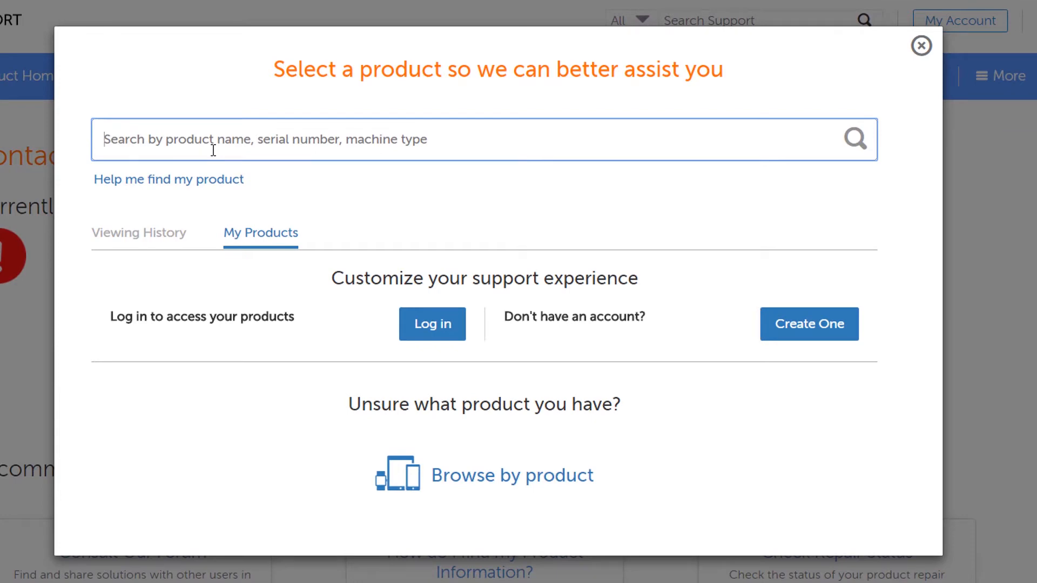
Look up serial number MP088VKC and confirm the Z51-70 Laptop as the product
type("MP088VKC")
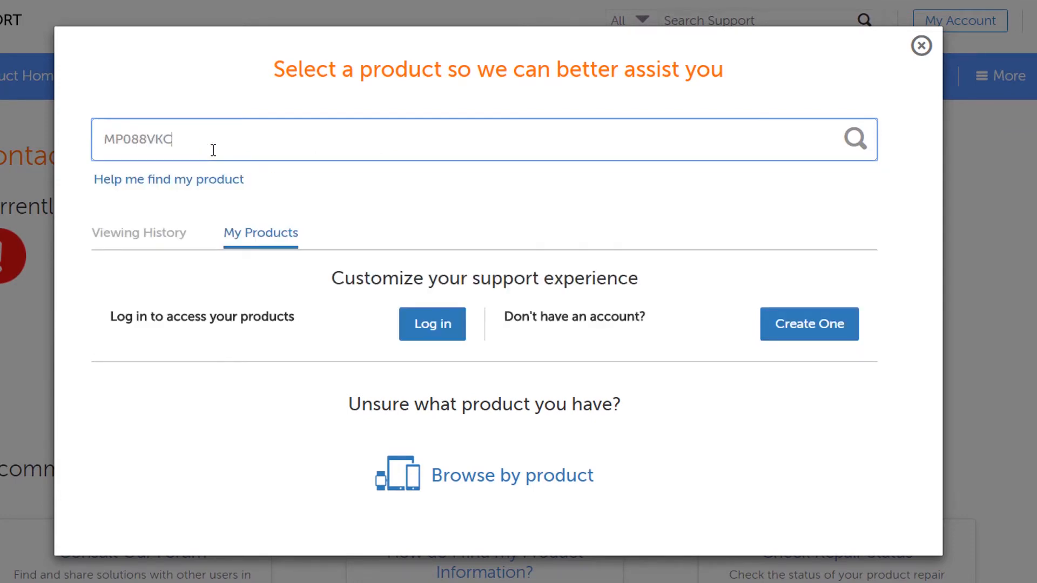
left_click(855, 138)
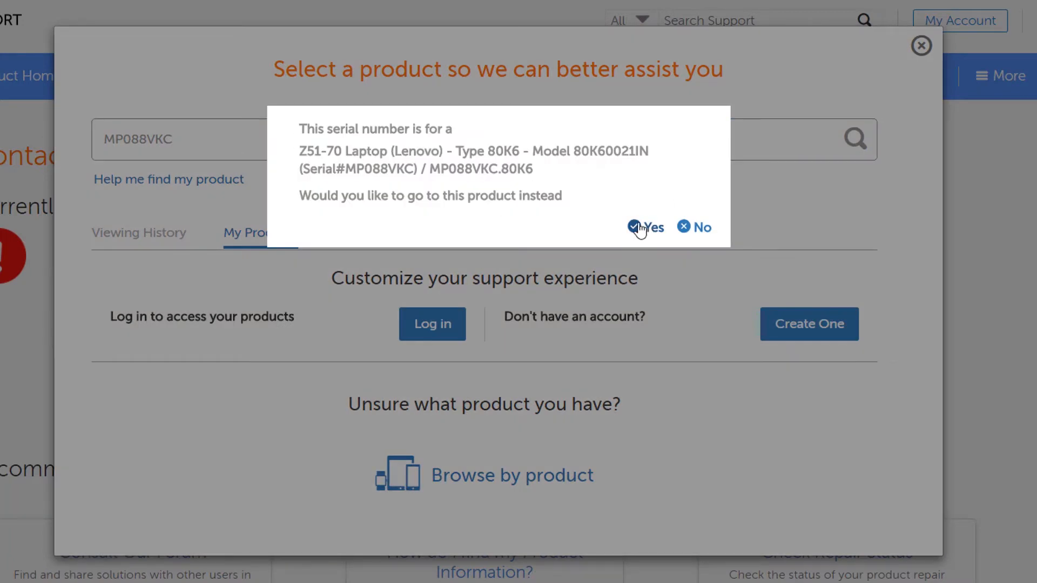
left_click(642, 227)
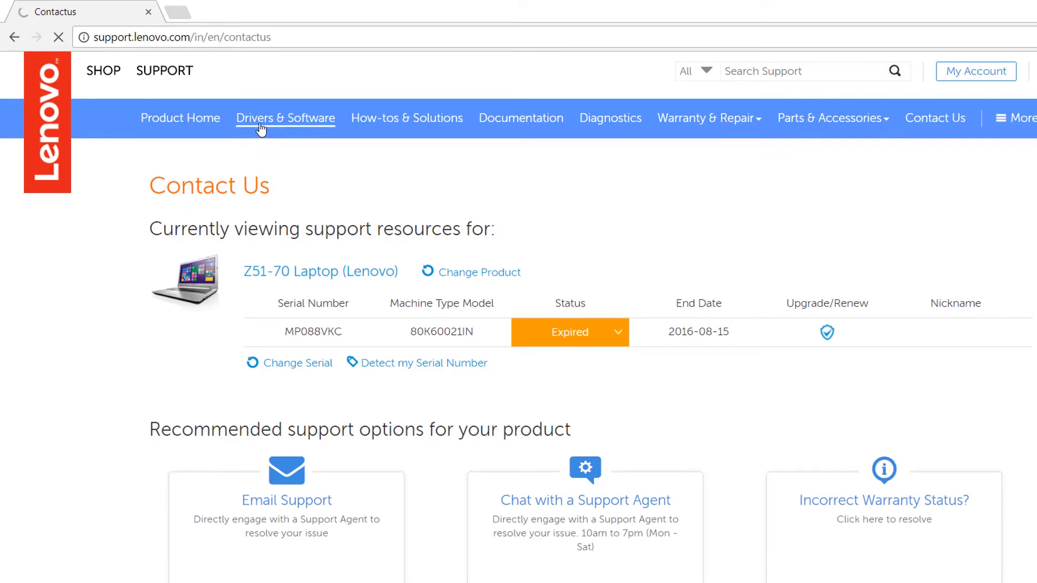
Filter Z51-70 drivers to Windows 10 (64-bit) and Networking: Wireless LAN, expanding the group
left_click(285, 117)
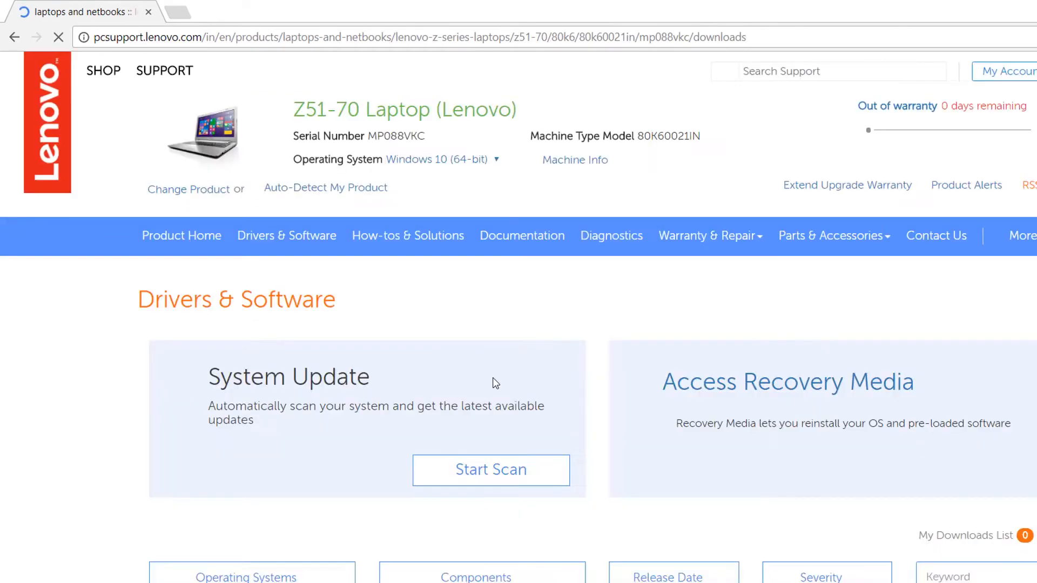
scroll("down", 3)
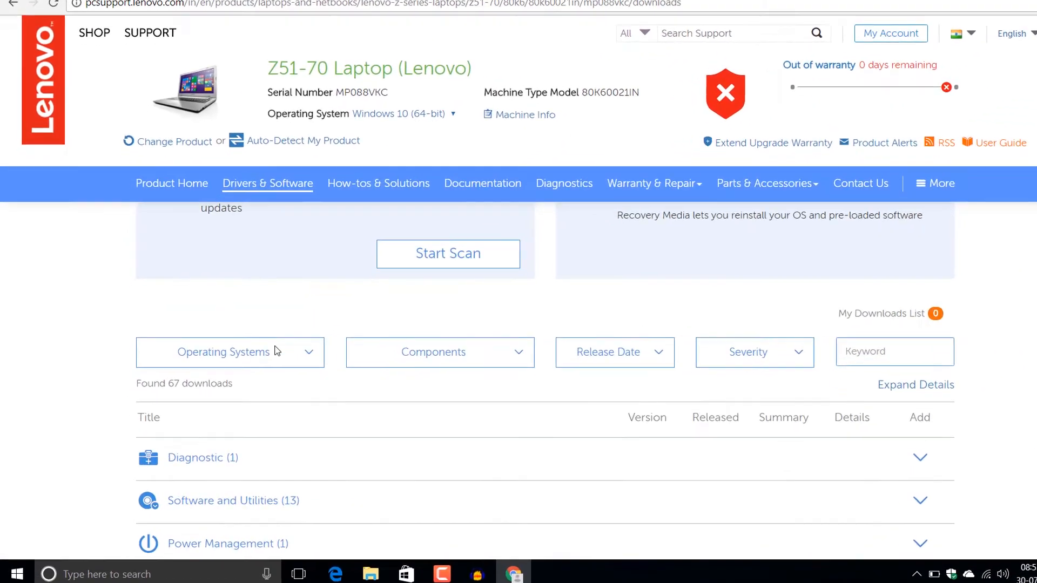
left_click(229, 353)
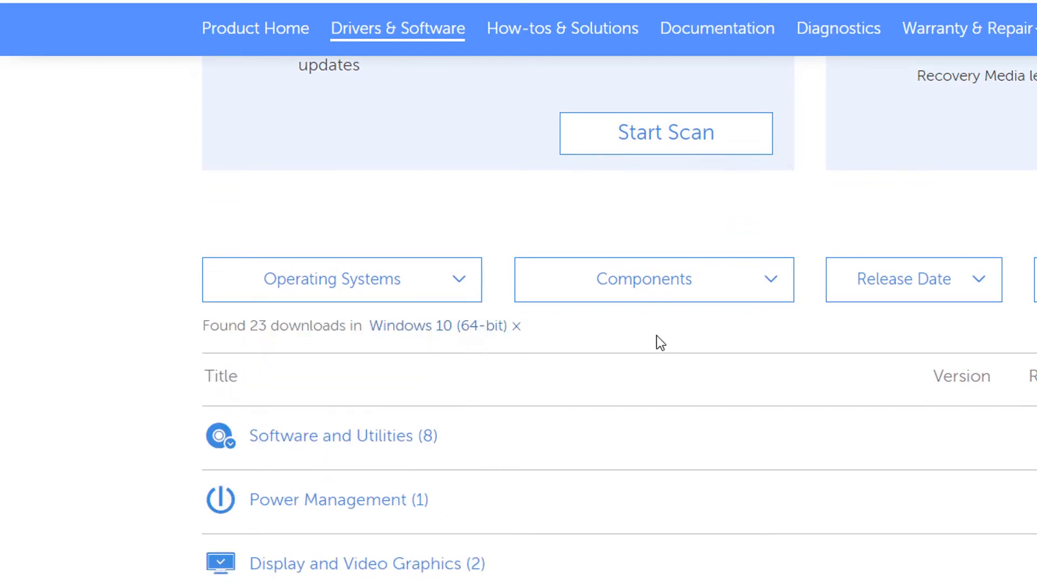
left_click(643, 279)
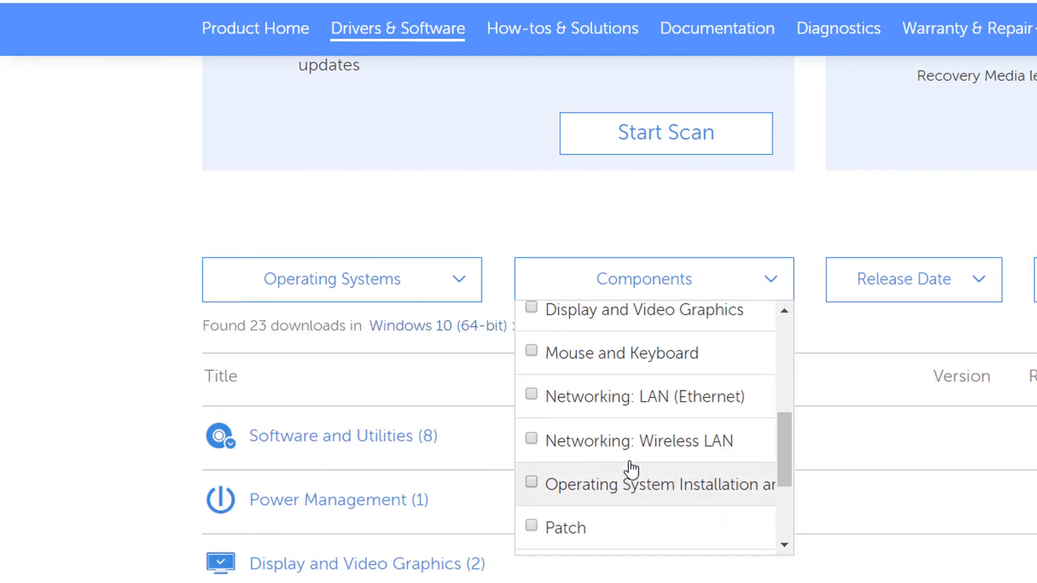
mouse_move(543, 449)
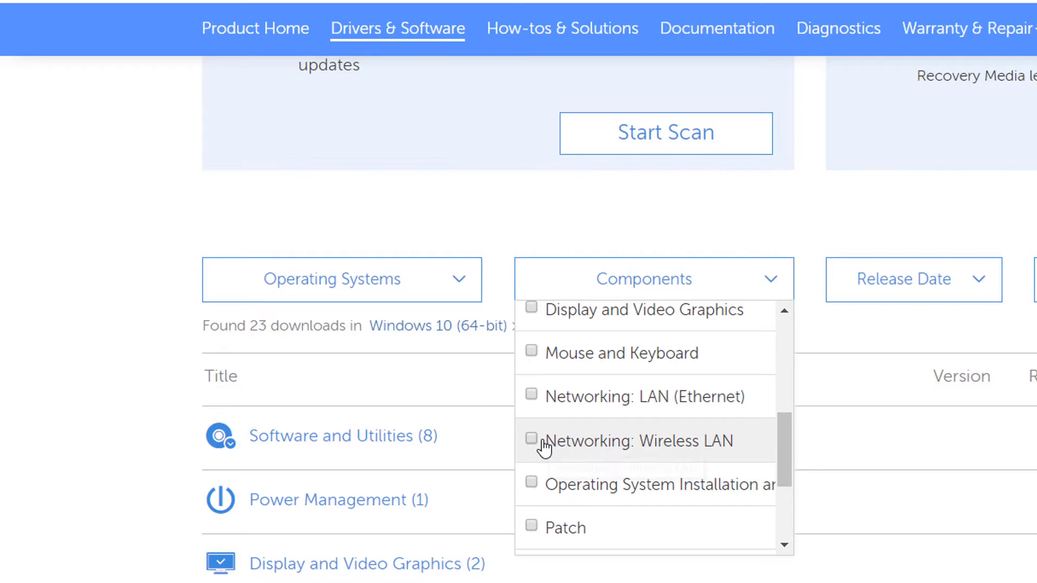
left_click(531, 437)
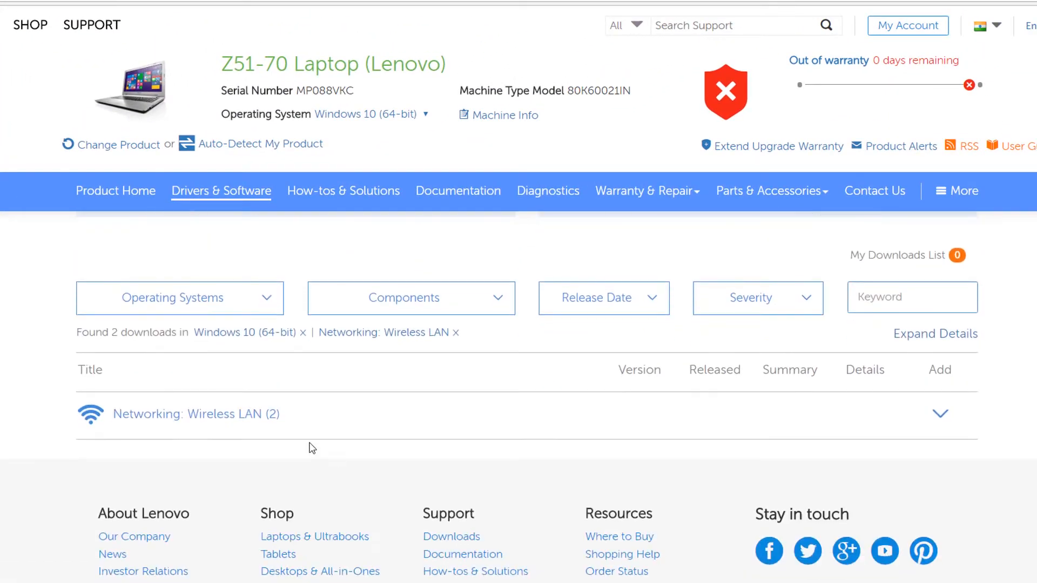
left_click(940, 413)
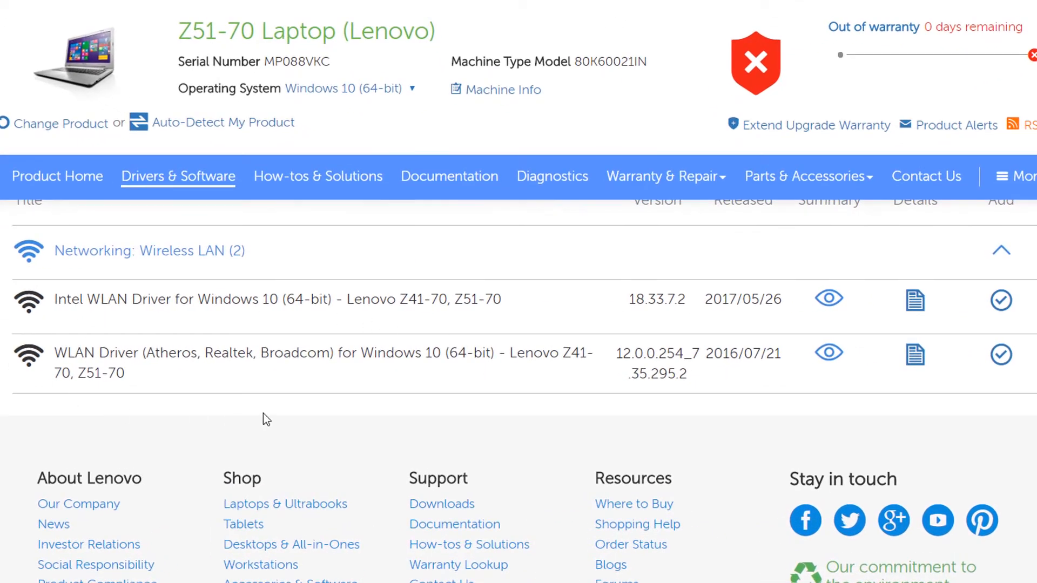
mouse_move(501, 376)
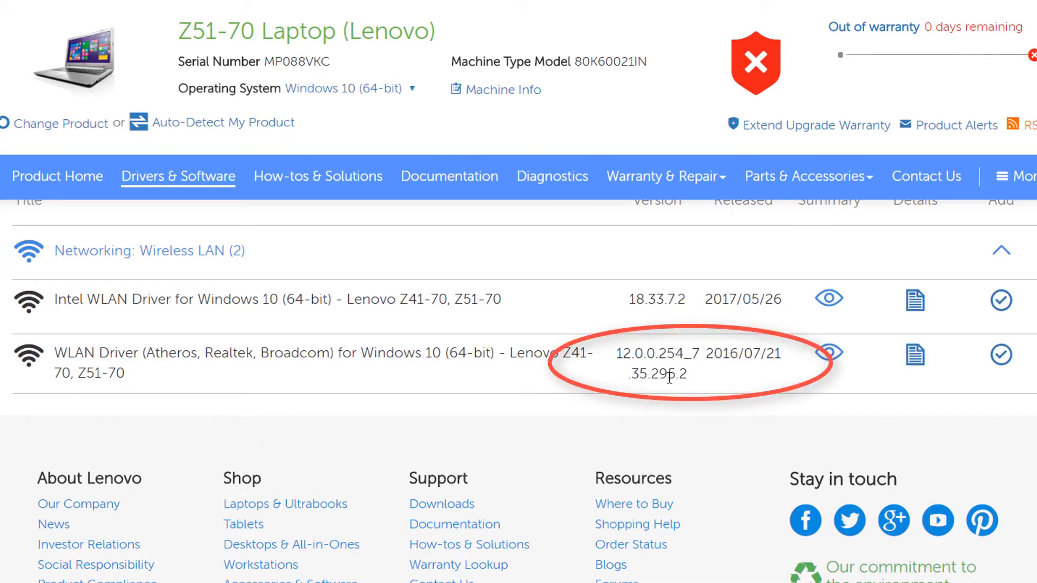
mouse_move(652, 397)
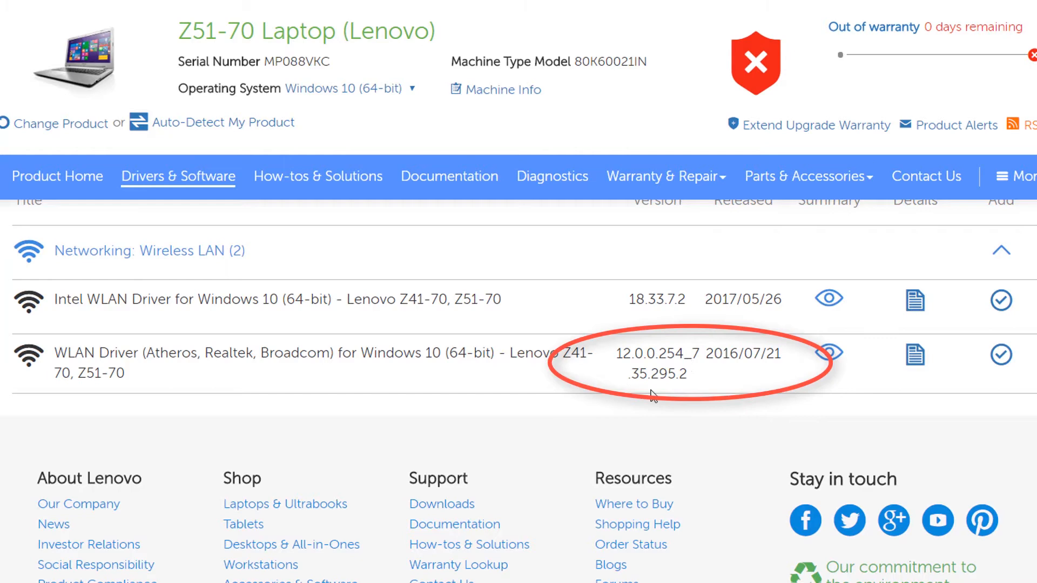
mouse_move(685, 353)
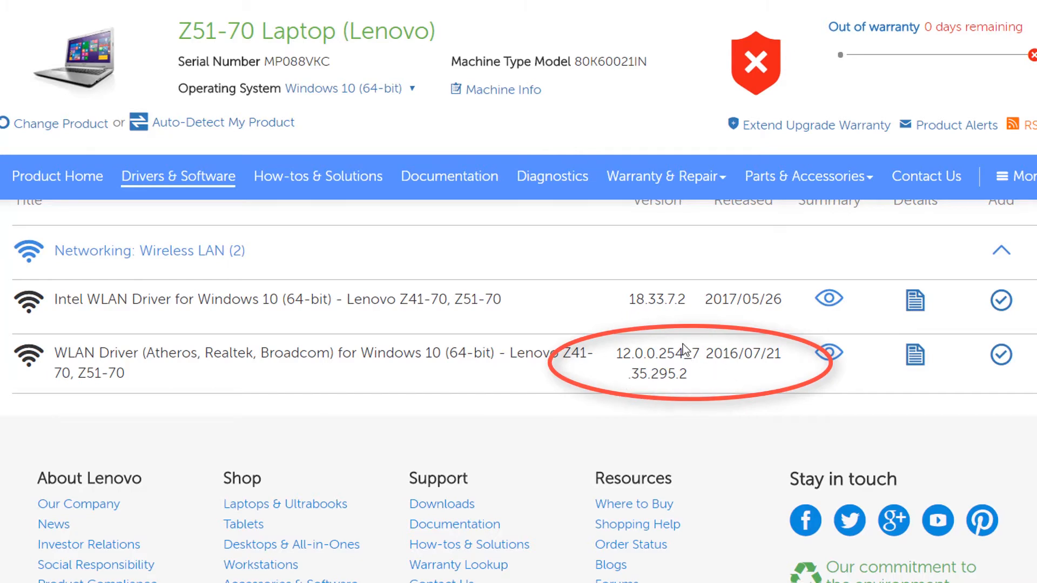
mouse_move(693, 288)
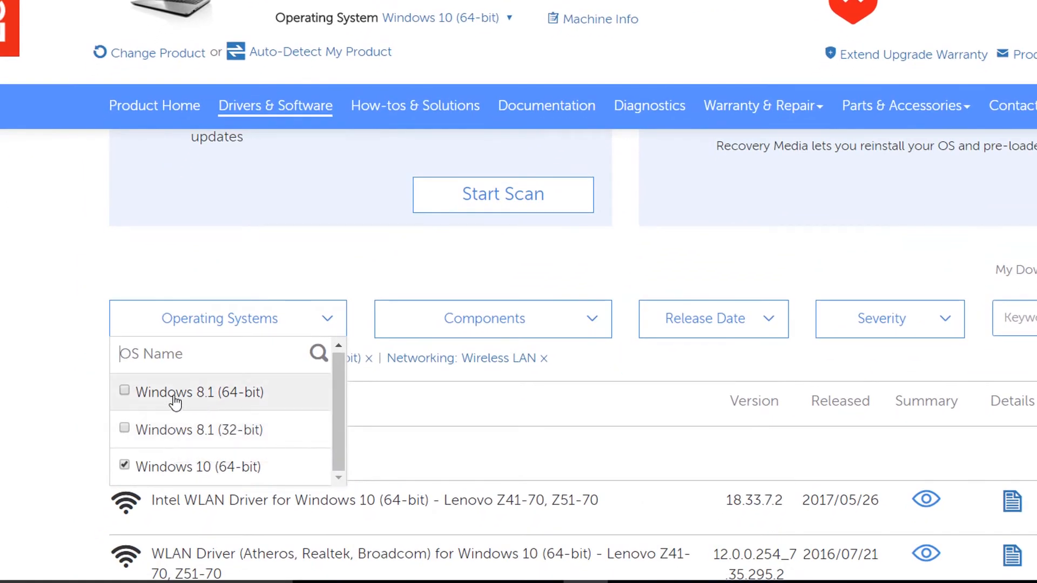
Switch the OS filter to Windows 8.1 (64-bit) and add its Broadcom WLAN driver to downloads
left_click(125, 391)
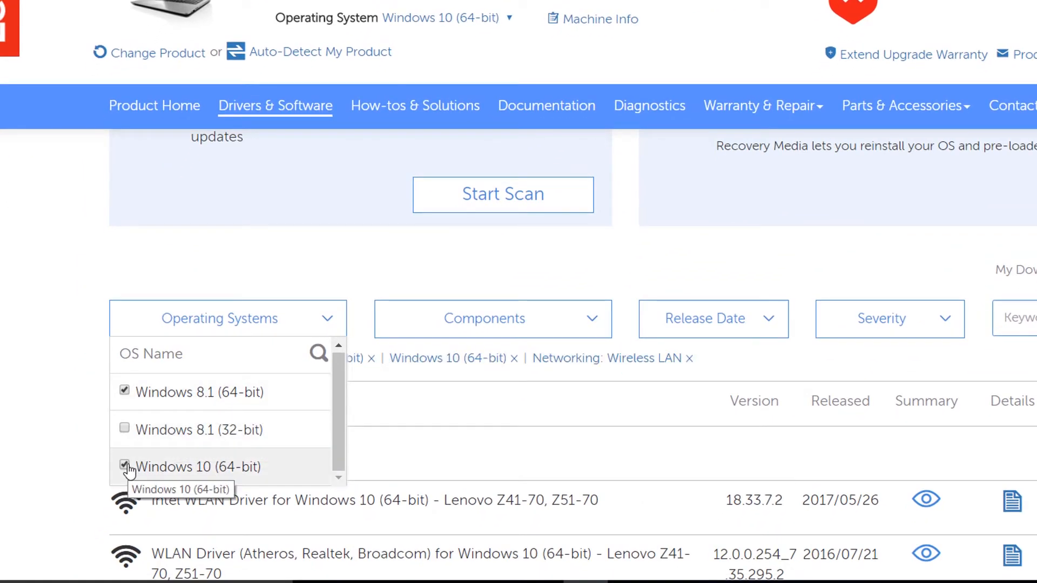
left_click(125, 466)
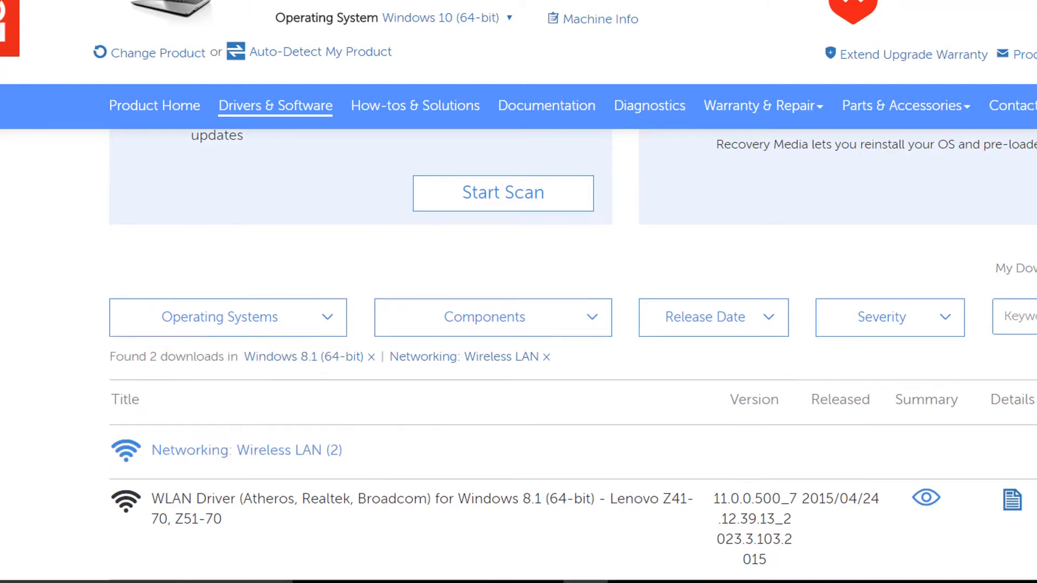
scroll("down", 3)
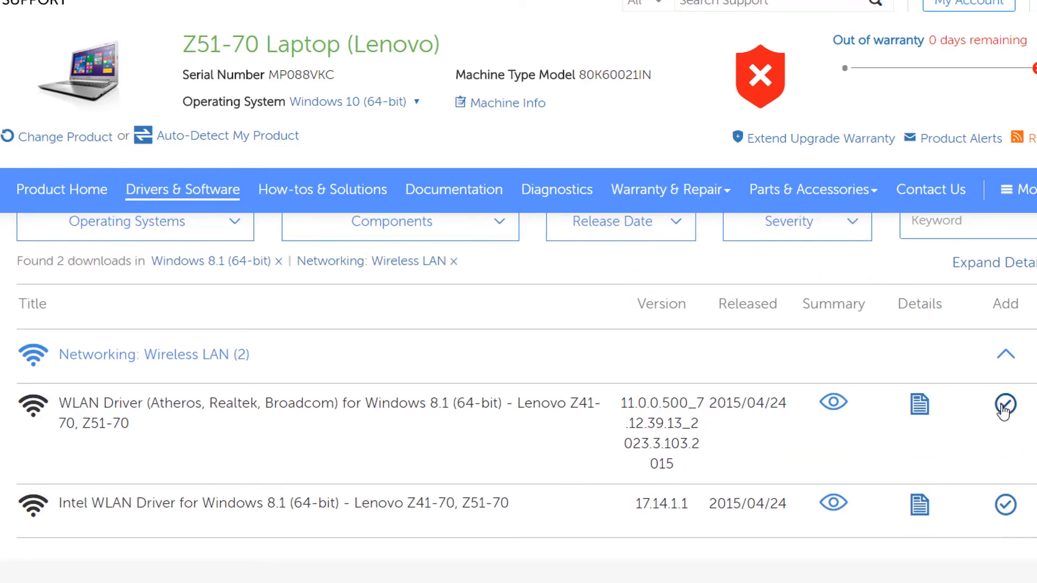
left_click(1005, 403)
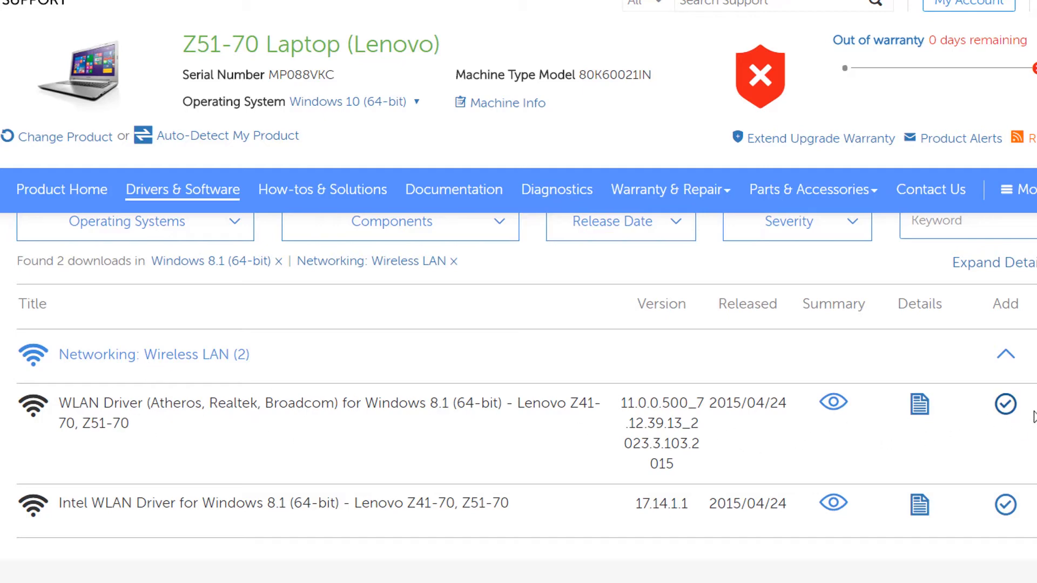
mouse_move(811, 383)
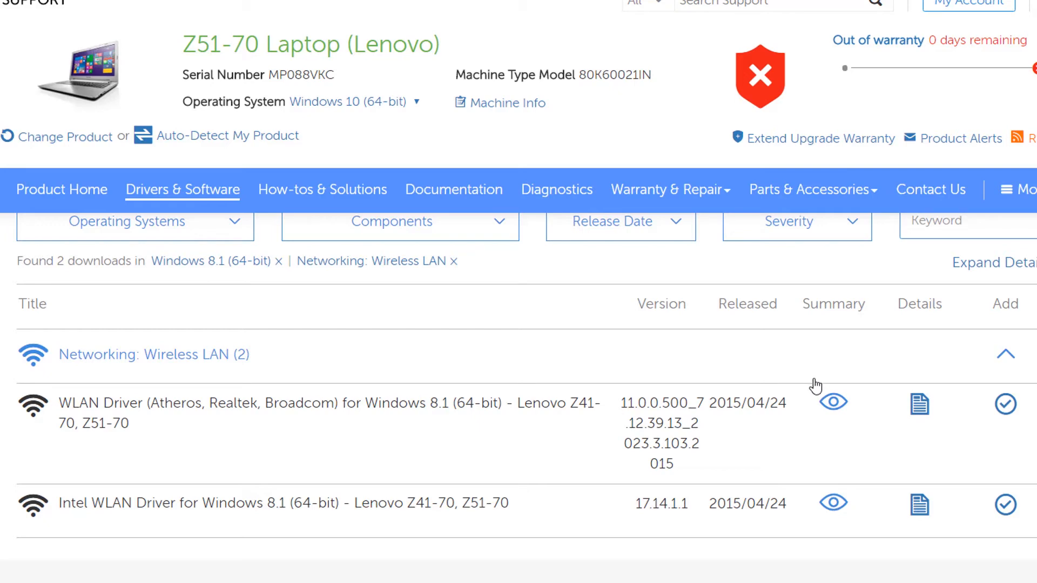
mouse_move(818, 395)
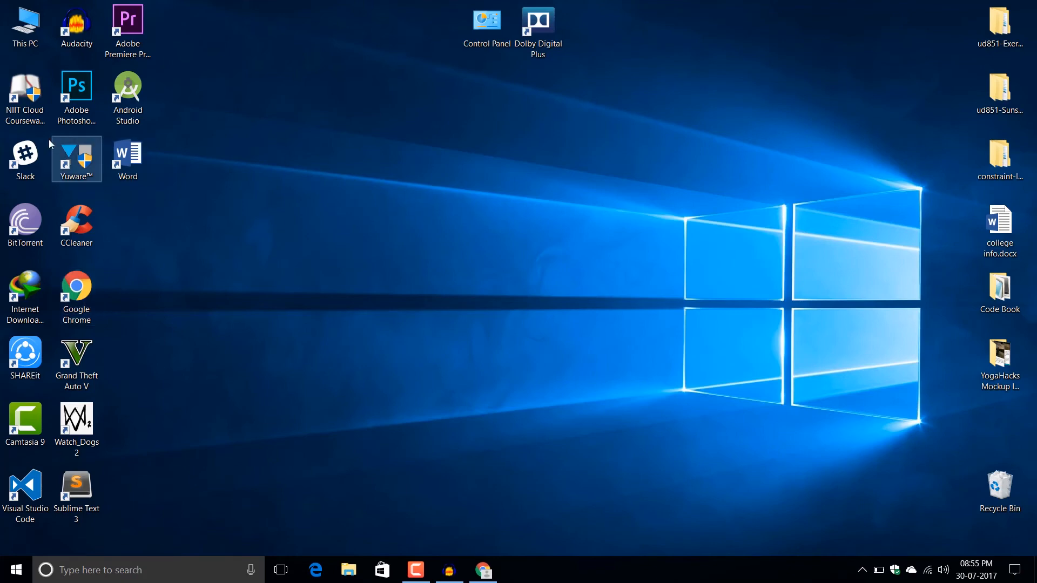
From This PC's Properties, reach Advanced system settings and its Hardware tab
right_click(23, 22)
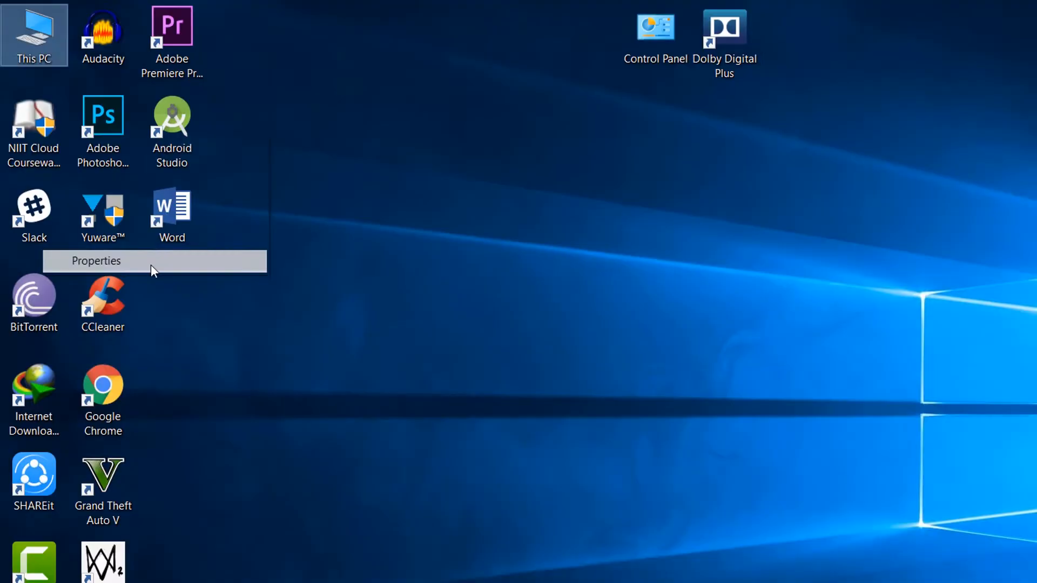
left_click(96, 261)
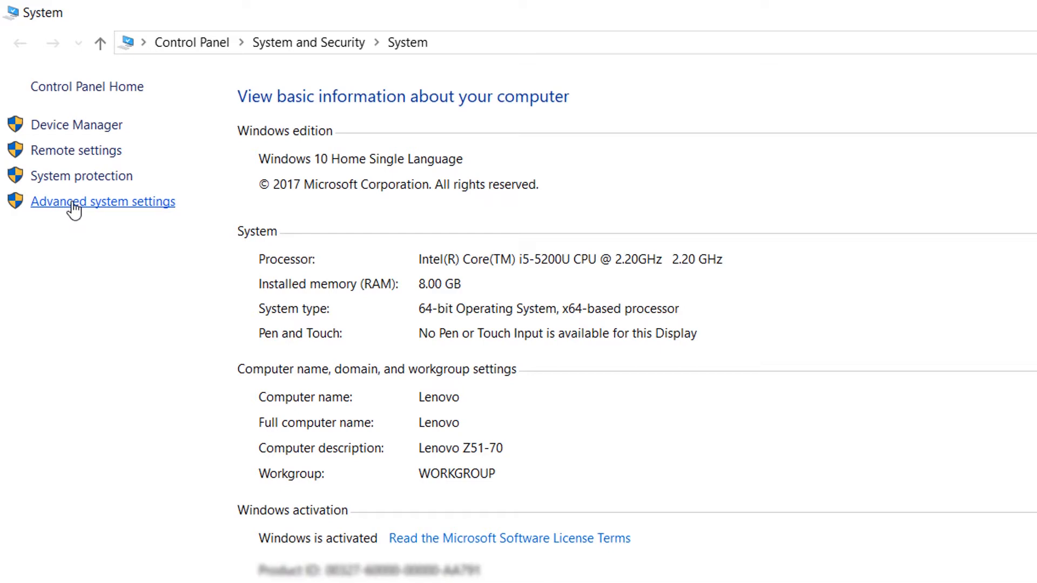
left_click(103, 201)
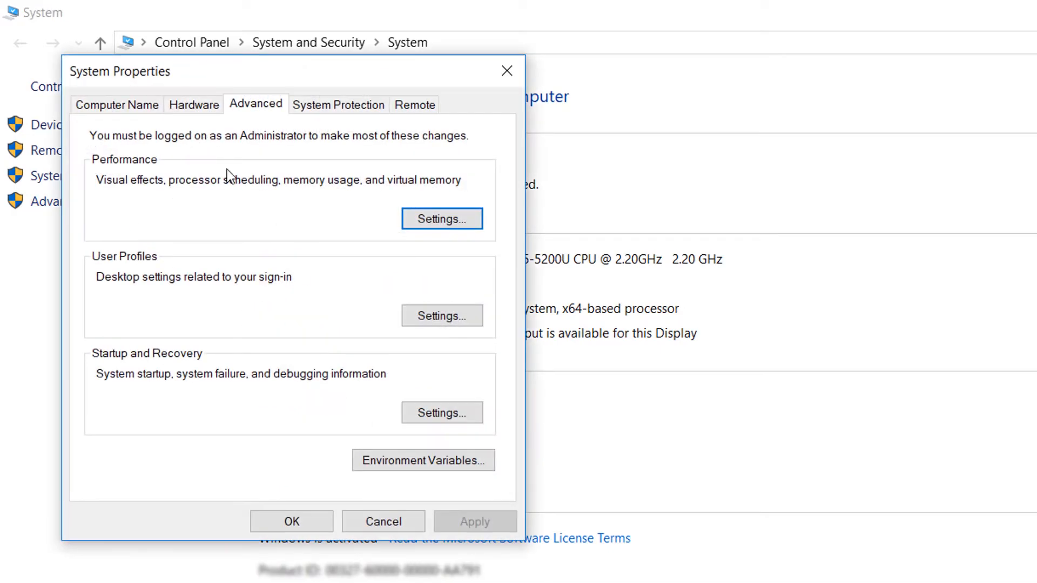
mouse_move(325, 209)
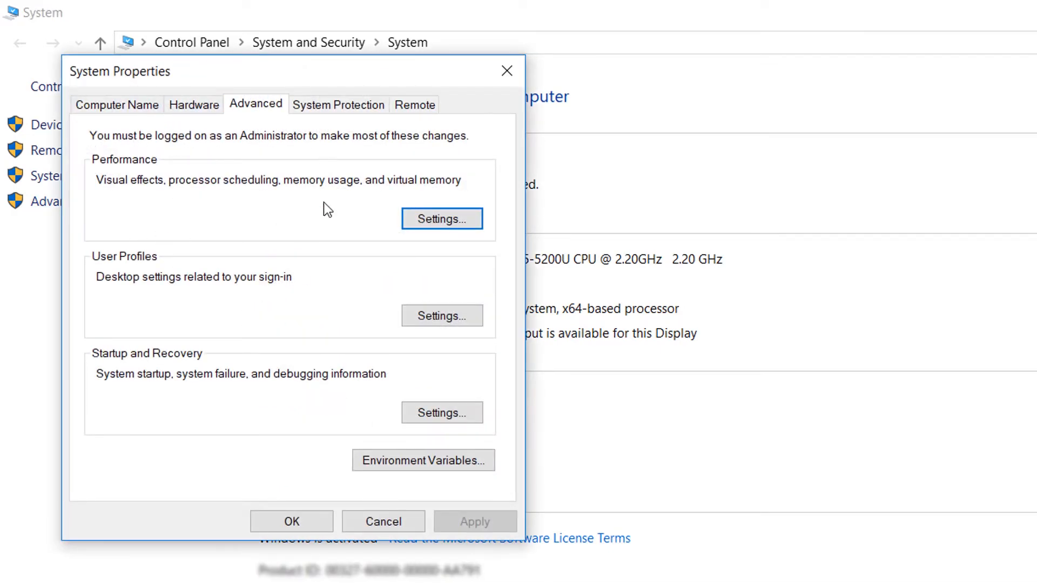
left_click(338, 105)
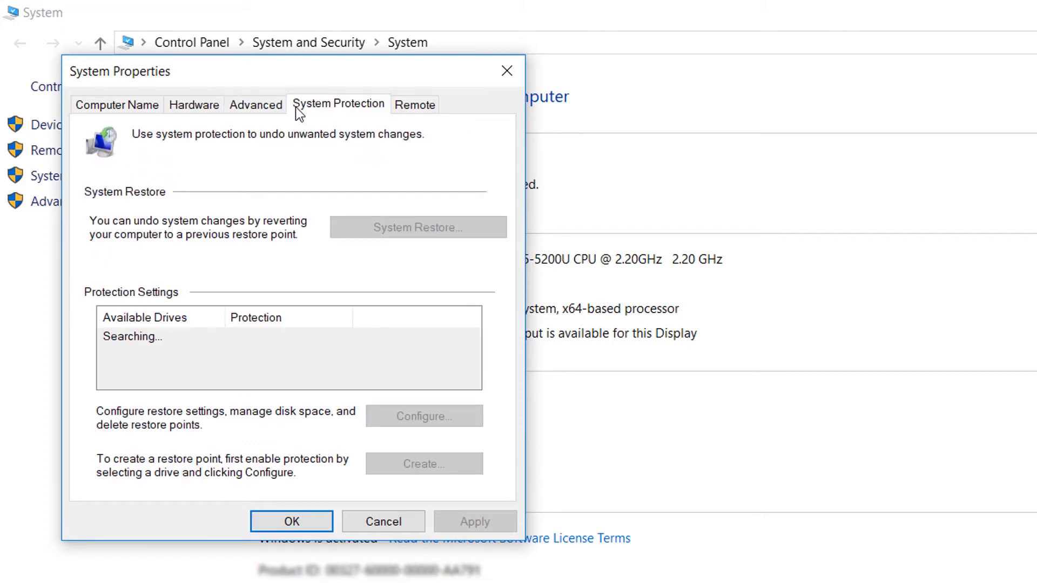
left_click(255, 104)
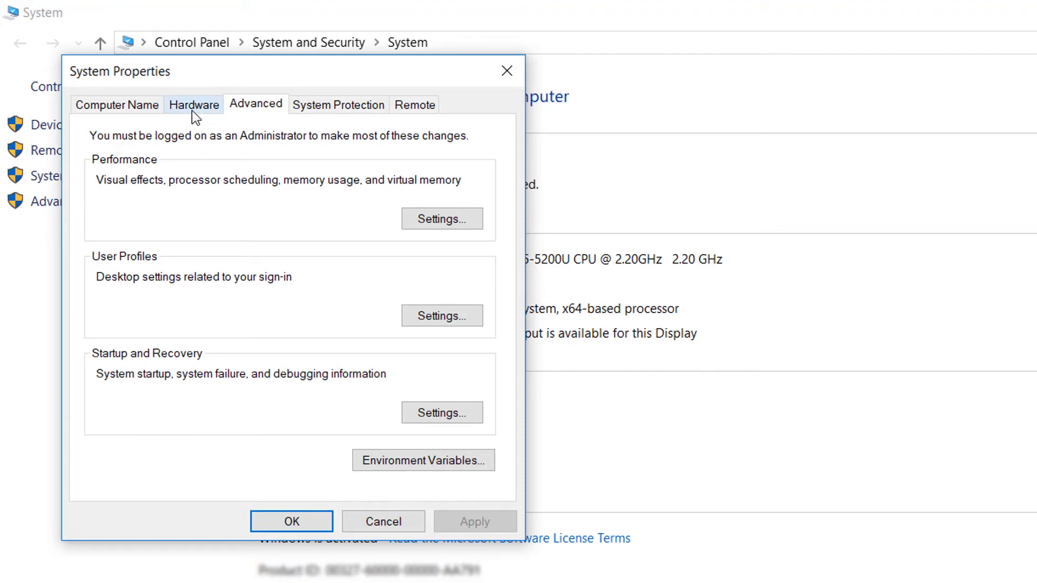
left_click(194, 104)
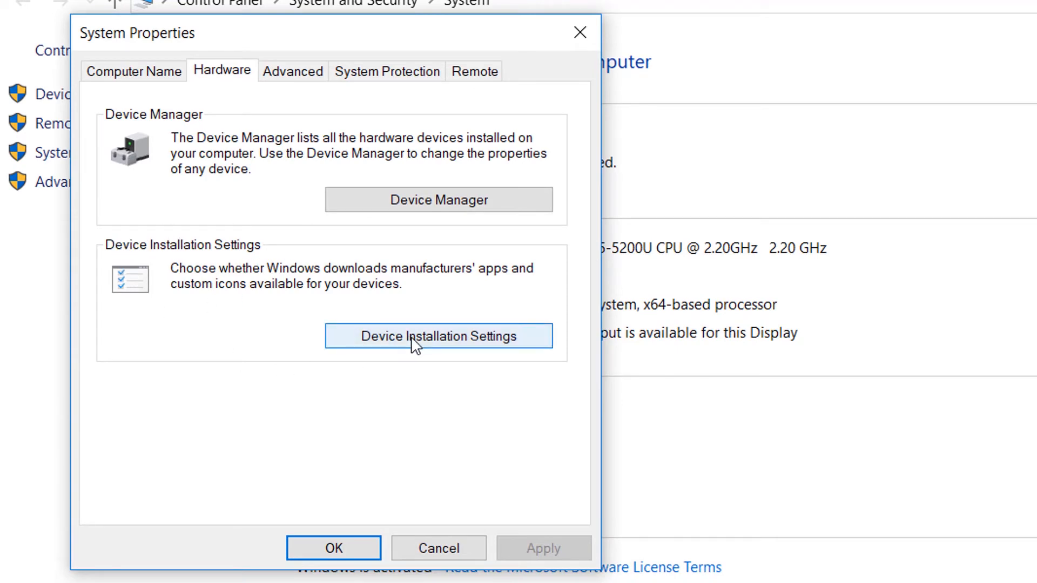
Set Device Installation Settings to No, then open the Start button's Quick Link menu
left_click(439, 336)
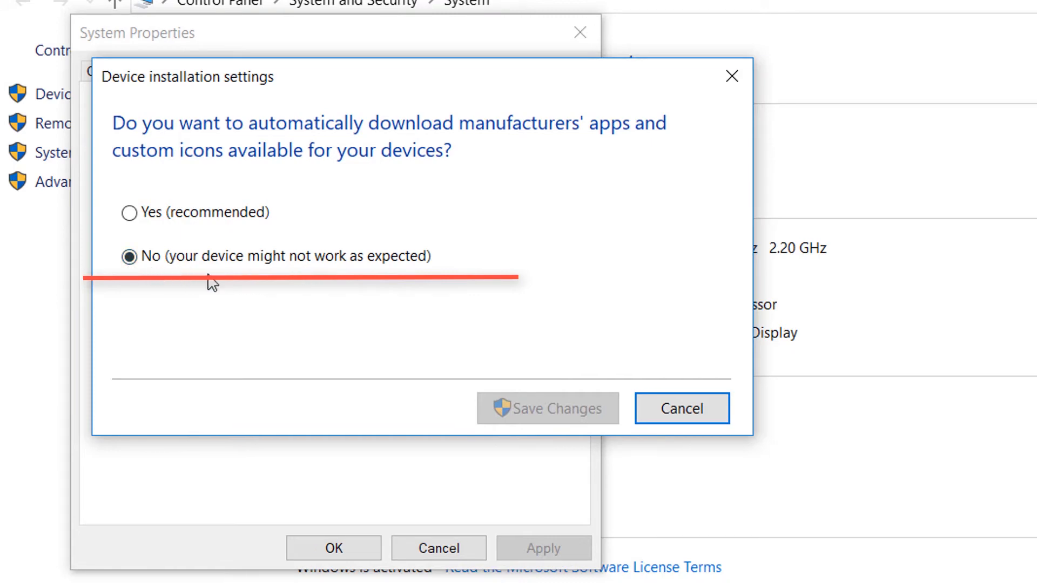
mouse_move(441, 286)
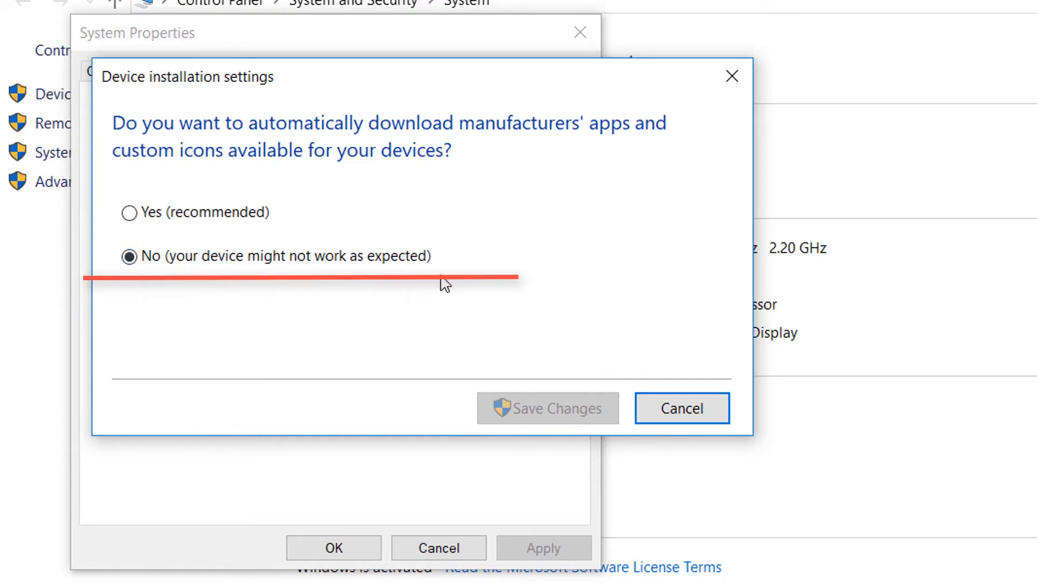
mouse_move(464, 294)
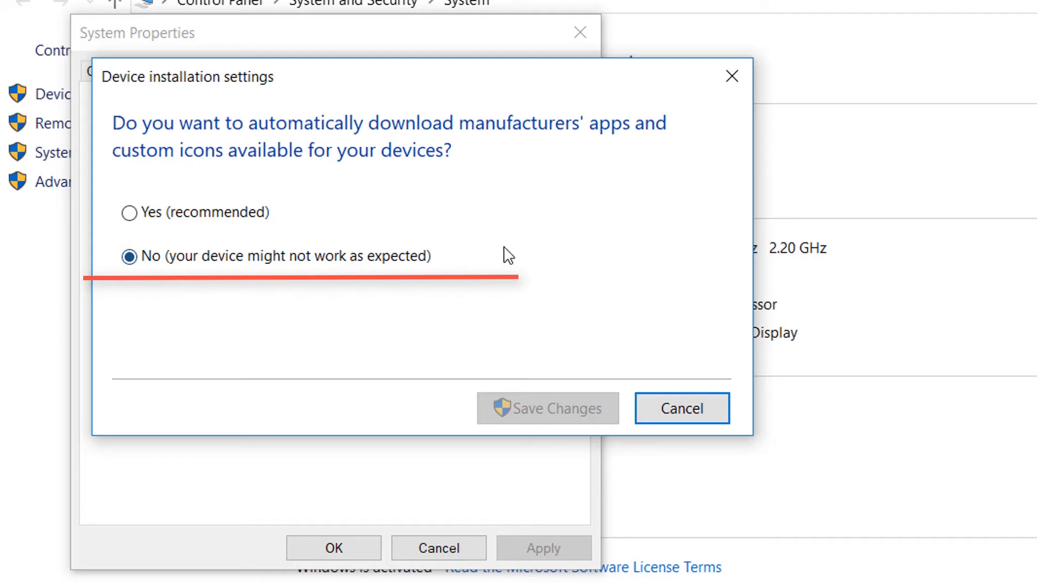
mouse_move(495, 285)
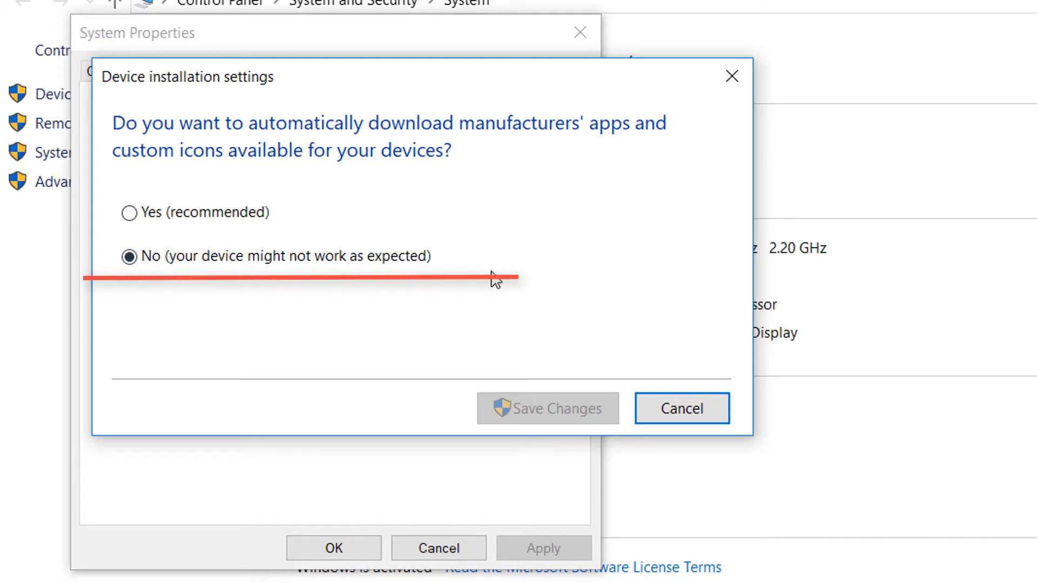
mouse_move(465, 265)
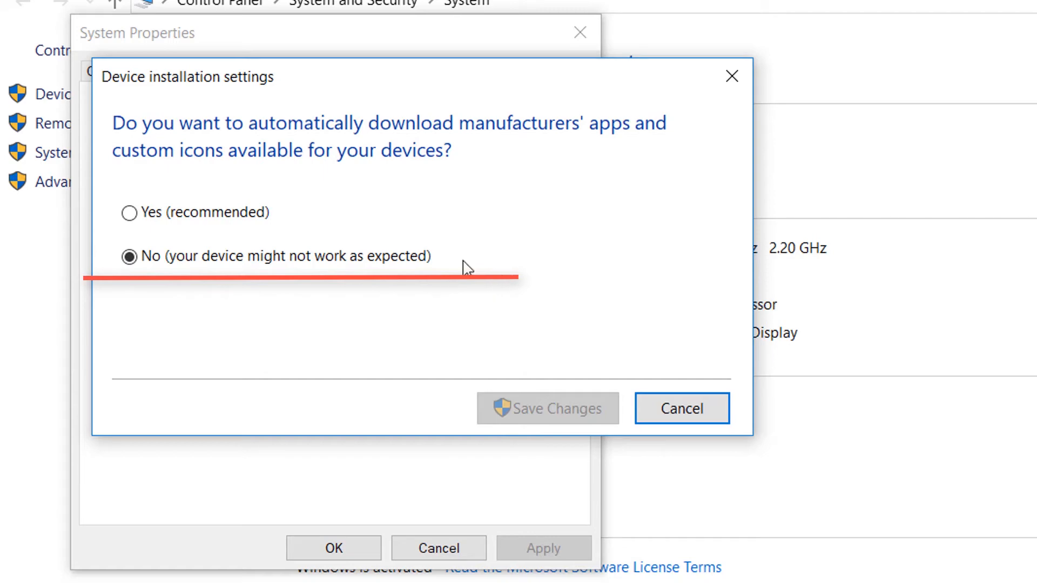
mouse_move(447, 294)
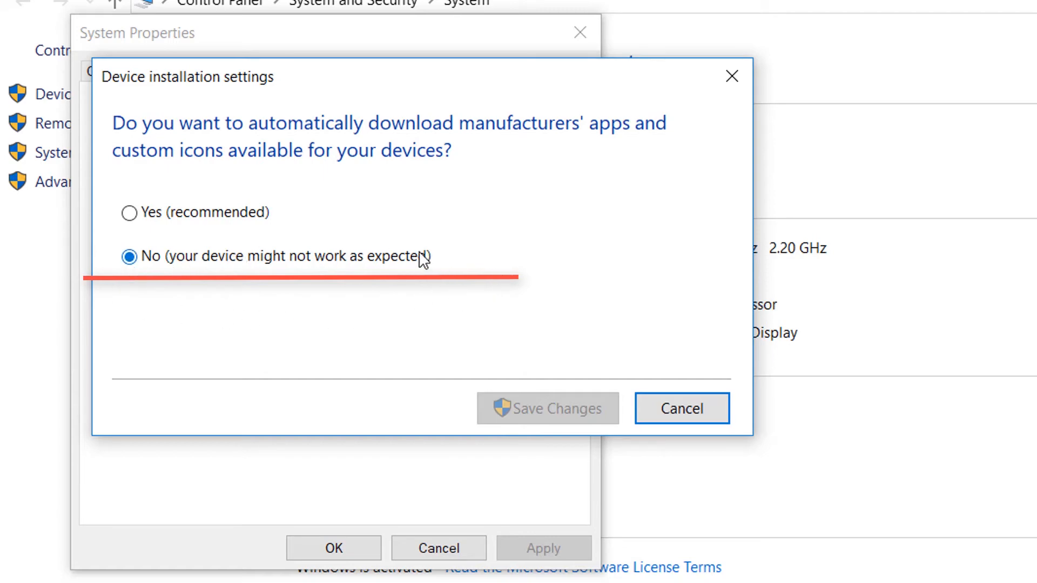
mouse_move(441, 275)
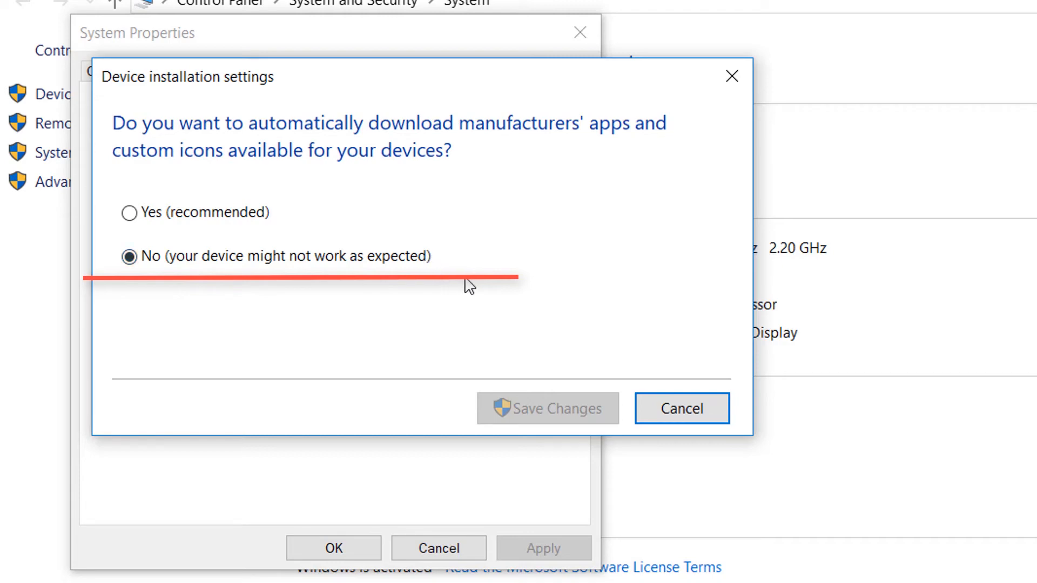
mouse_move(470, 317)
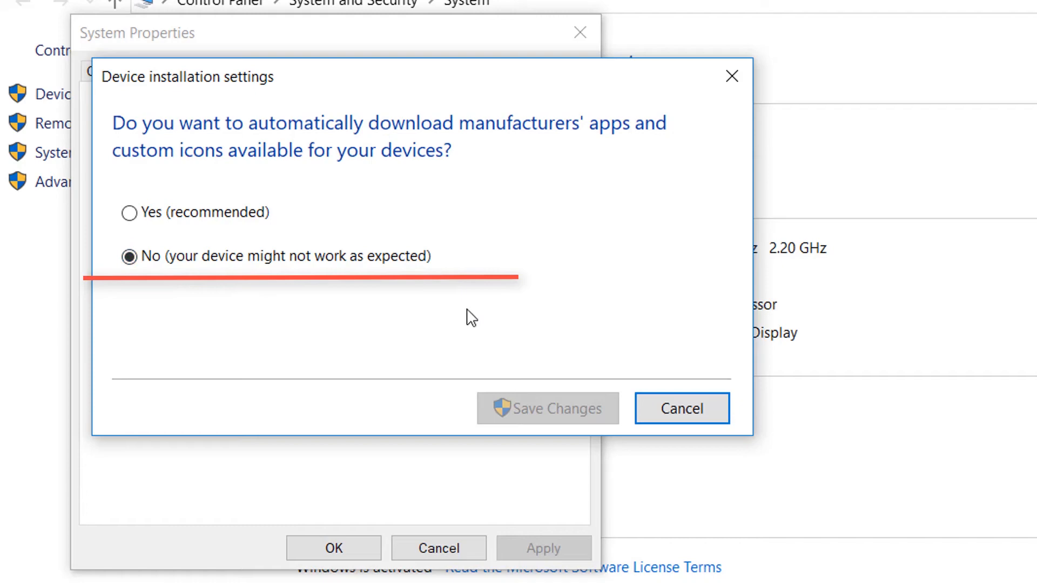
mouse_move(289, 225)
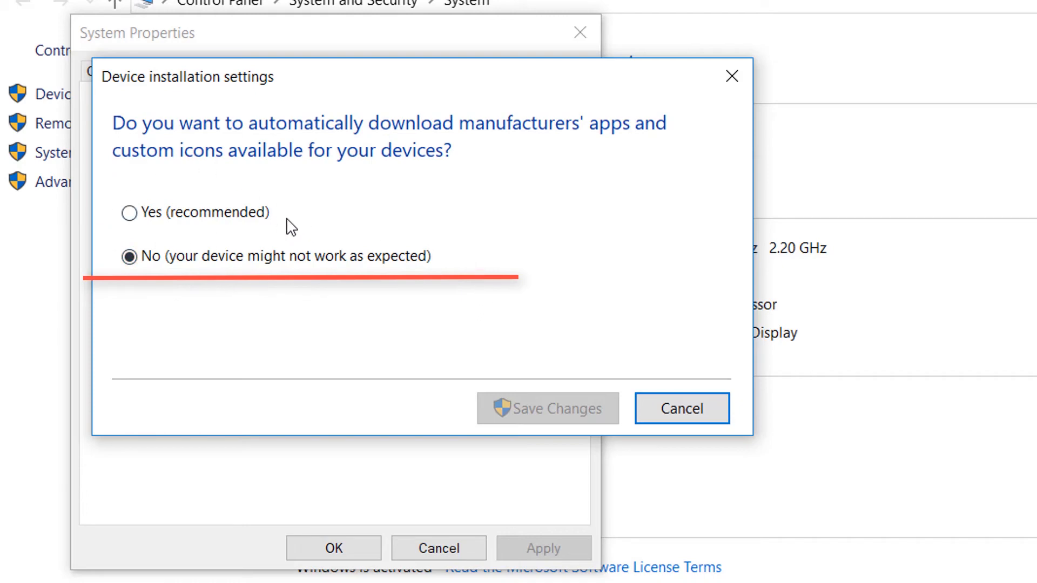
mouse_move(339, 228)
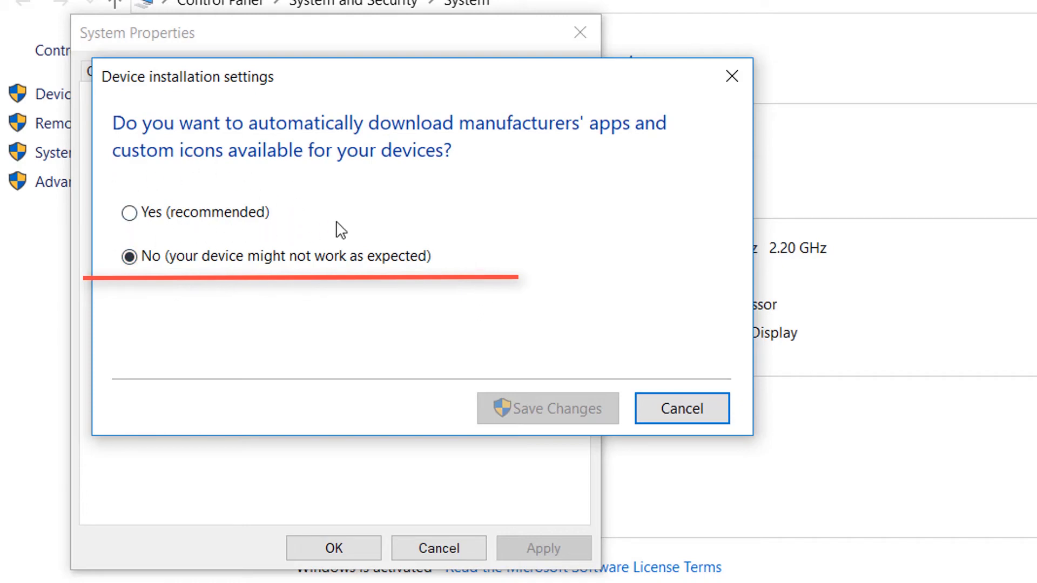
mouse_move(368, 276)
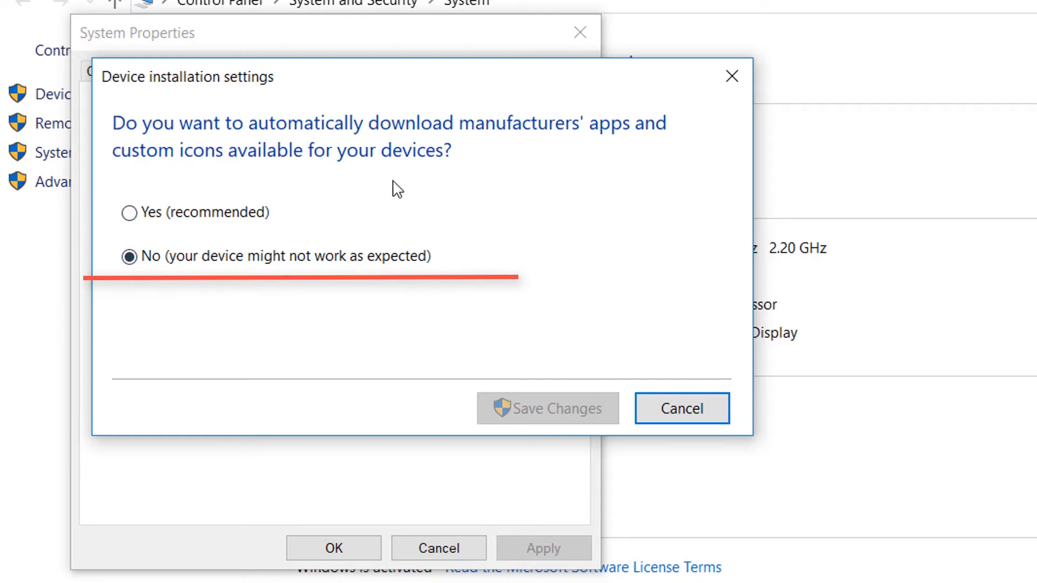
mouse_move(324, 330)
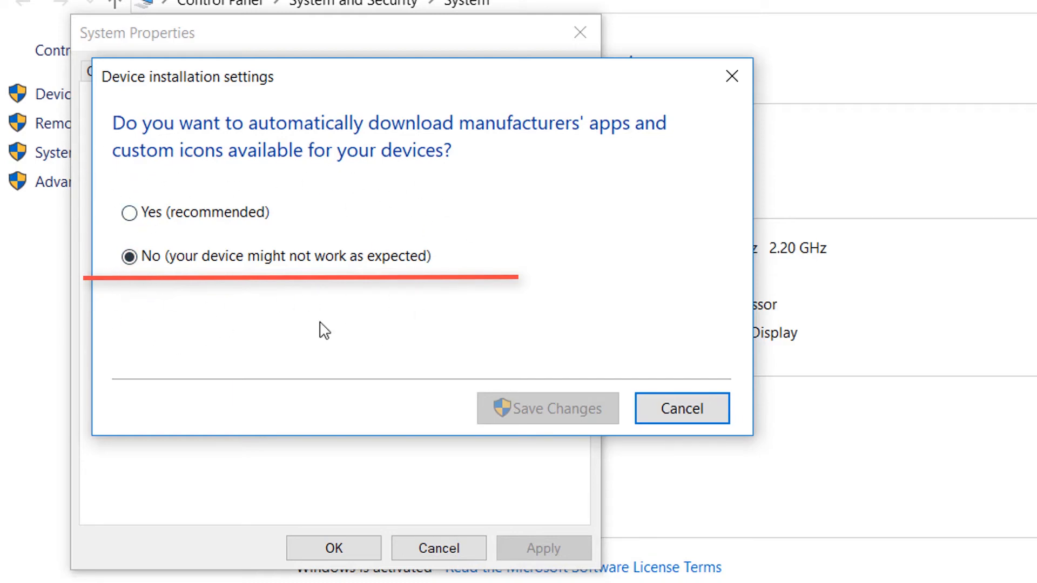
mouse_move(230, 333)
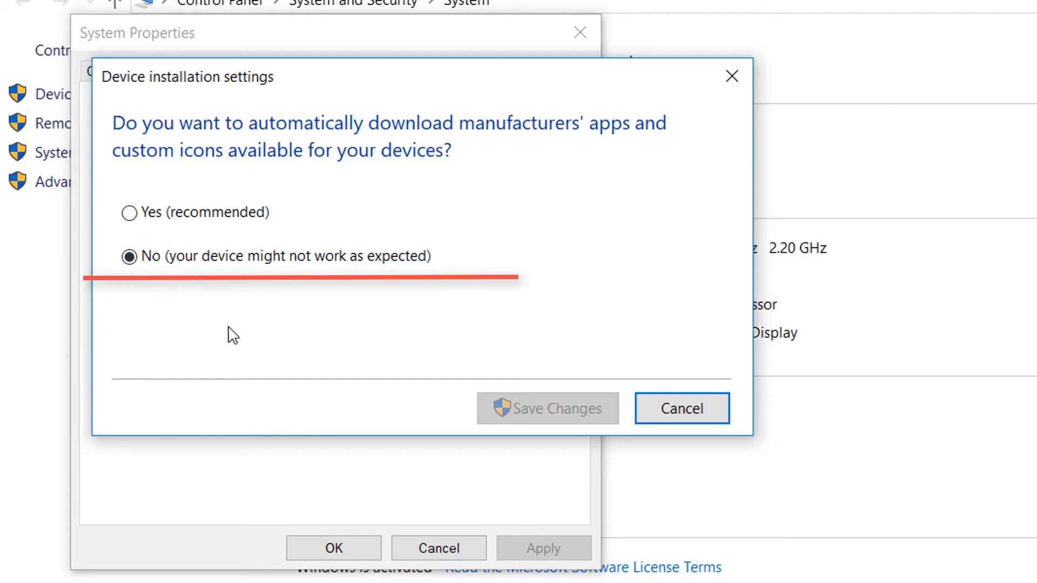
mouse_move(186, 253)
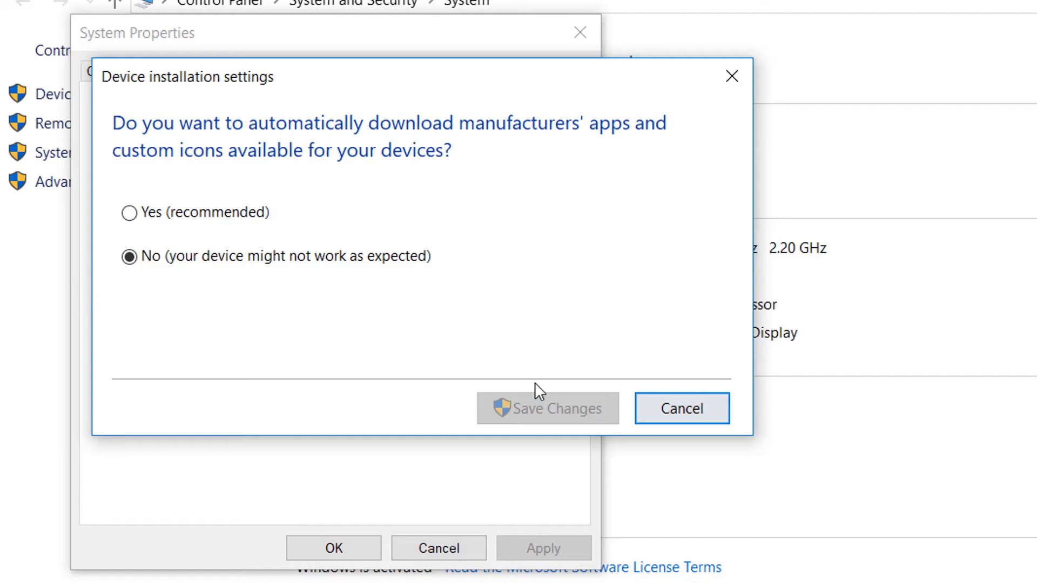
mouse_move(731, 76)
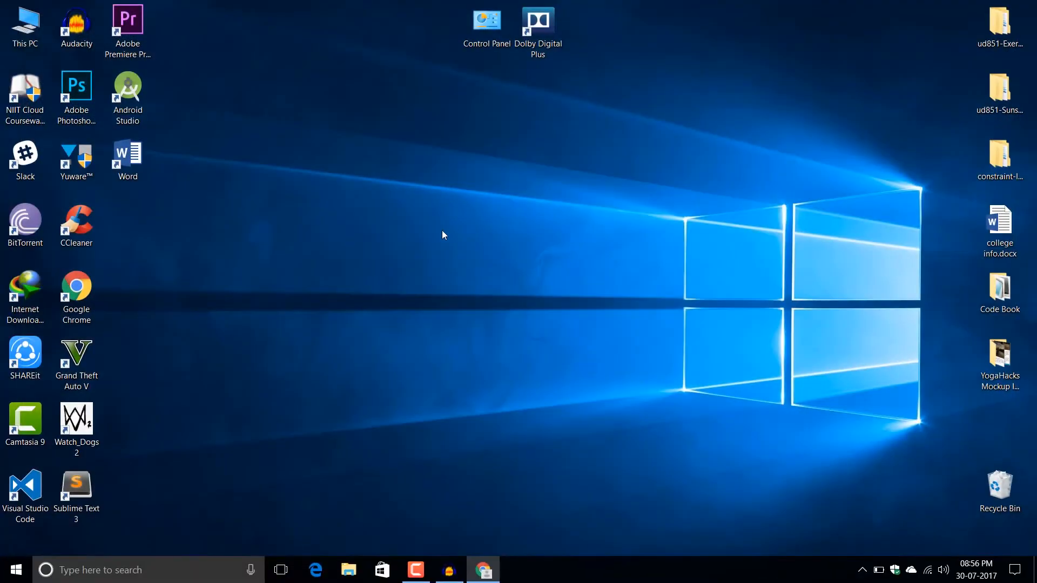
mouse_move(536, 469)
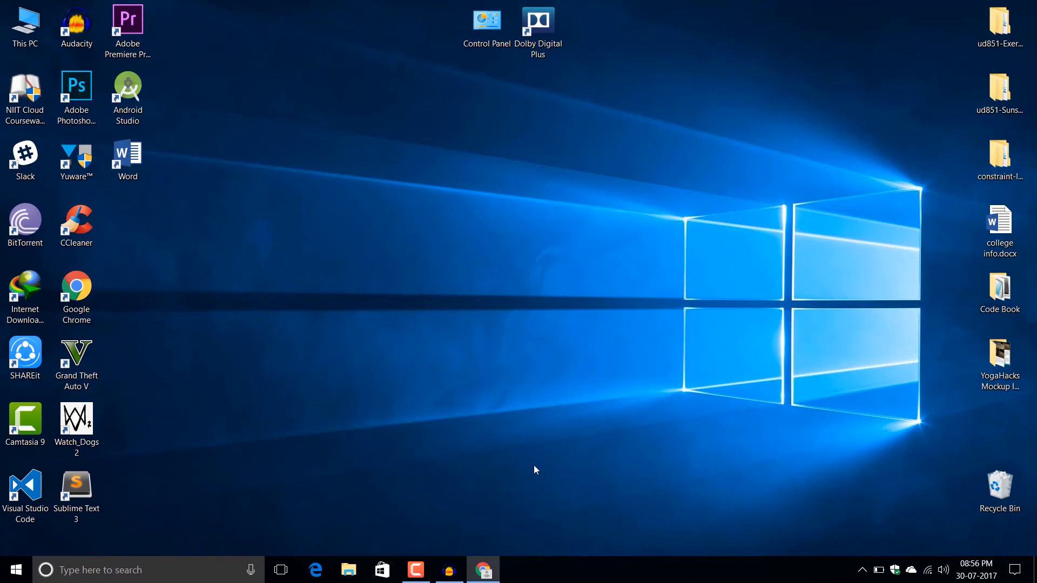
mouse_move(352, 196)
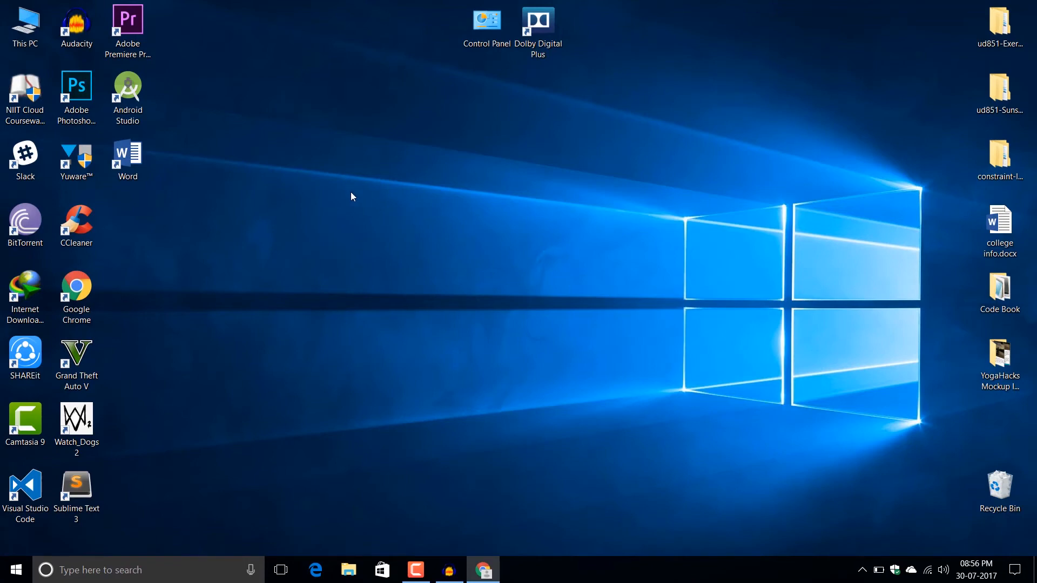
mouse_move(412, 453)
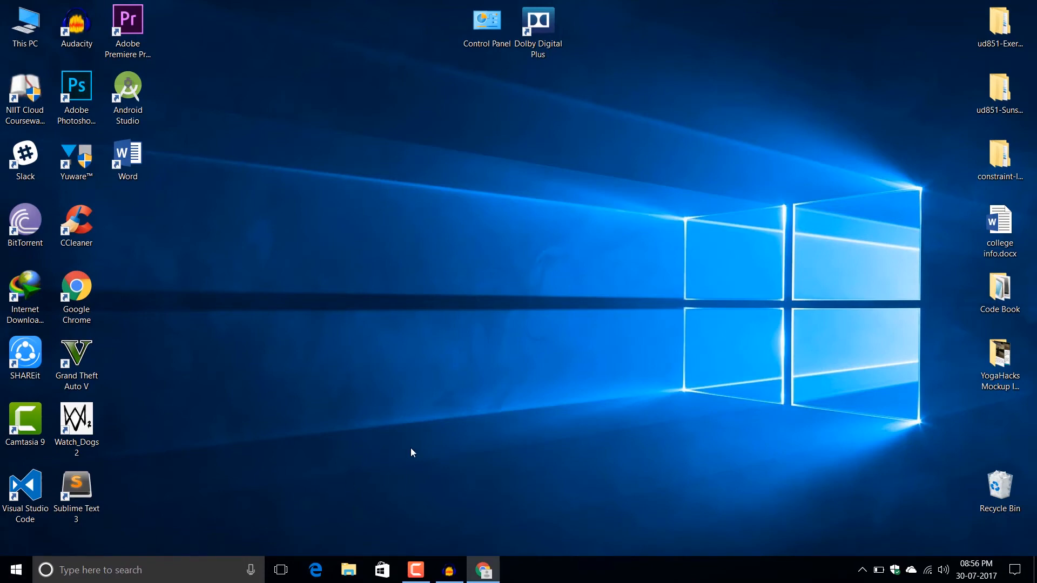
right_click(17, 567)
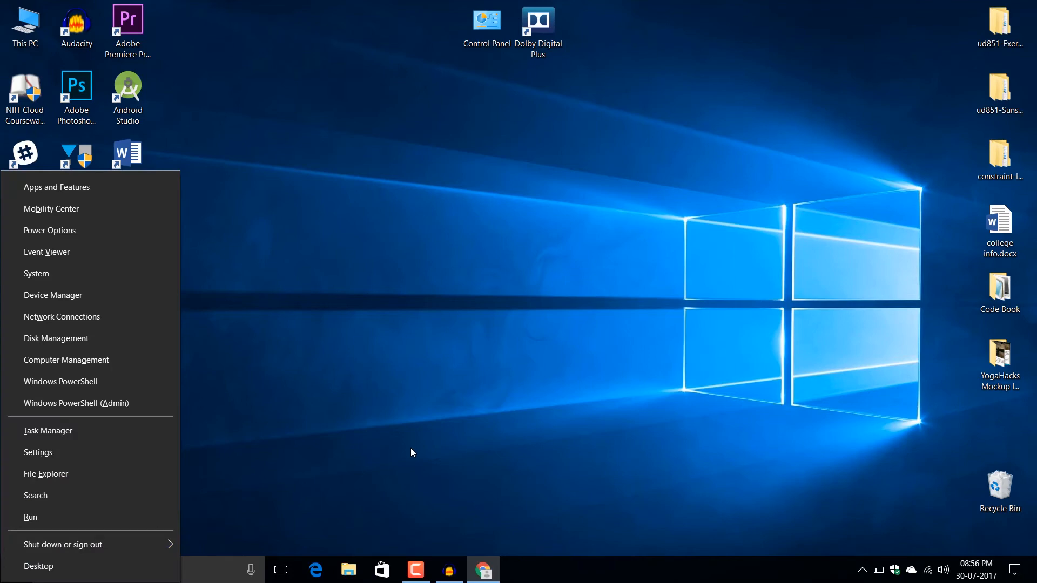
Start uninstalling the Broadcom adapter, keeping its driver software, then close Device Manager
left_click(53, 295)
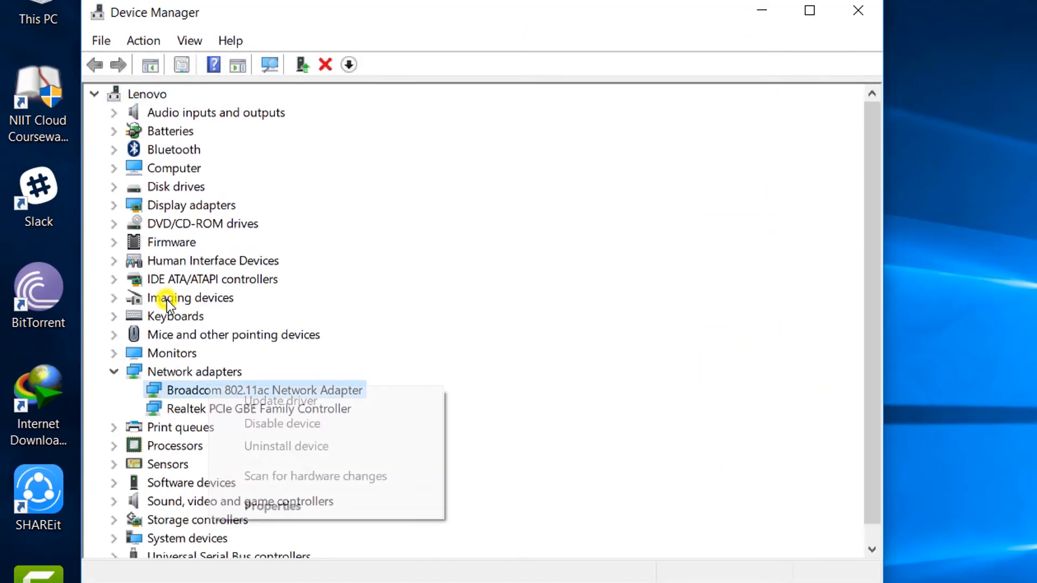
left_click(273, 506)
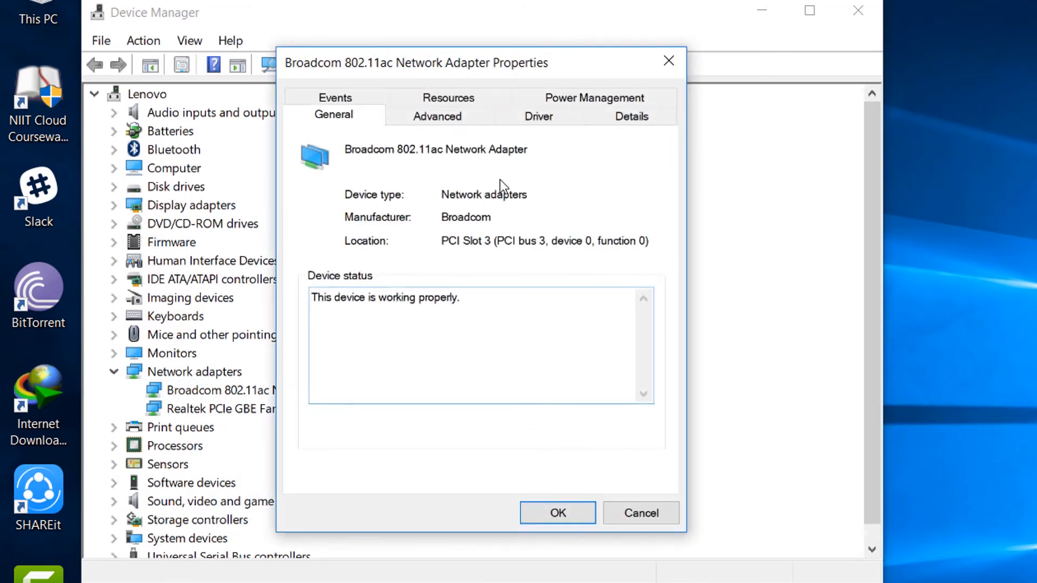
left_click(539, 115)
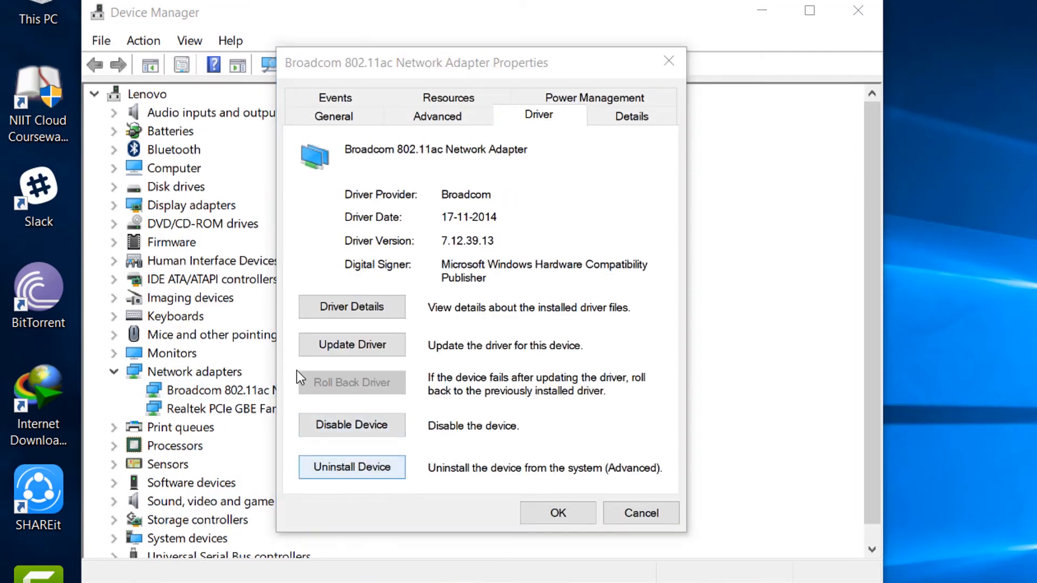
left_click(352, 467)
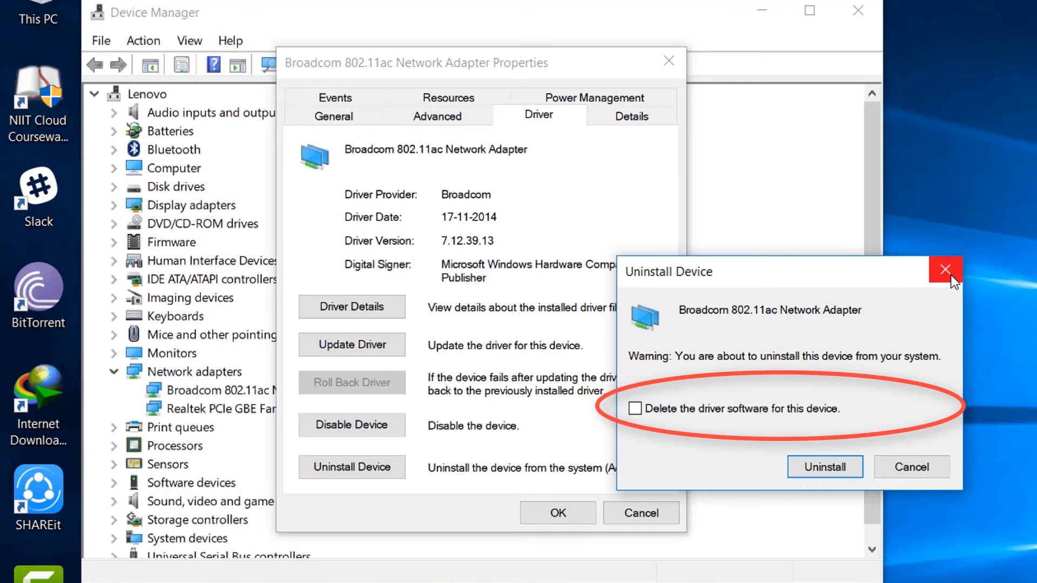
mouse_move(969, 276)
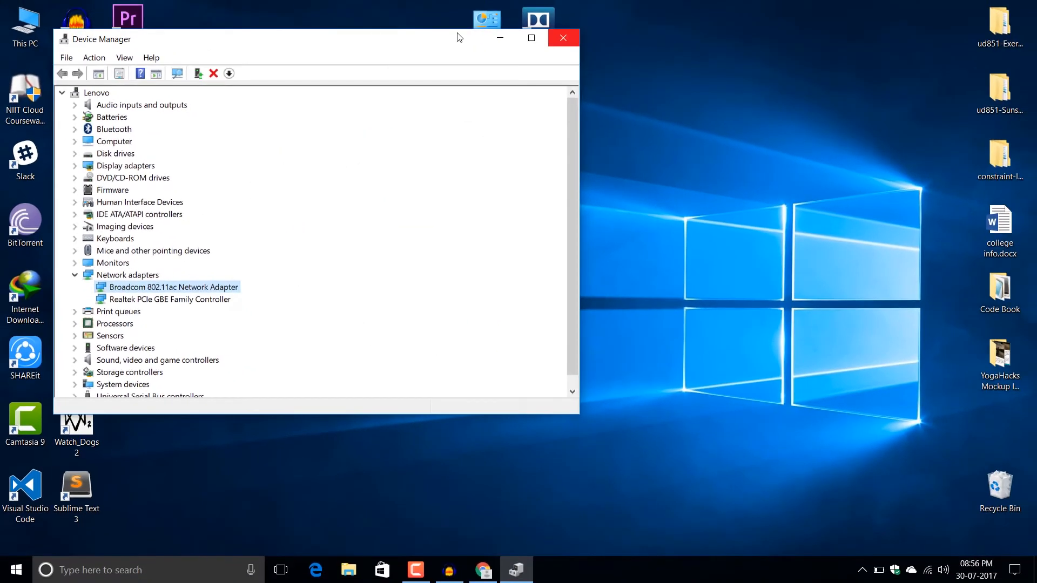
left_click(563, 37)
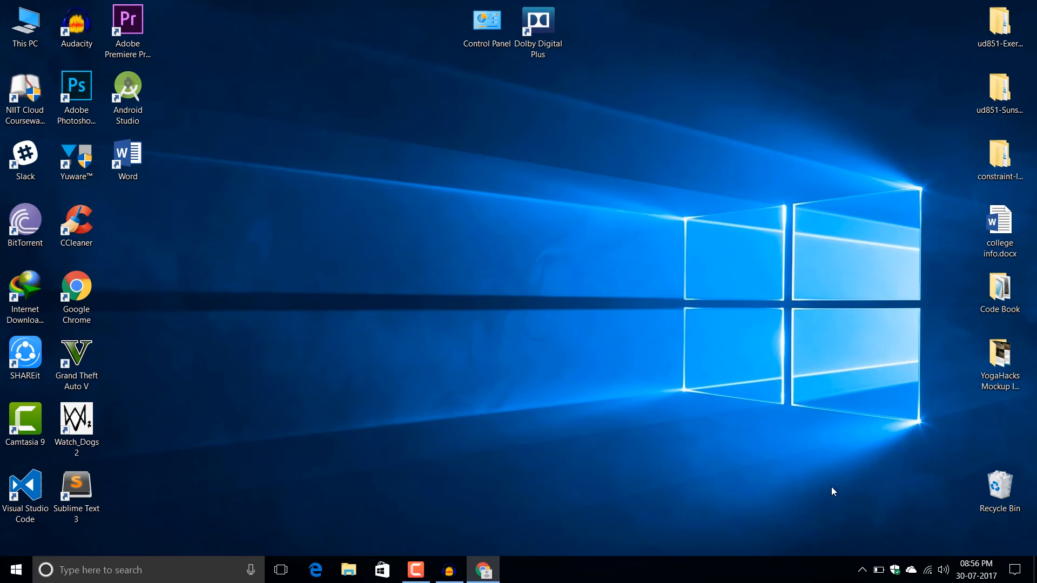
mouse_move(898, 542)
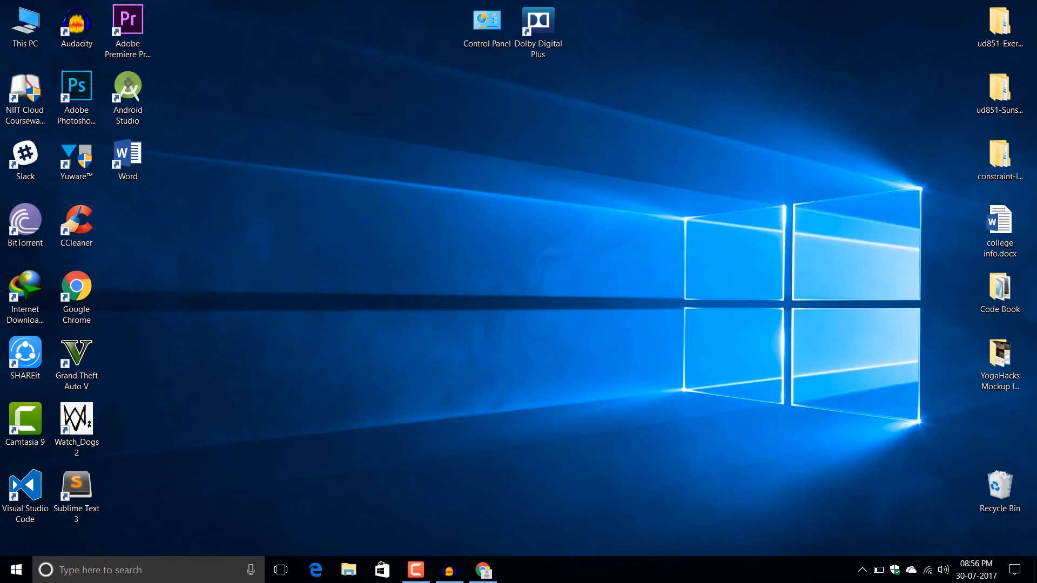
left_click(19, 568)
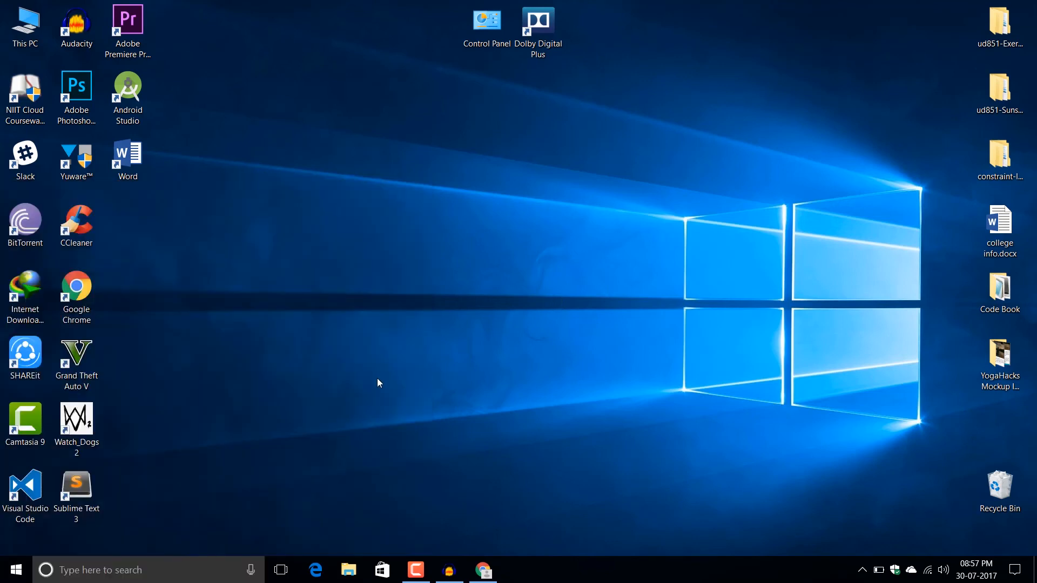
left_click(24, 24)
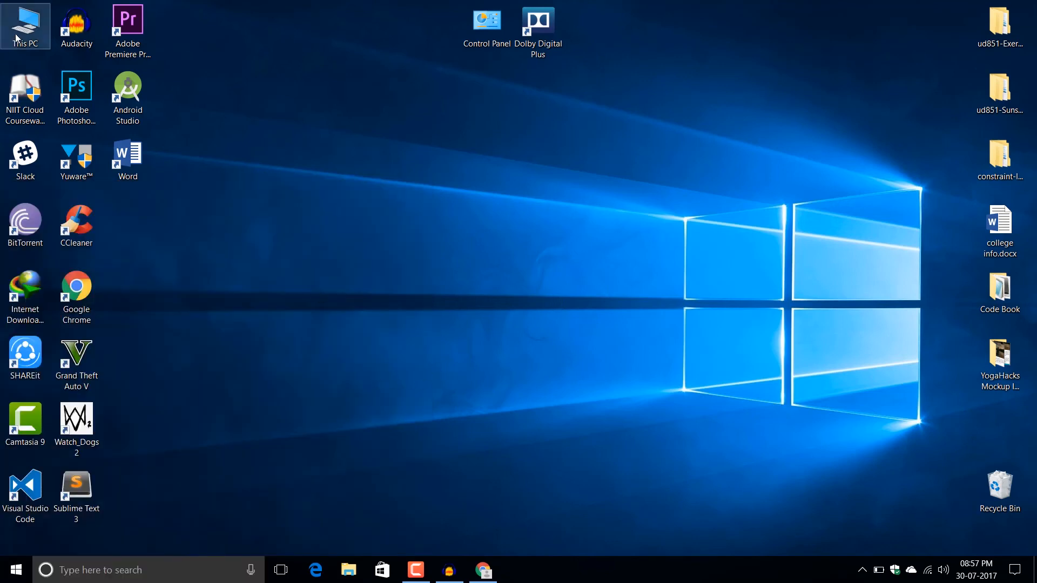
double_click(26, 22)
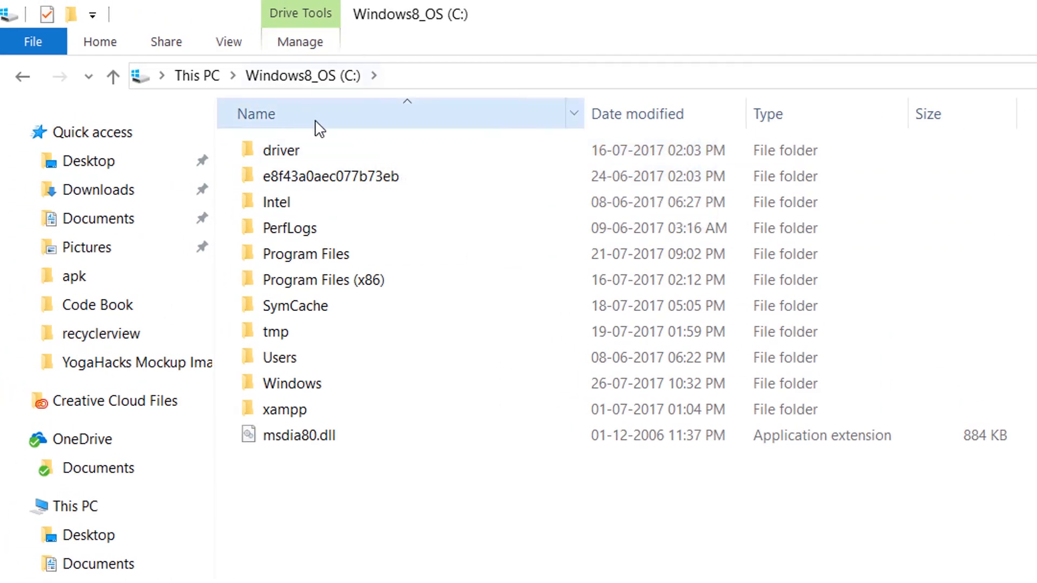
Browse C:\driver through Broadcom and 7.12.39.13 to the Setup folder
left_click(282, 150)
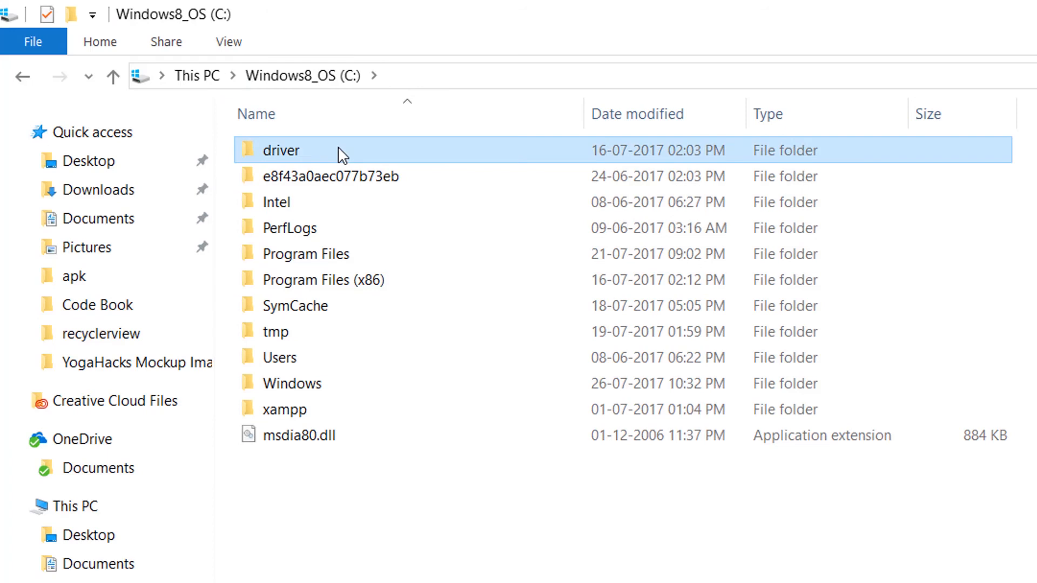
double_click(281, 150)
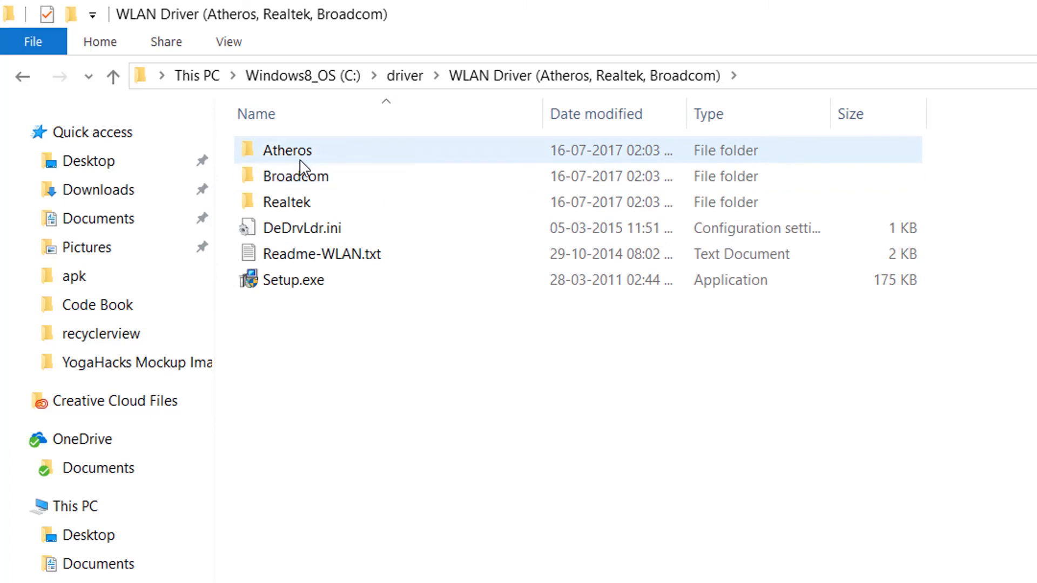
double_click(296, 176)
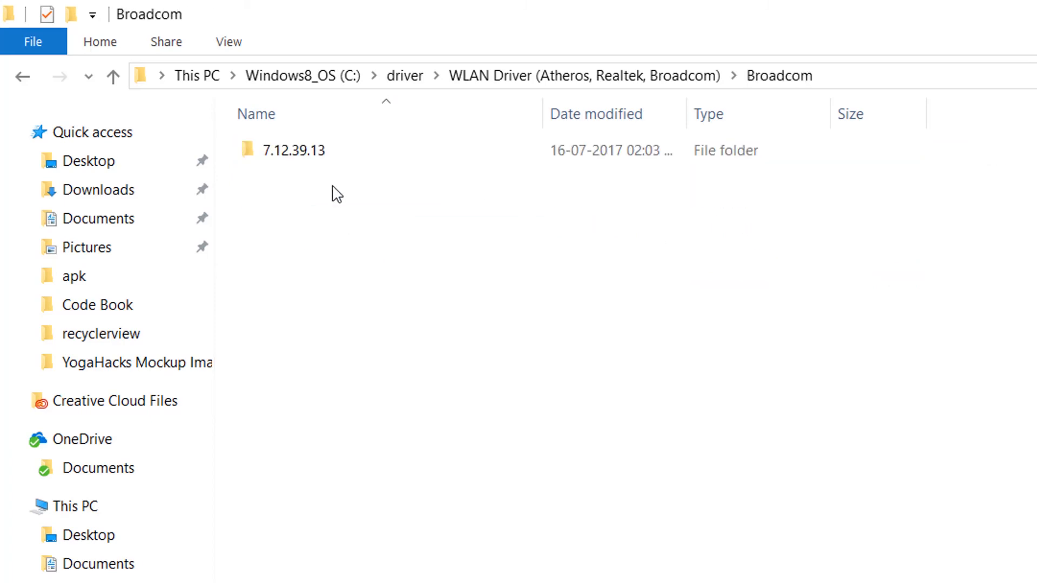
double_click(292, 150)
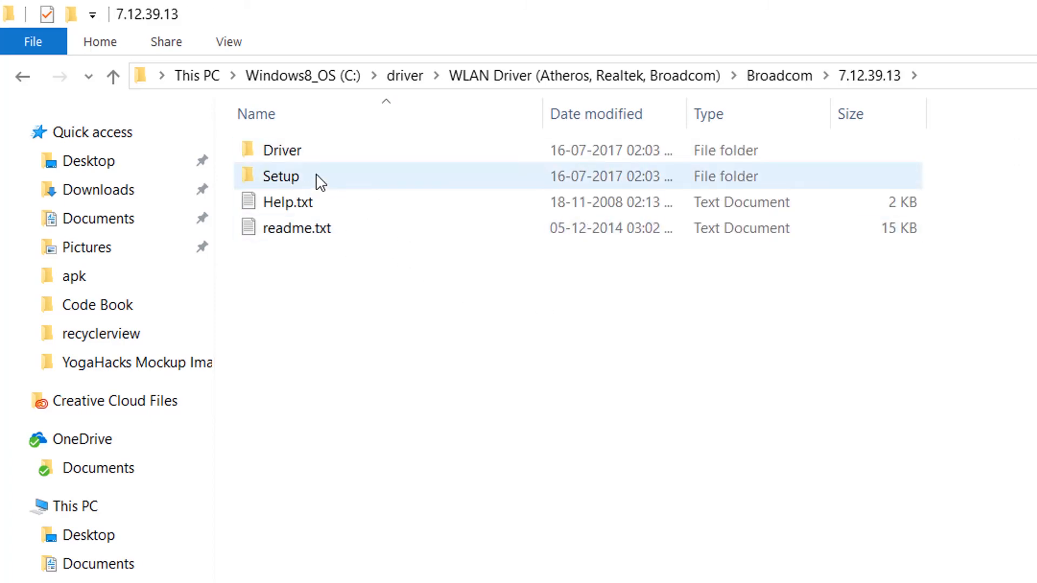
left_click(281, 176)
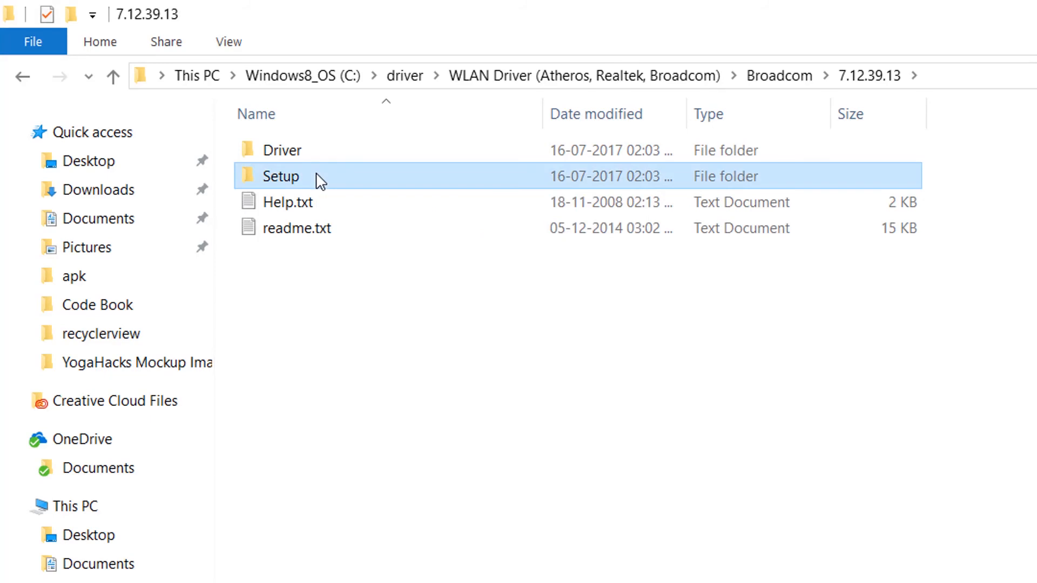
double_click(279, 176)
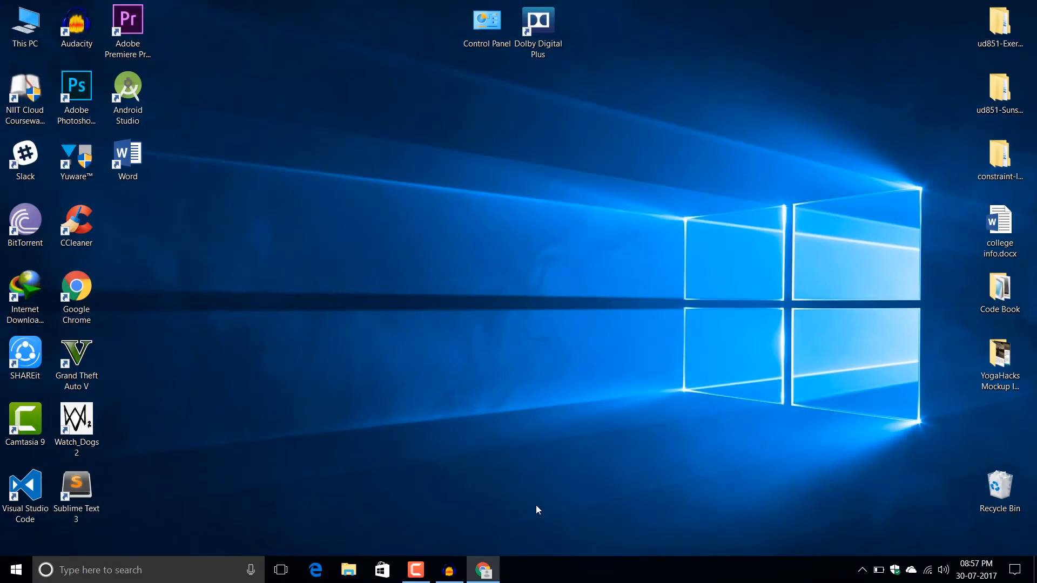
mouse_move(480, 193)
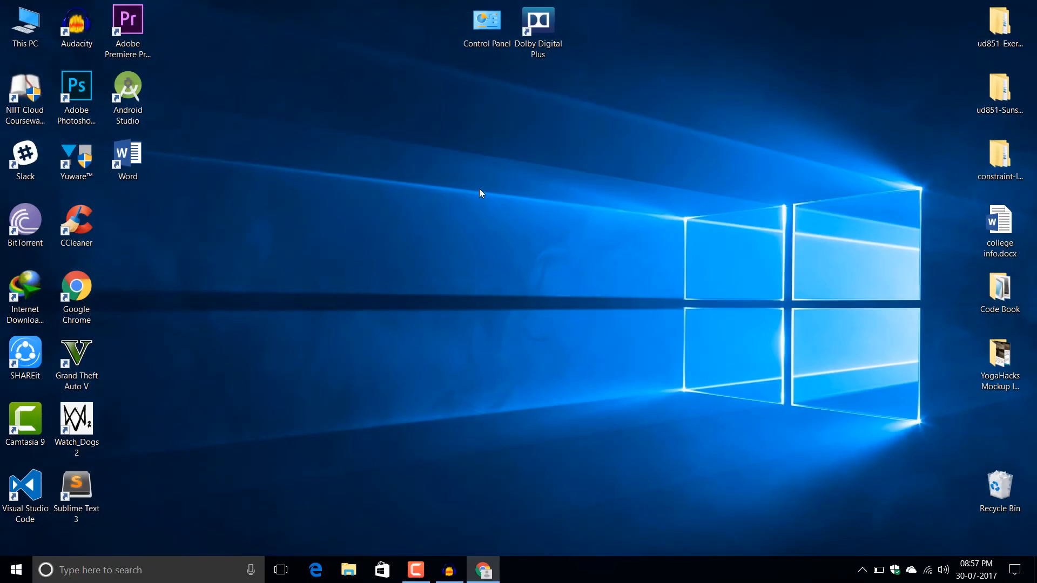
right_click(453, 132)
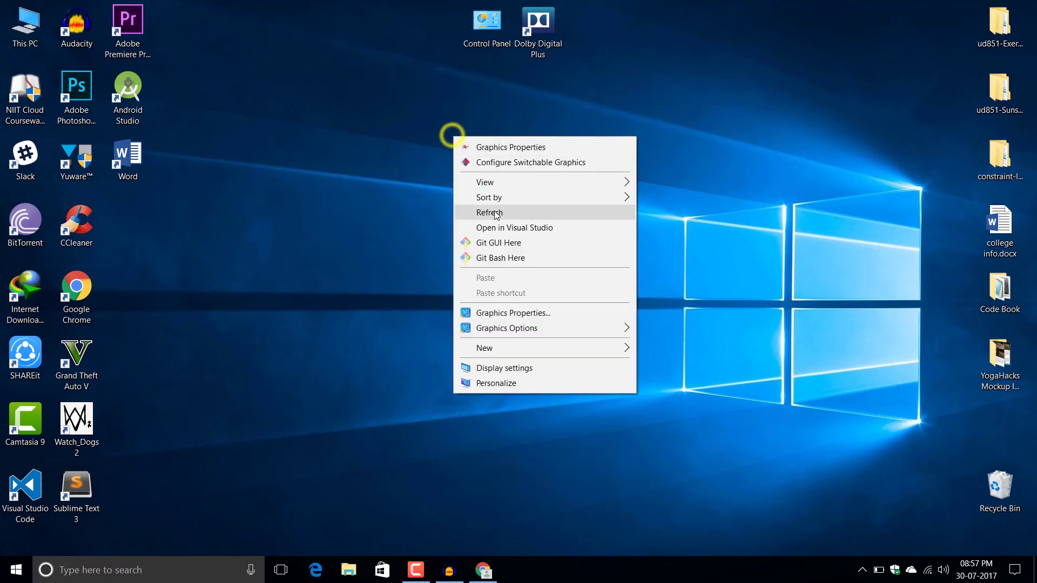
left_click(490, 212)
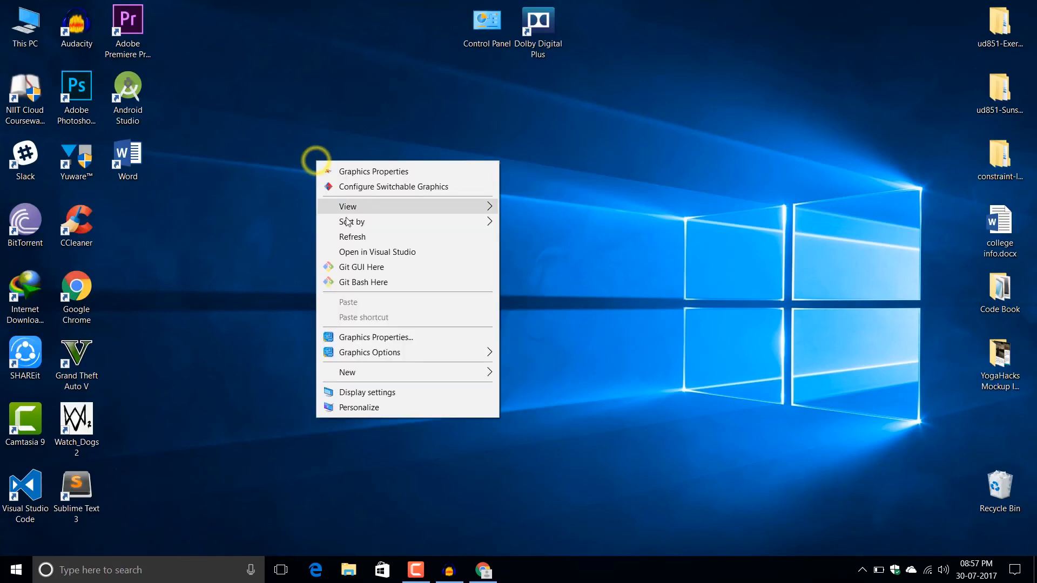
left_click(455, 261)
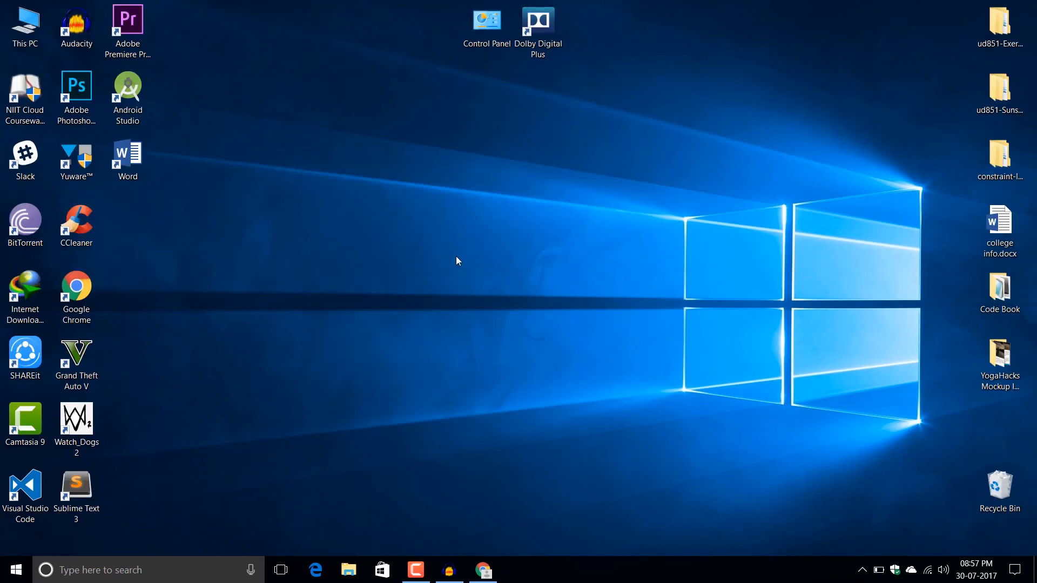
mouse_move(532, 263)
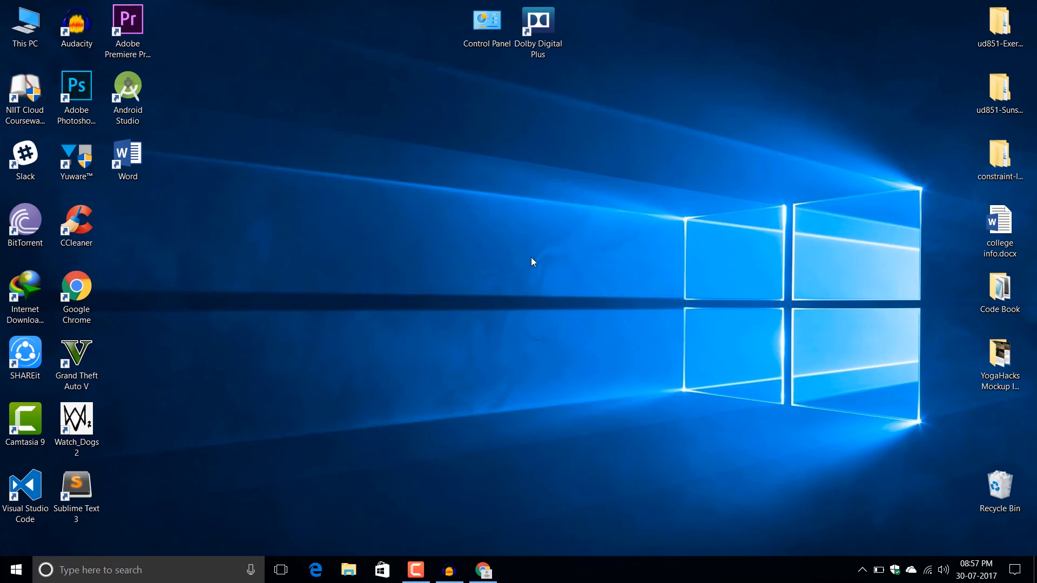
mouse_move(299, 180)
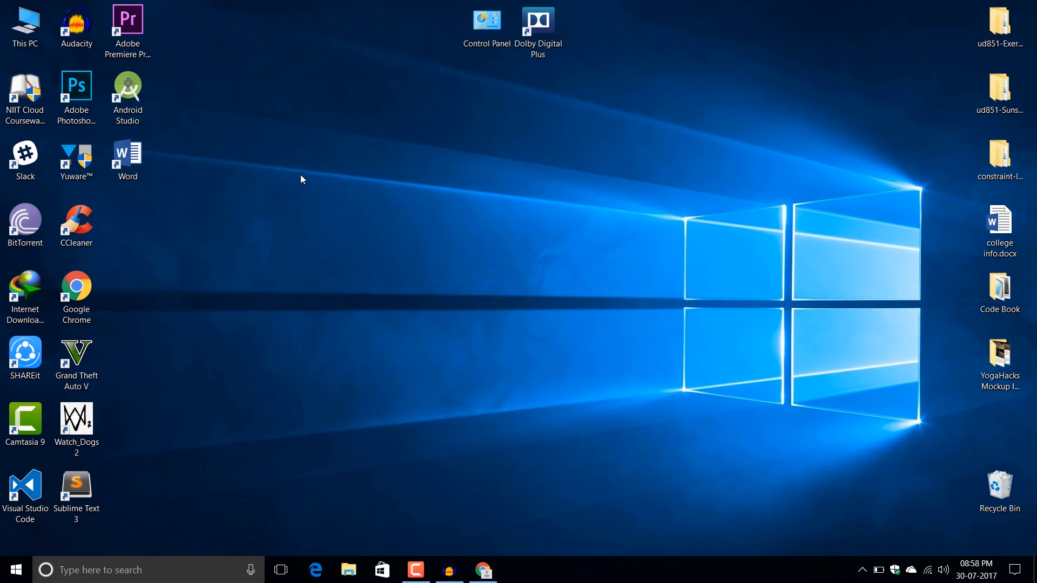
mouse_move(418, 256)
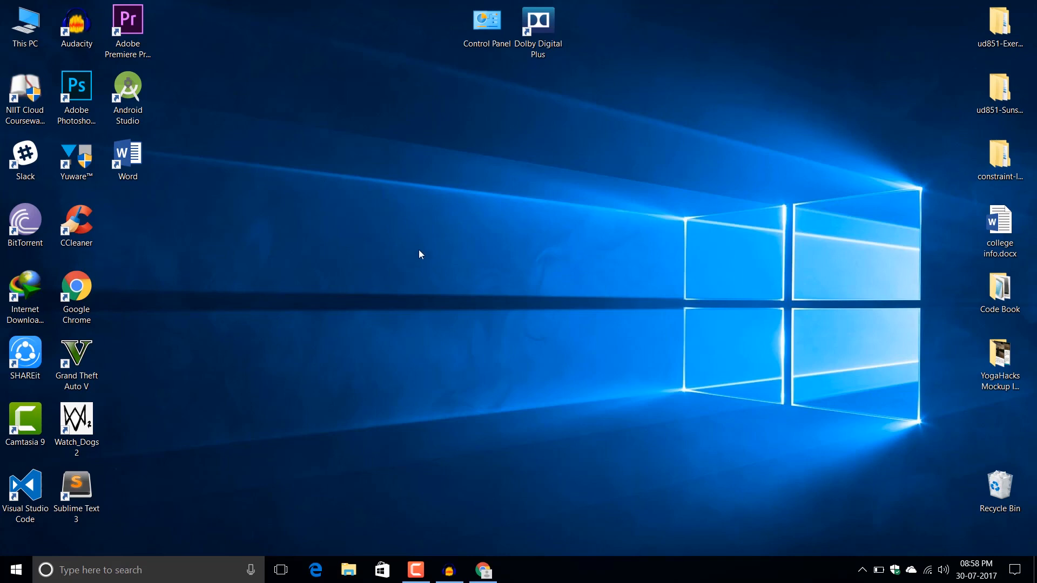
mouse_move(336, 231)
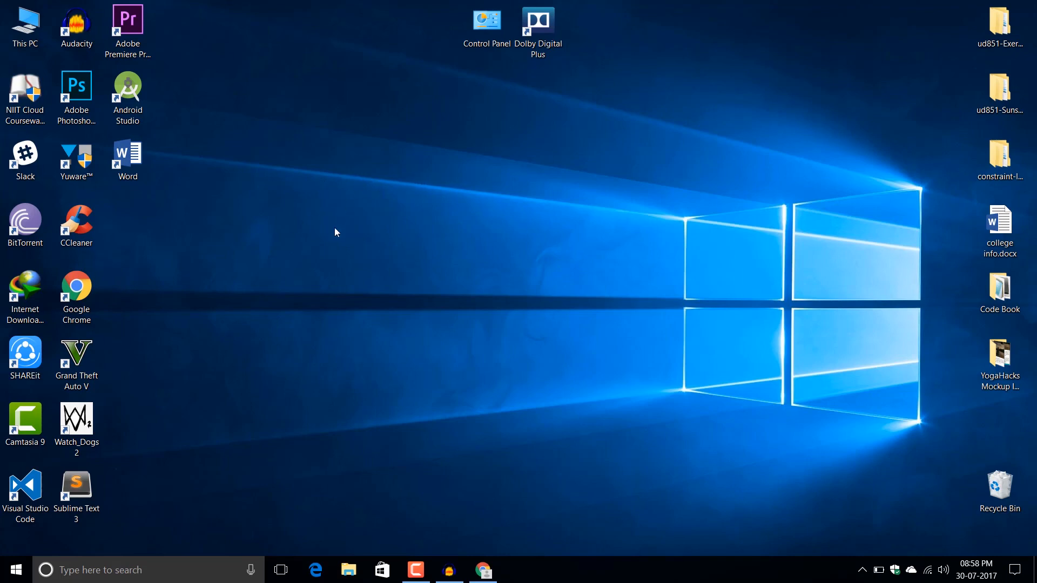
mouse_move(251, 413)
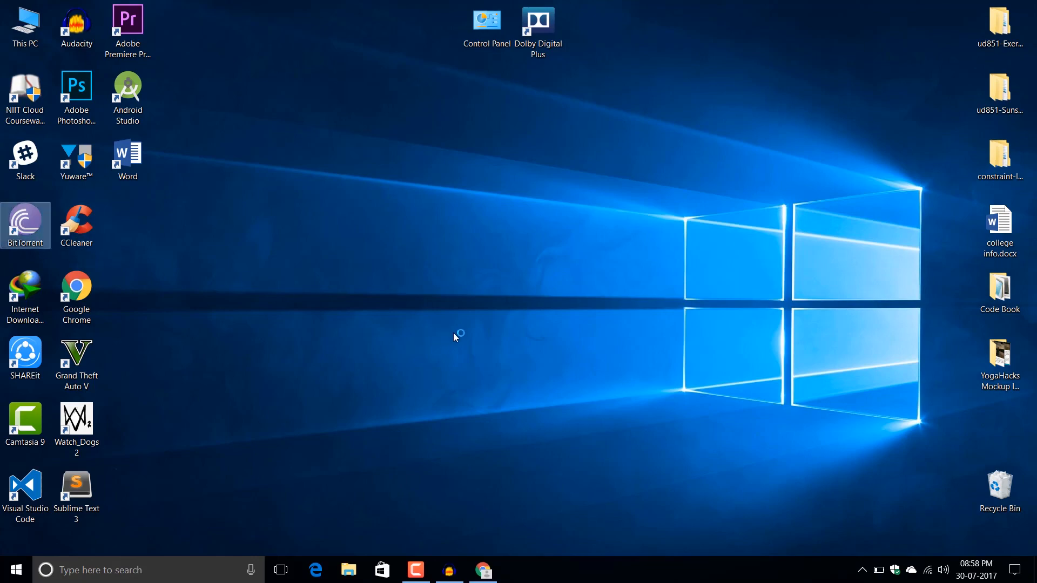
Launch BitTorrent to show Despicable Me 3 and Office 2016 both seeding
double_click(25, 222)
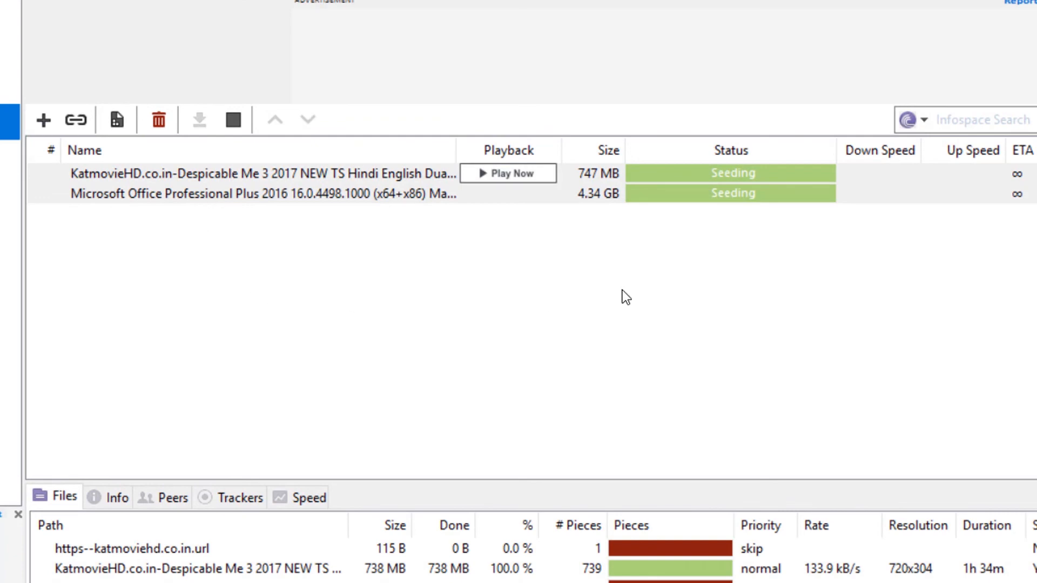
mouse_move(222, 234)
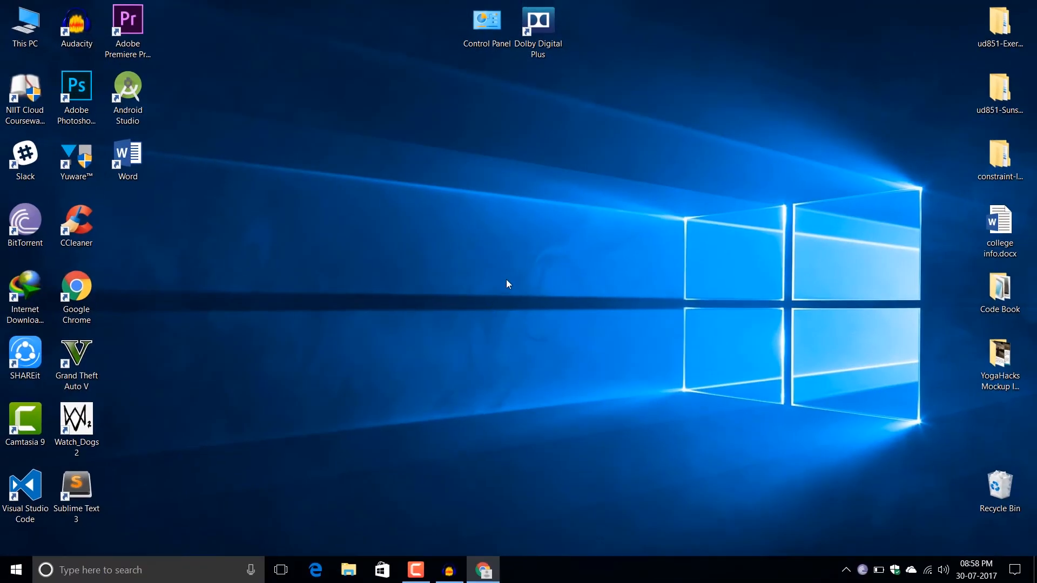
mouse_move(338, 131)
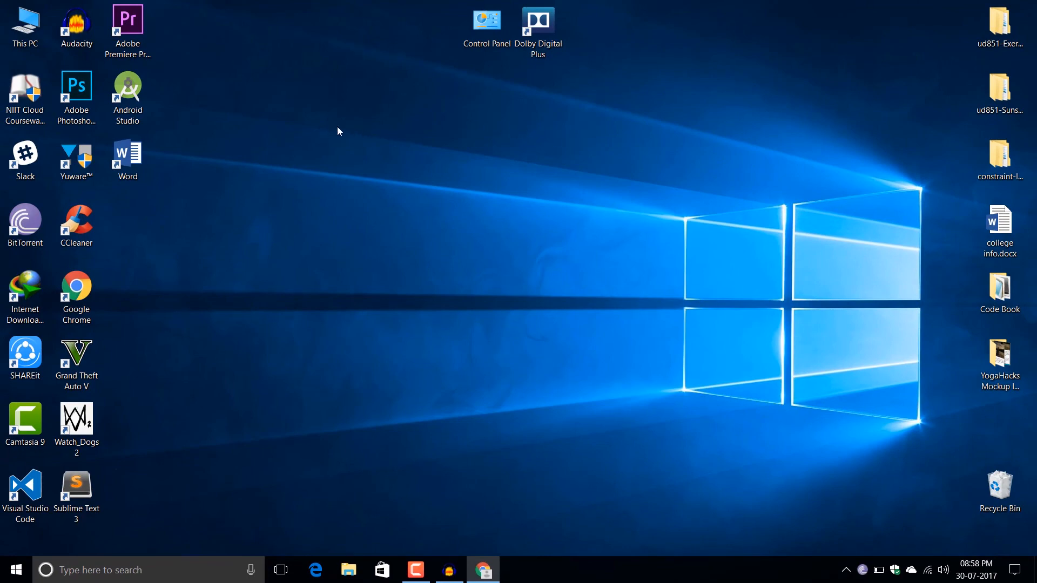
mouse_move(560, 116)
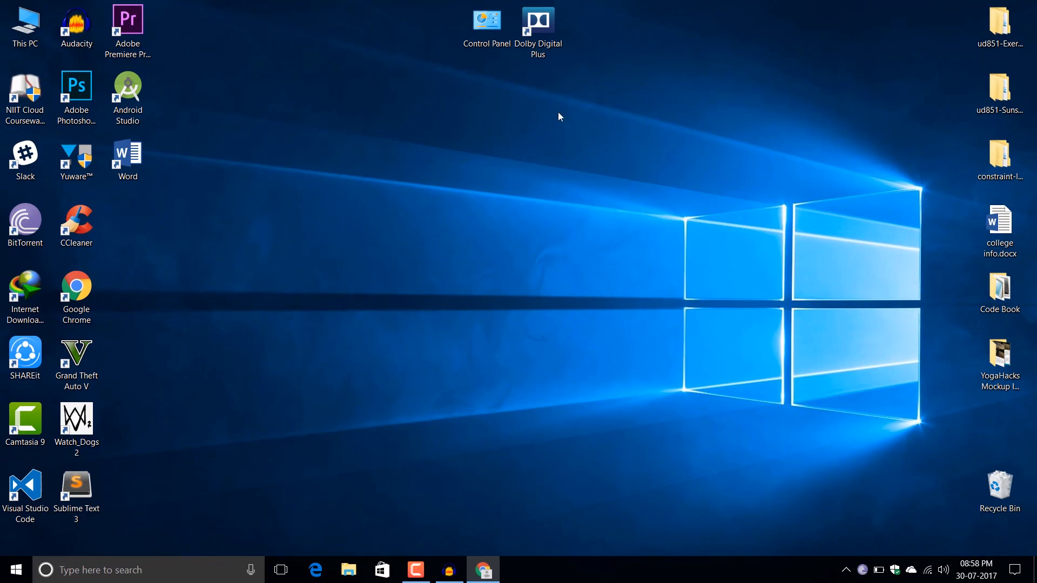
mouse_move(302, 268)
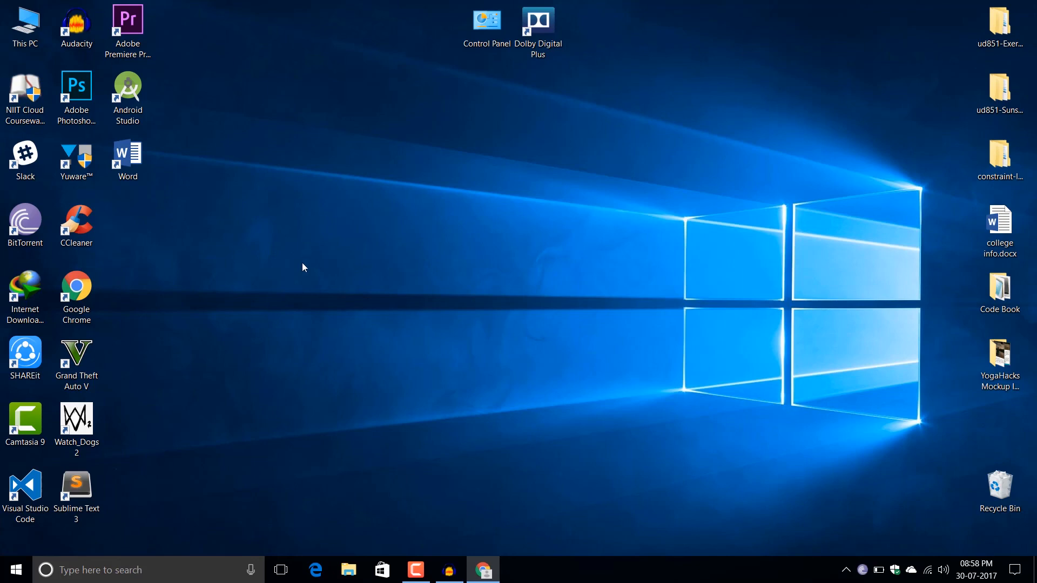
mouse_move(432, 352)
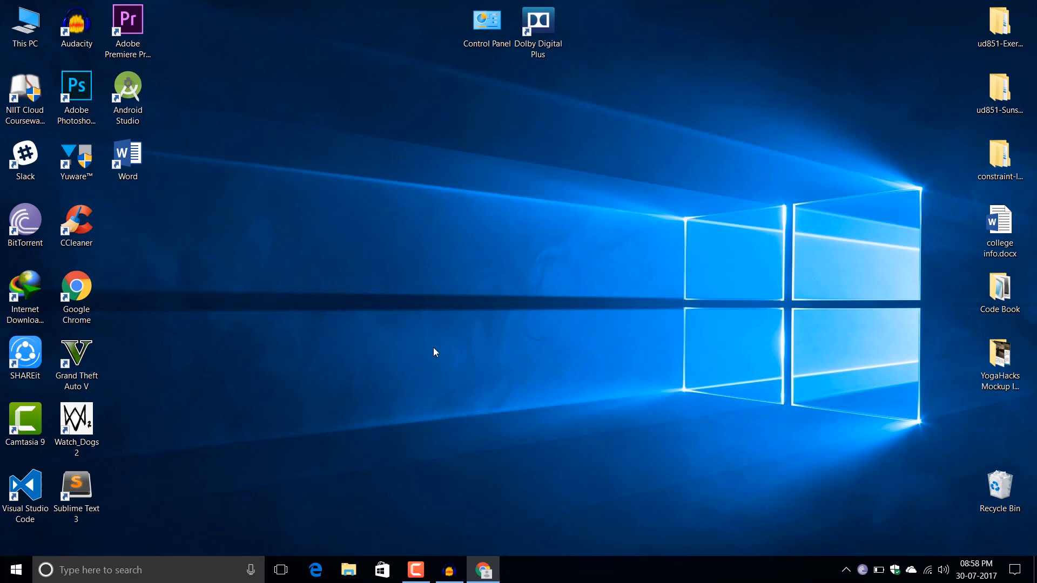